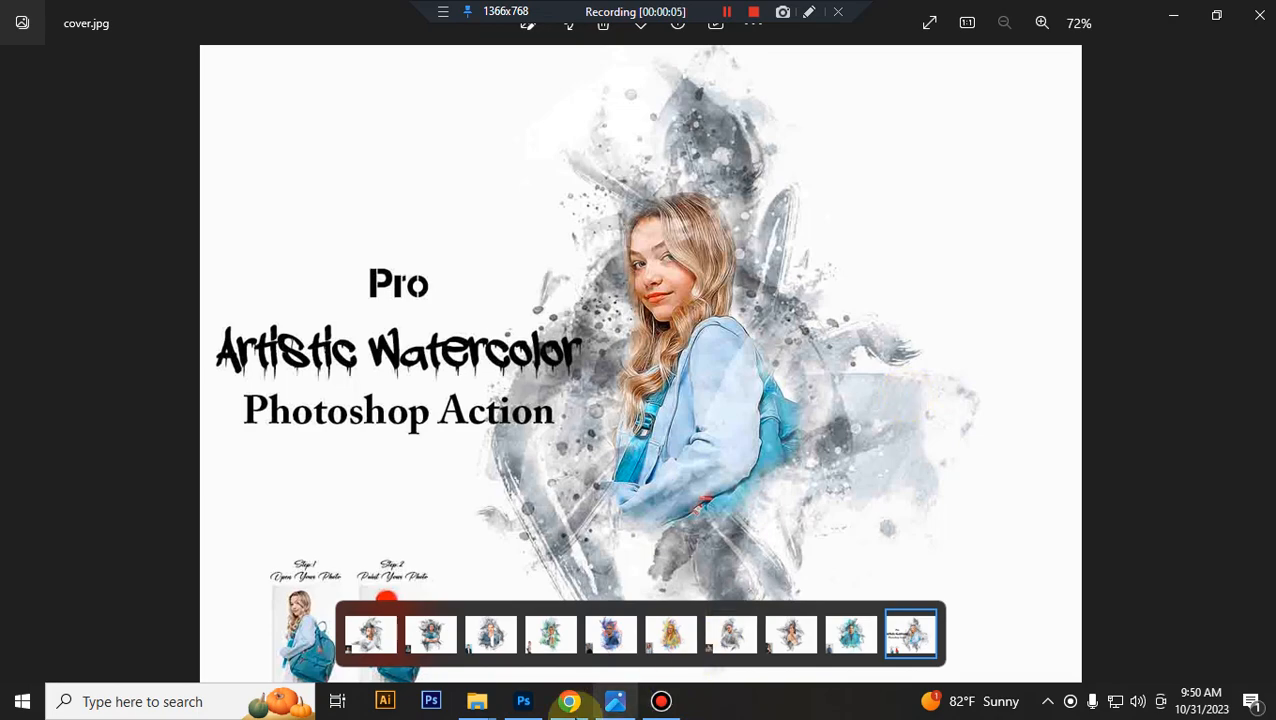
Load the Pro Artistic Watercolor action set and its brush file, then bring up a portrait photo to edit.
left_click(476, 700)
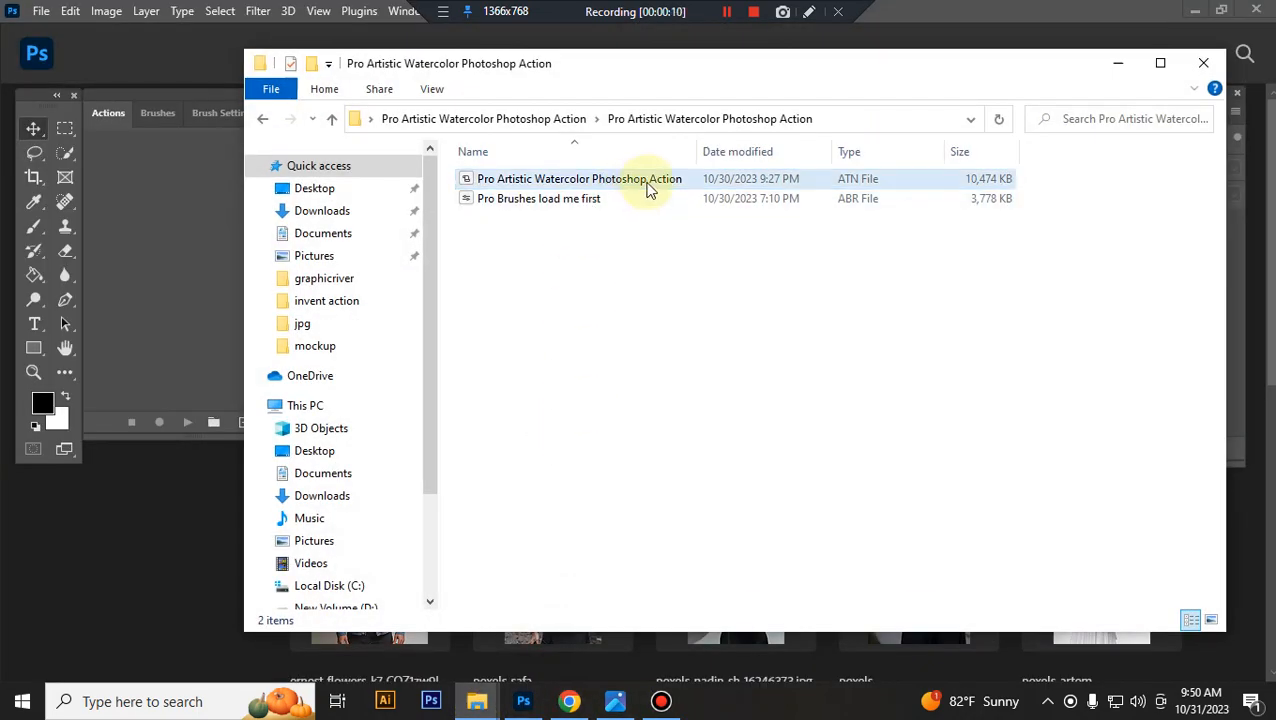
left_click(580, 178)
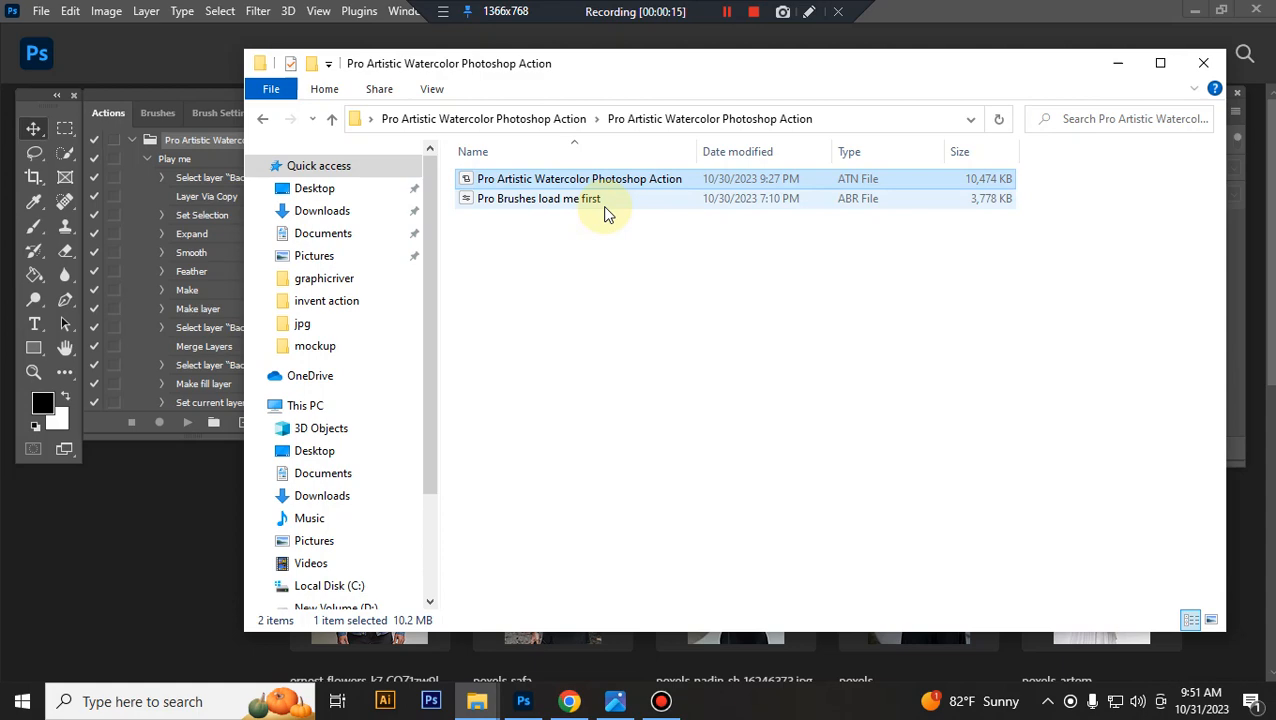
left_click(538, 198)
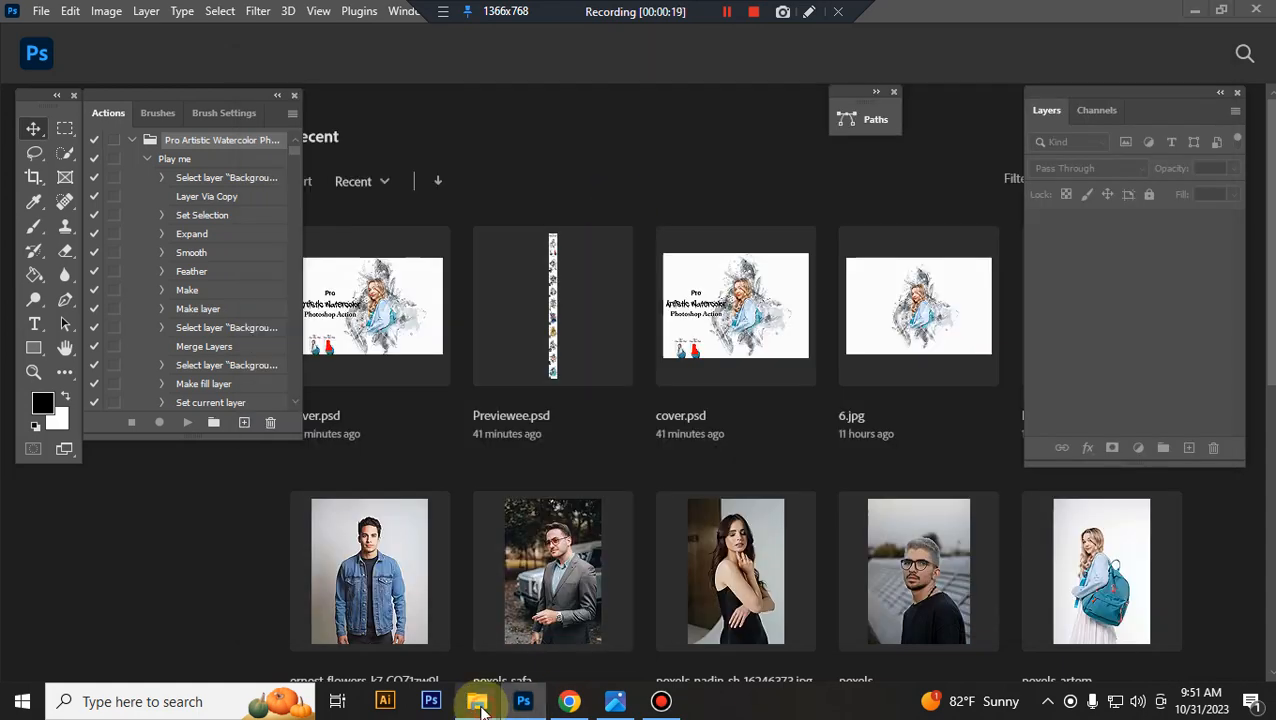
left_click(476, 700)
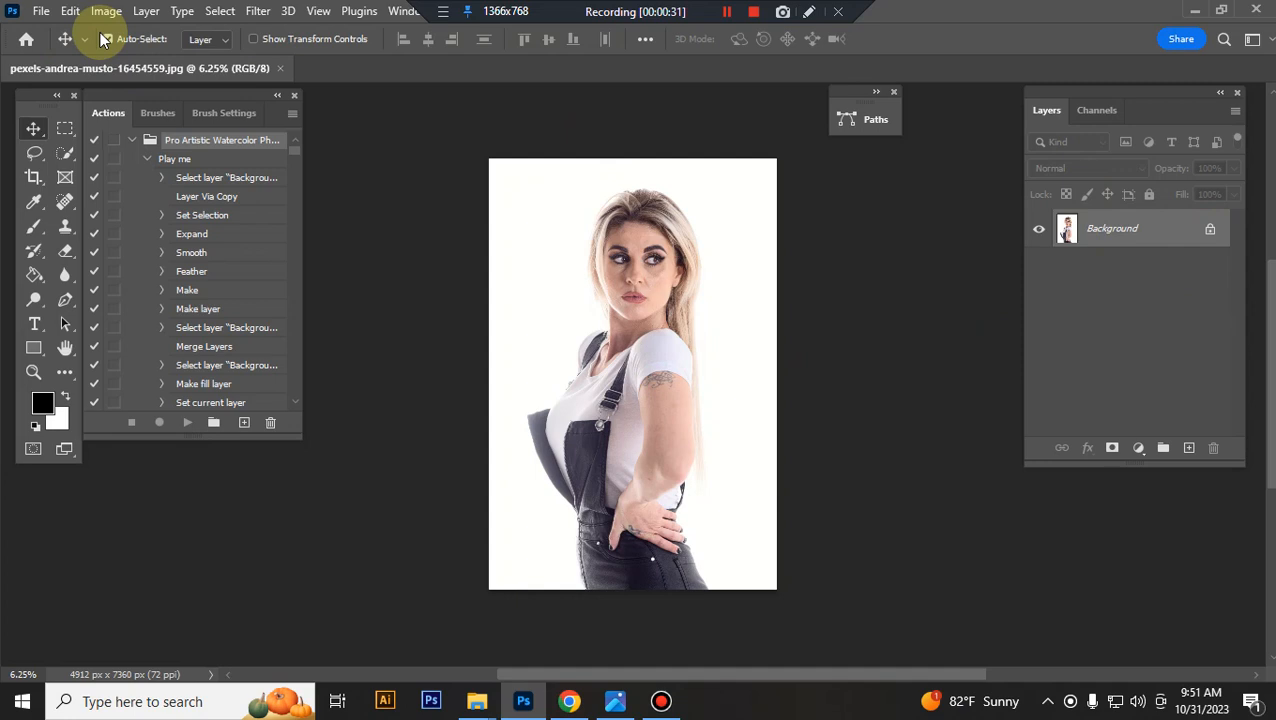
Add an empty layer above the portrait's background and rename it 'paint'.
left_click(104, 12)
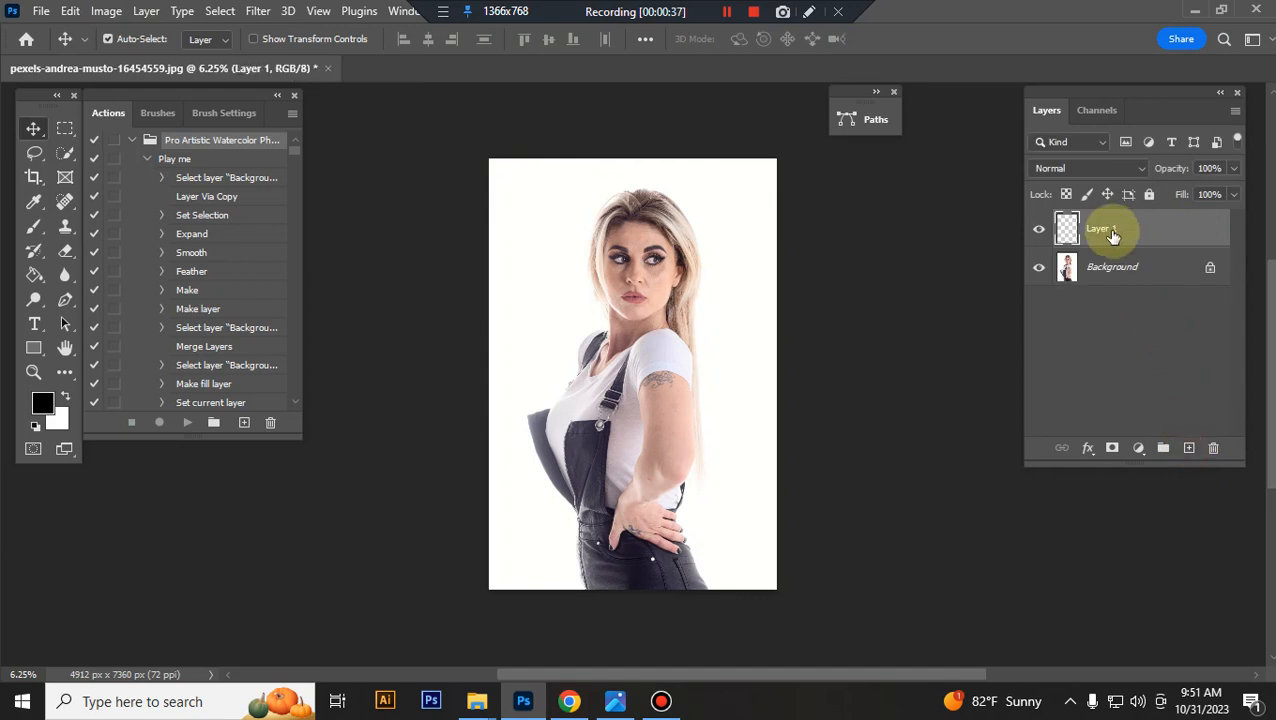
double_click(1100, 228)
type("paint")
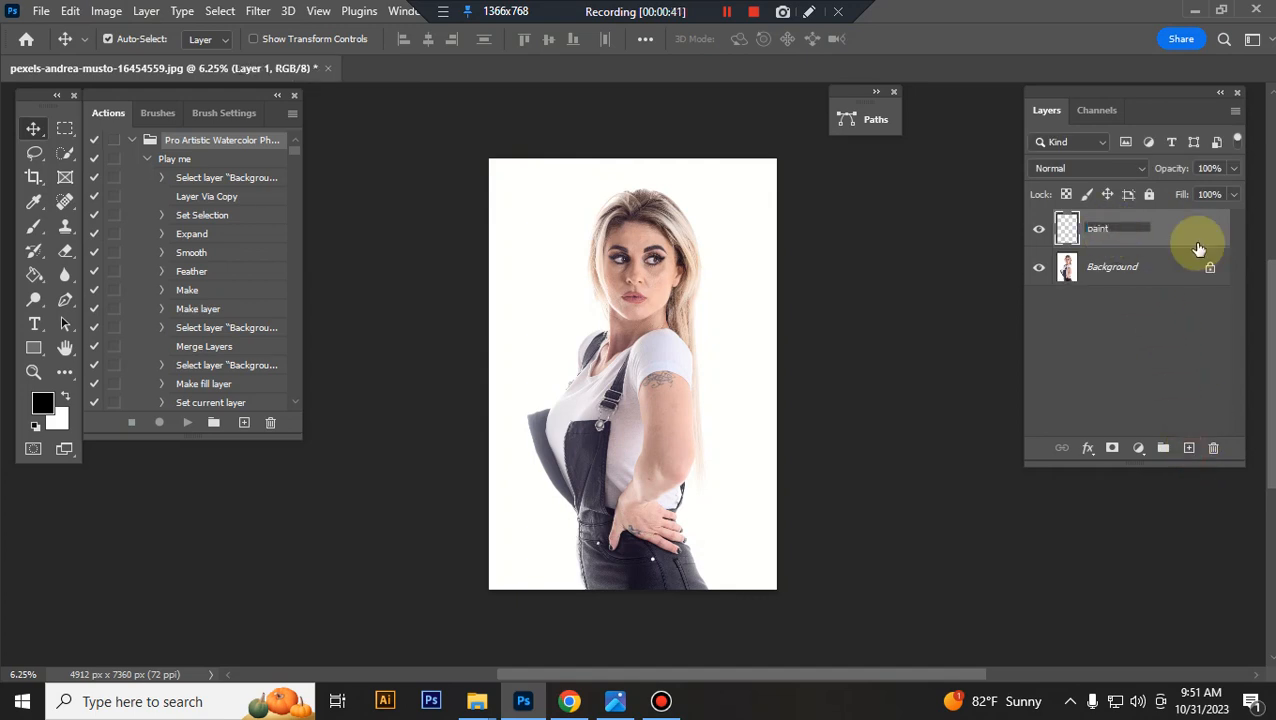
With red as the brush colour, paint over the woman's forehead, face, head and chin.
left_click(44, 402)
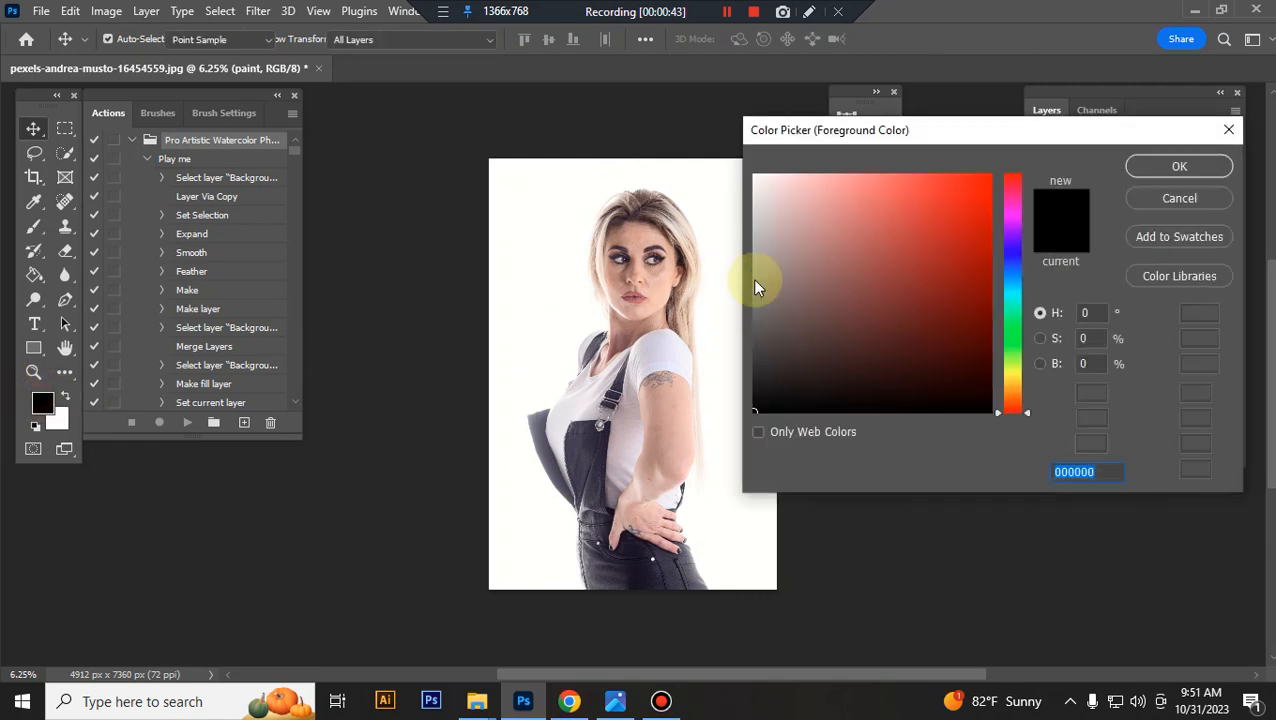
left_click(1180, 166)
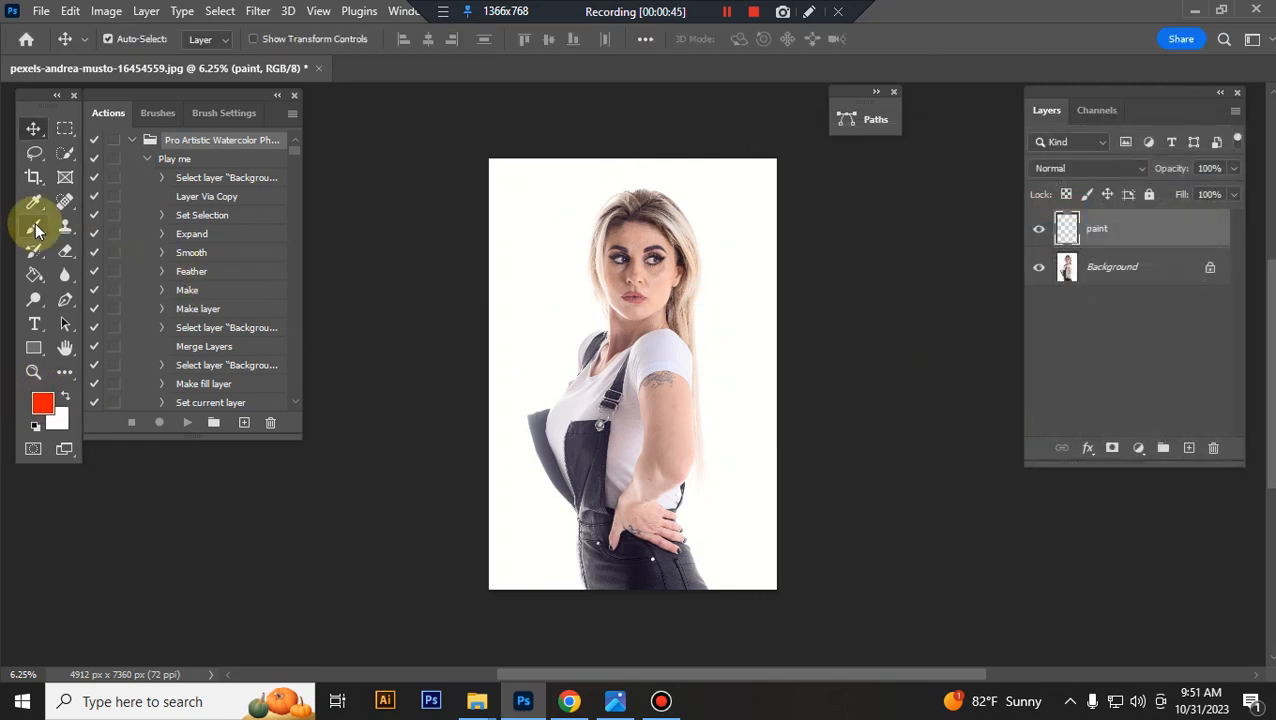
left_click(34, 224)
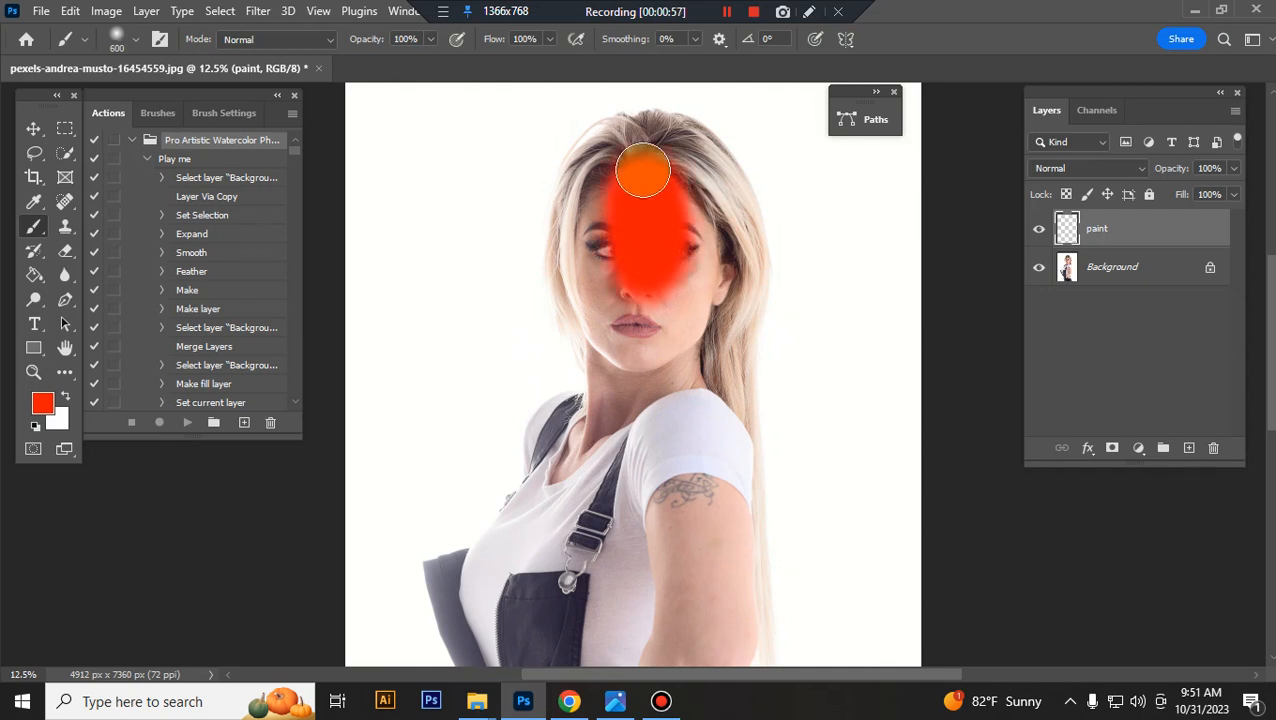
left_click_drag(644, 170, 684, 258)
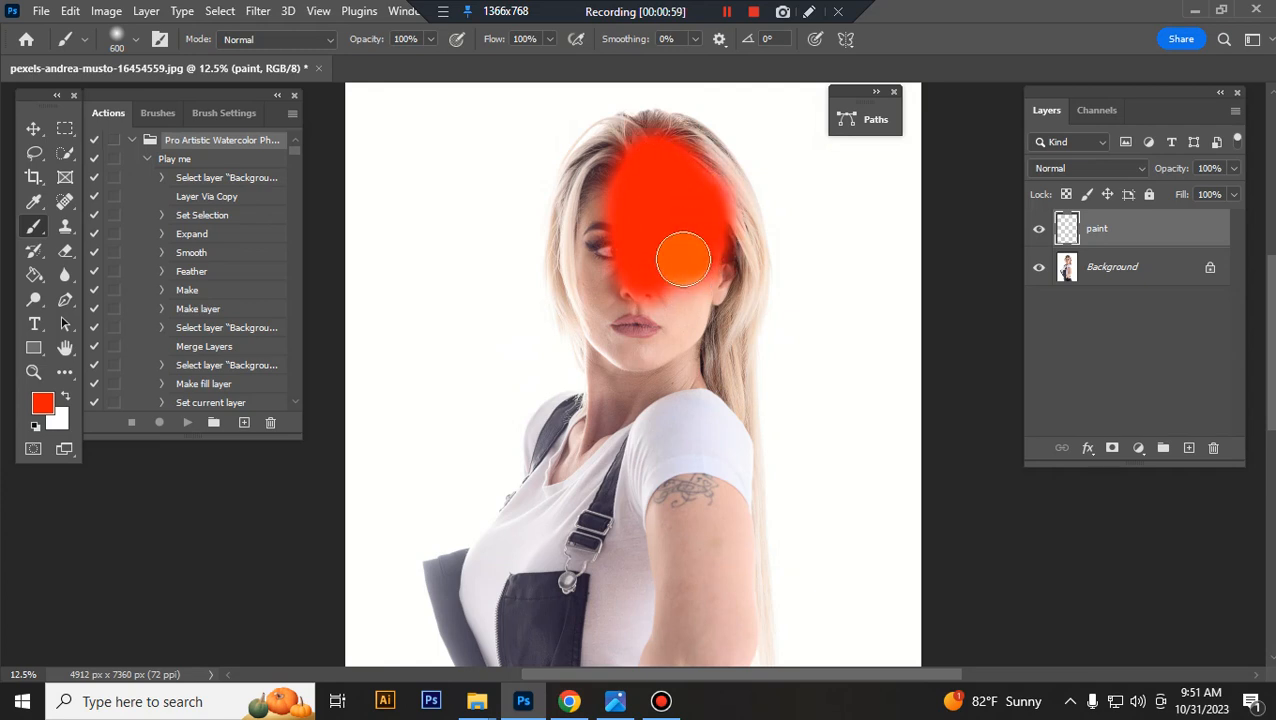
left_click_drag(684, 258, 660, 198)
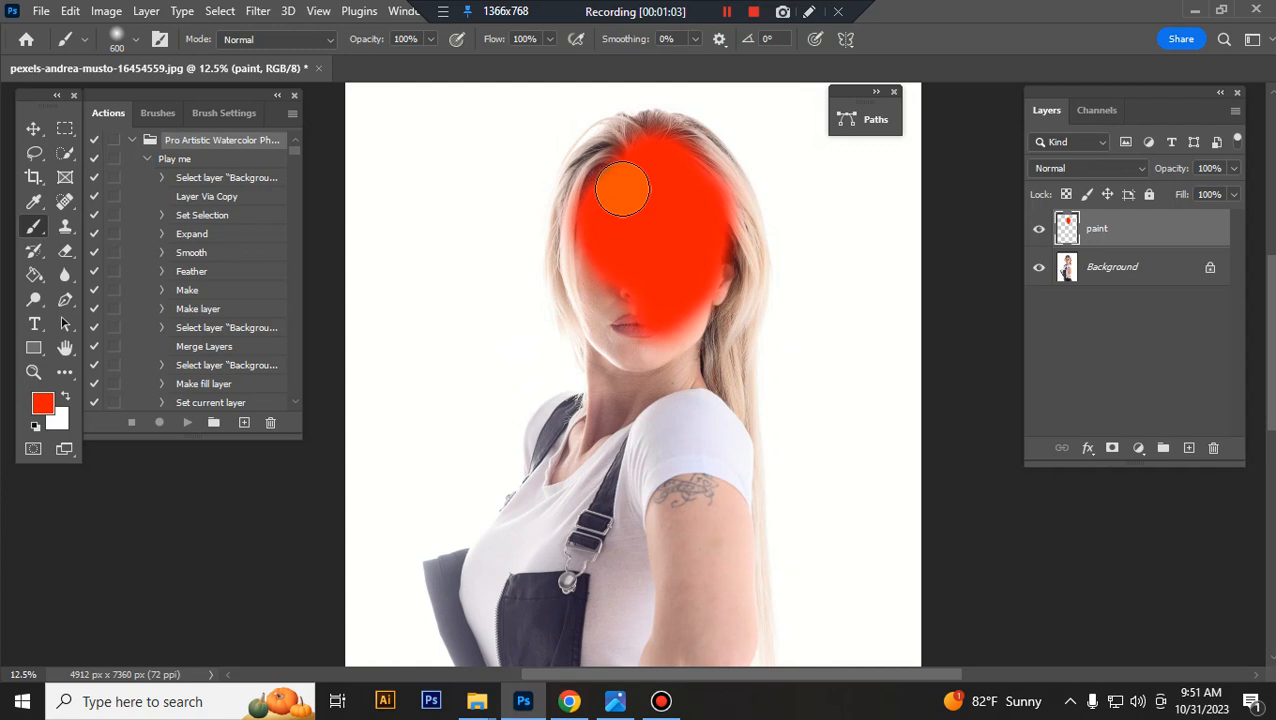
left_click_drag(622, 188, 648, 344)
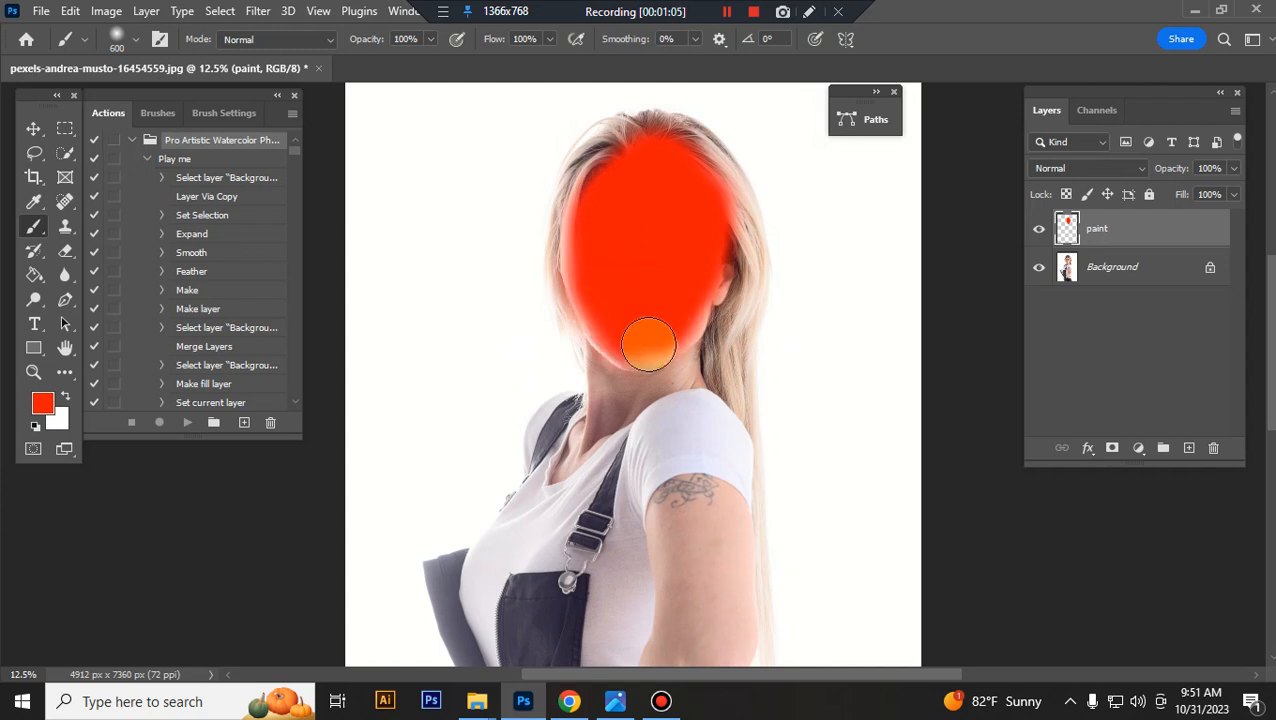
left_click_drag(648, 344, 684, 288)
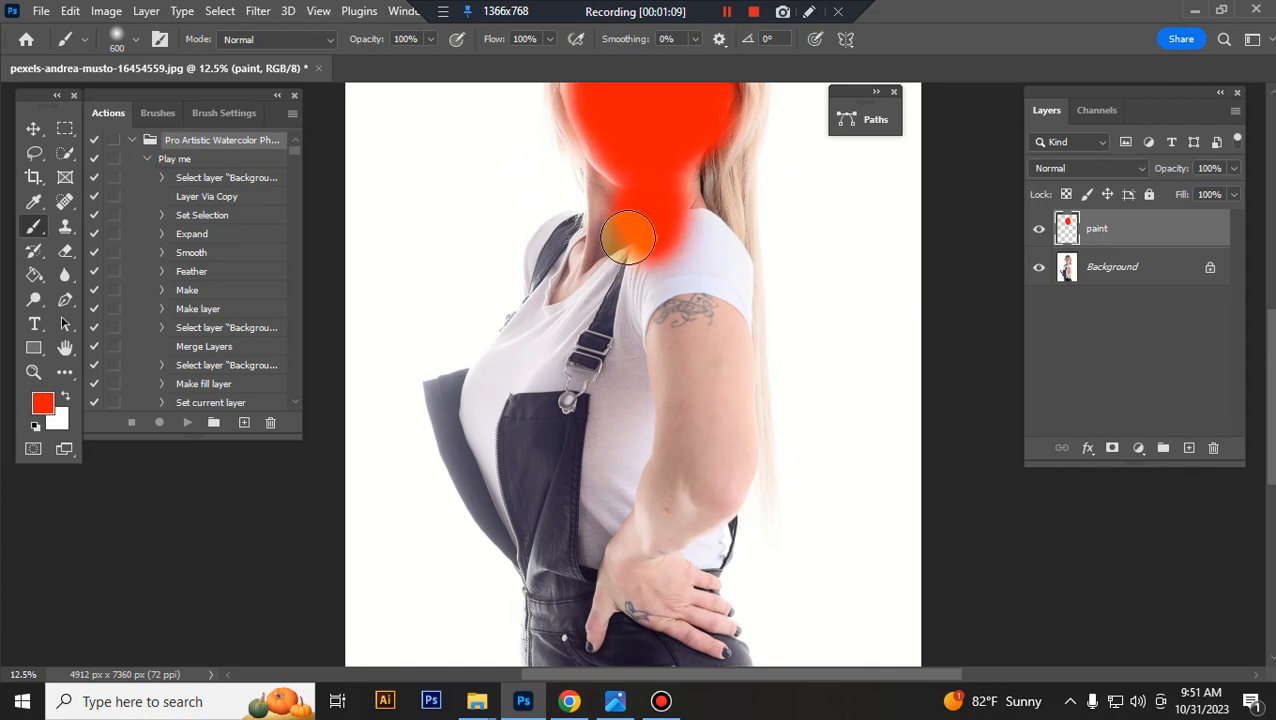
Extend the red paint down her neck, shoulder, back, torso and arm, then smooth the silhouette edges.
left_click_drag(628, 238, 644, 318)
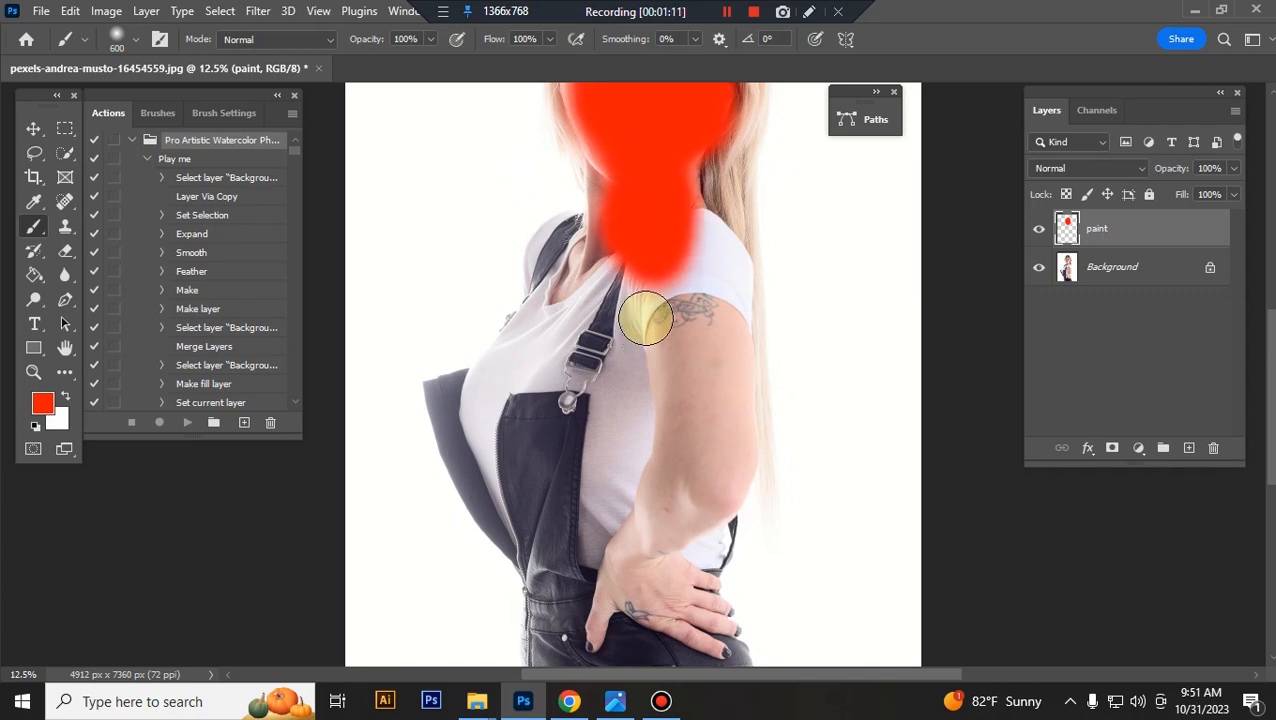
left_click_drag(644, 318, 584, 244)
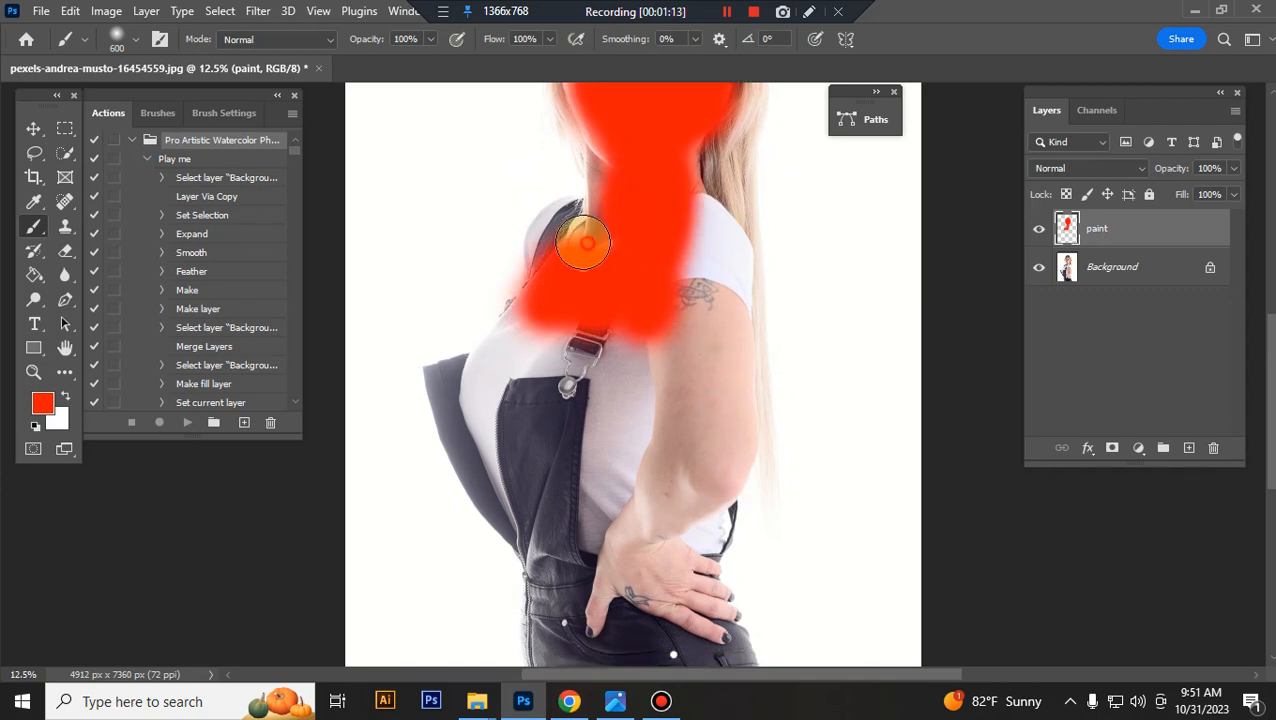
left_click_drag(584, 244, 484, 396)
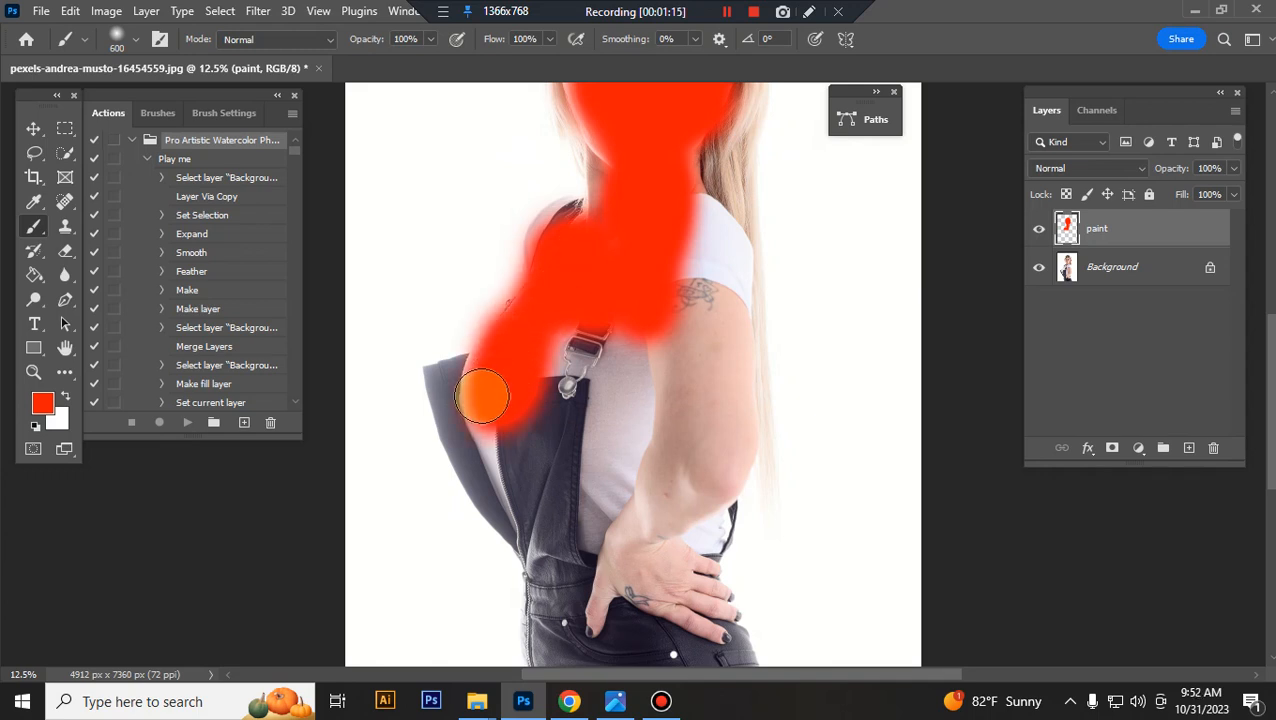
left_click_drag(484, 396, 638, 430)
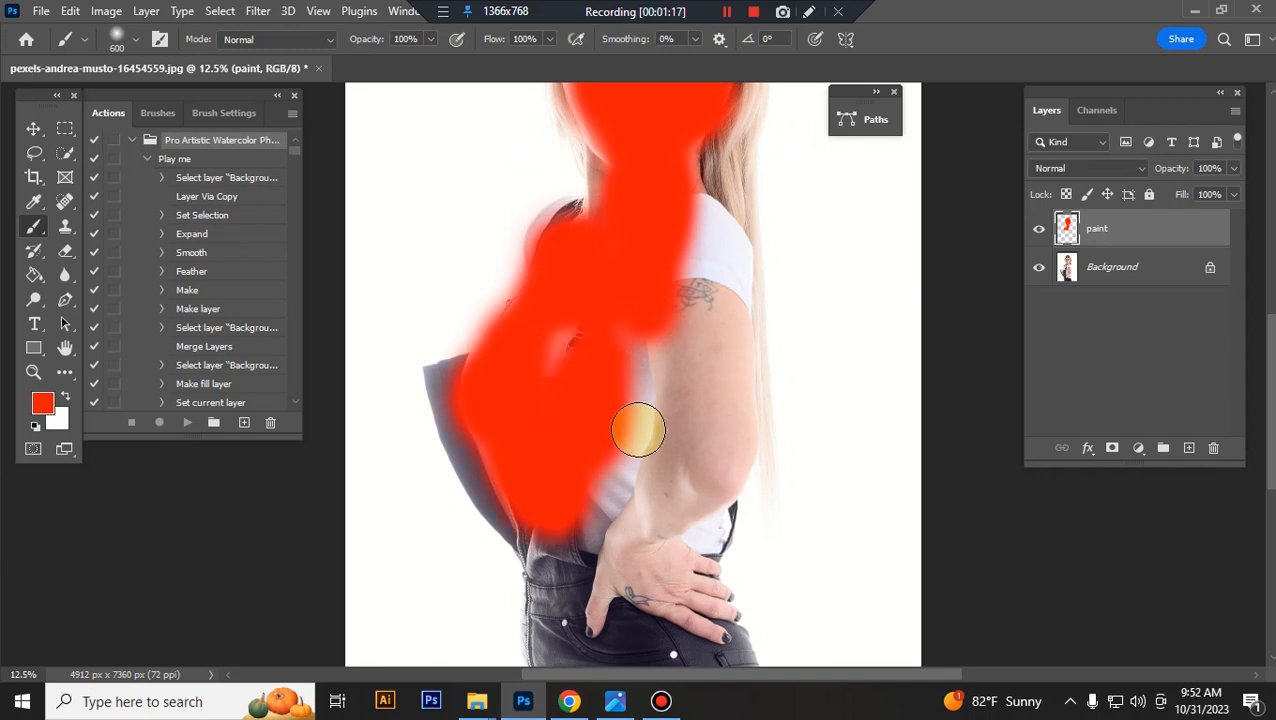
left_click_drag(638, 430, 672, 452)
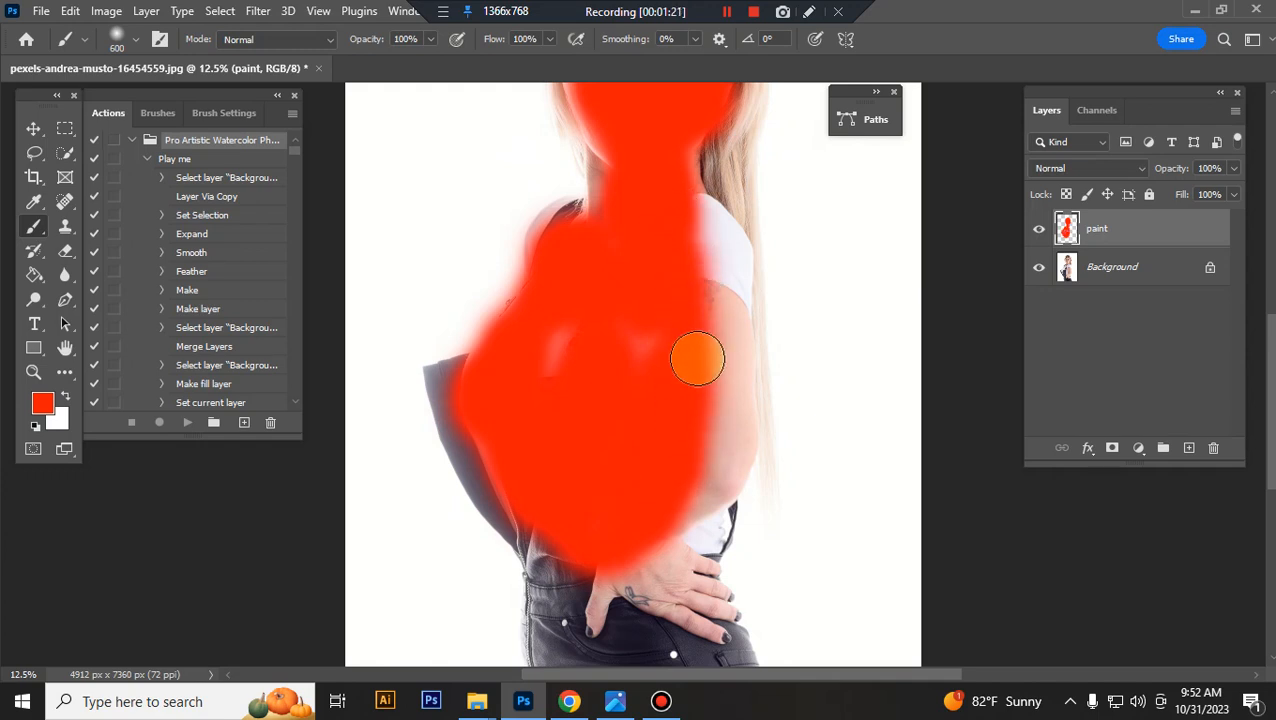
left_click_drag(698, 358, 686, 456)
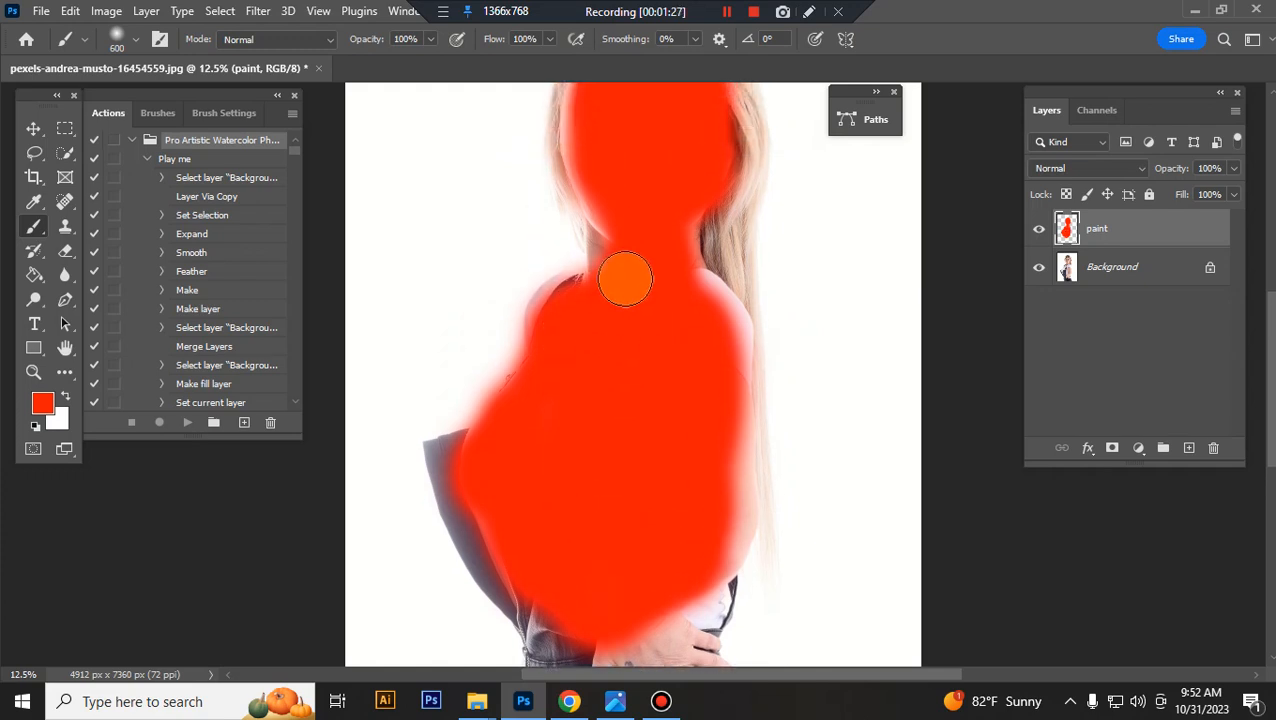
left_click_drag(624, 278, 630, 364)
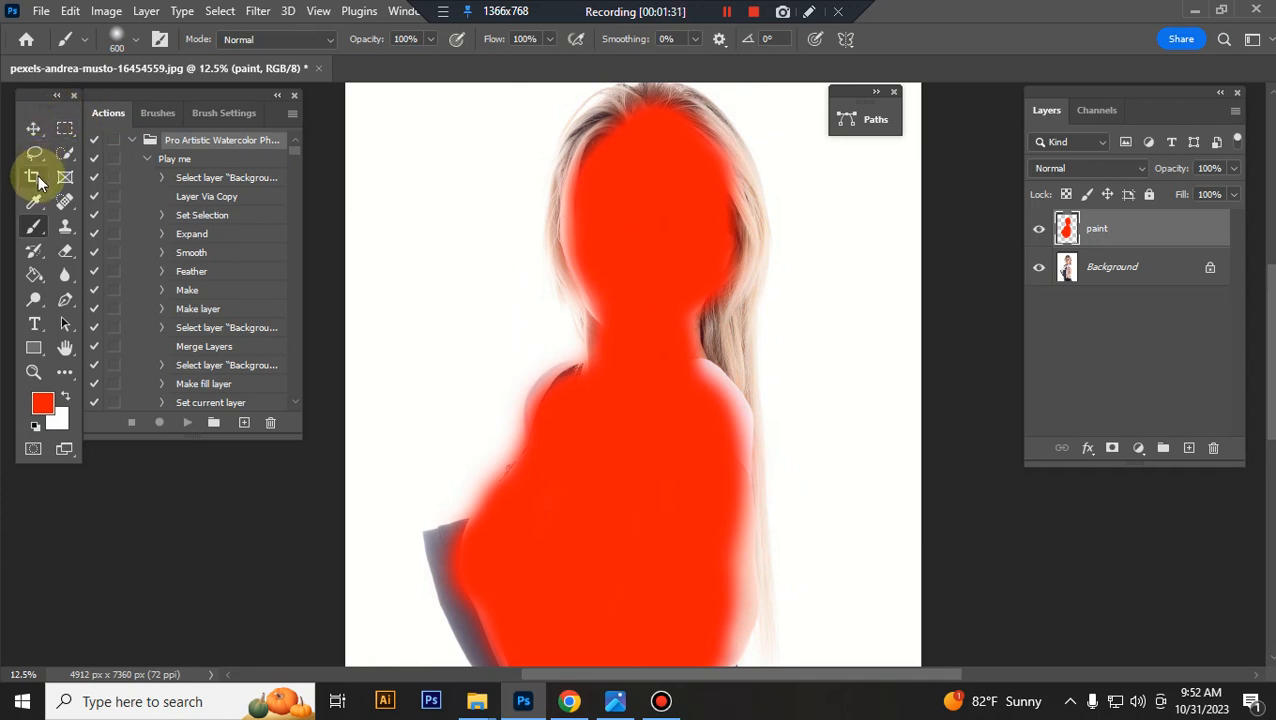
Crop the canvas to 3000 × 2000 px with the frame widened beyond the photo and the figure centred.
left_click(32, 176)
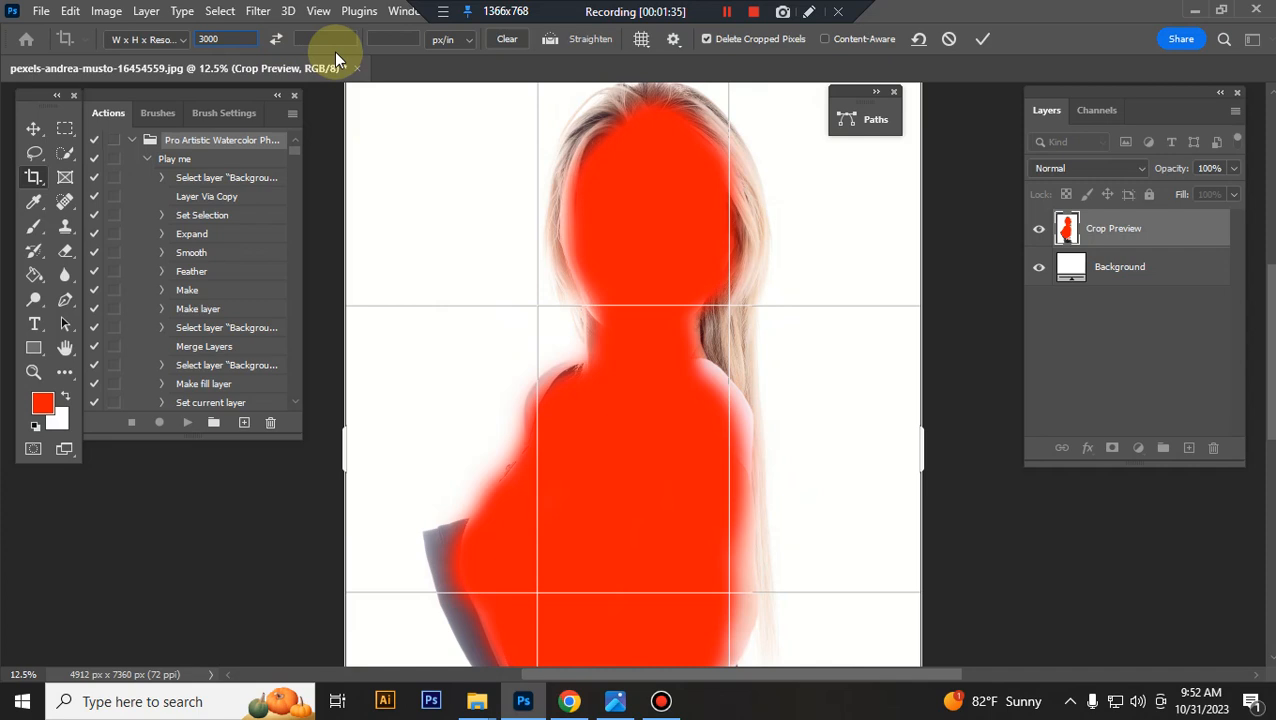
type("2000 px")
left_click(394, 40)
type("72")
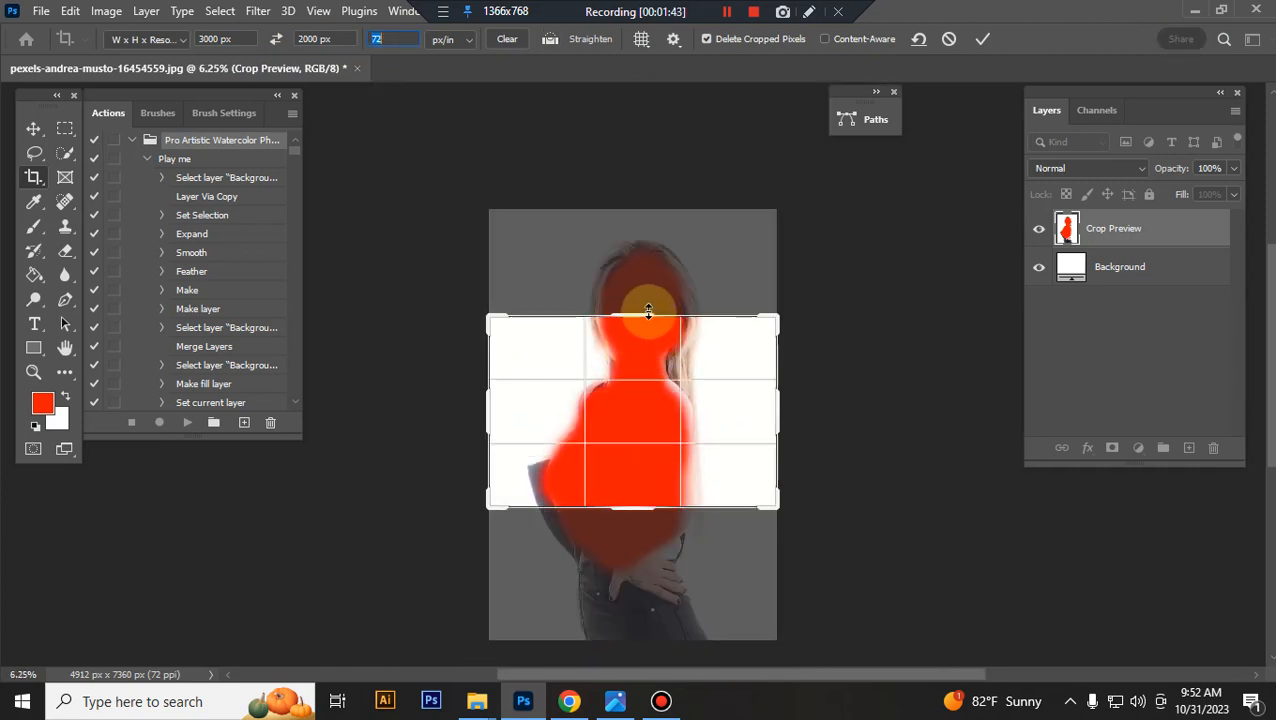
left_click_drag(648, 318, 632, 248)
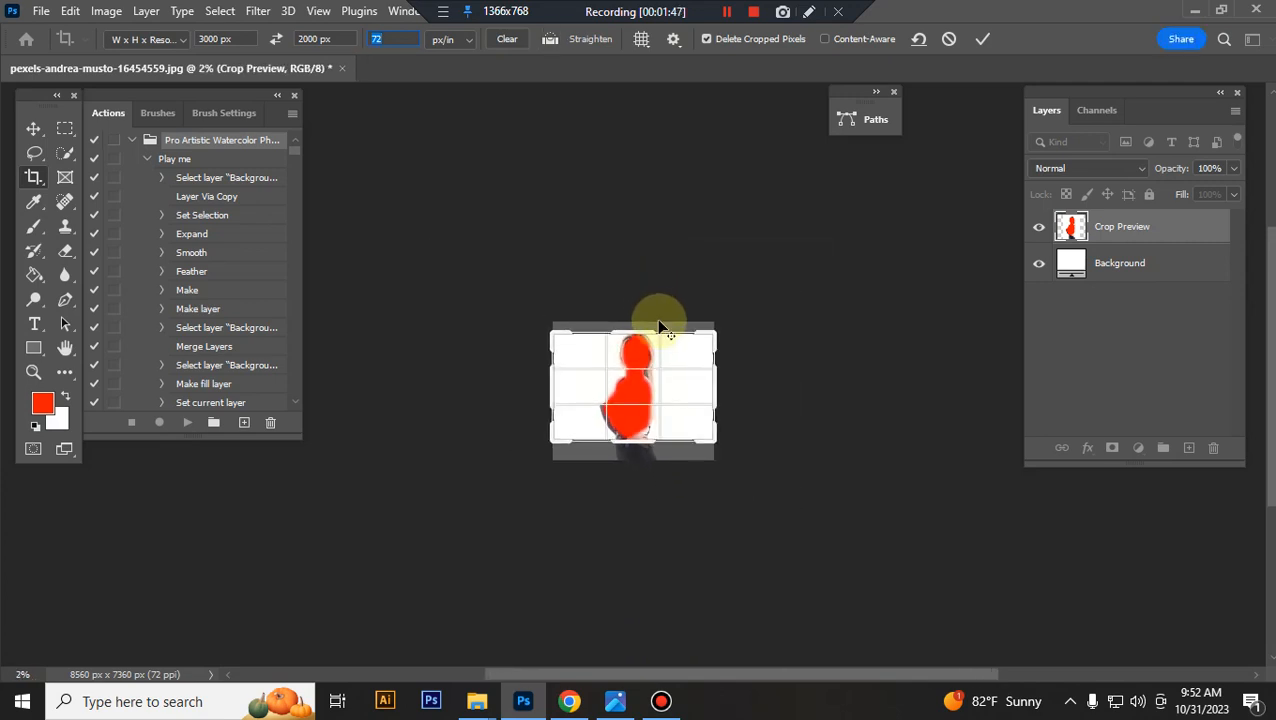
left_click_drag(660, 330, 648, 288)
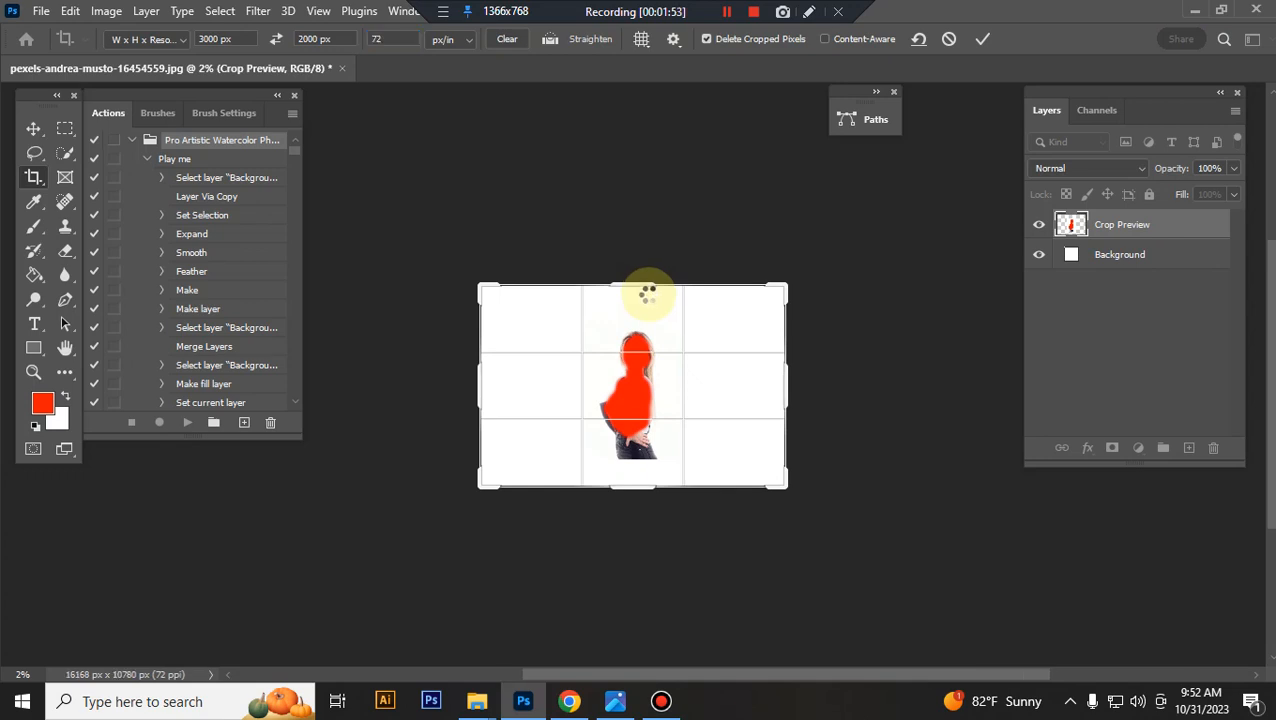
left_click(982, 40)
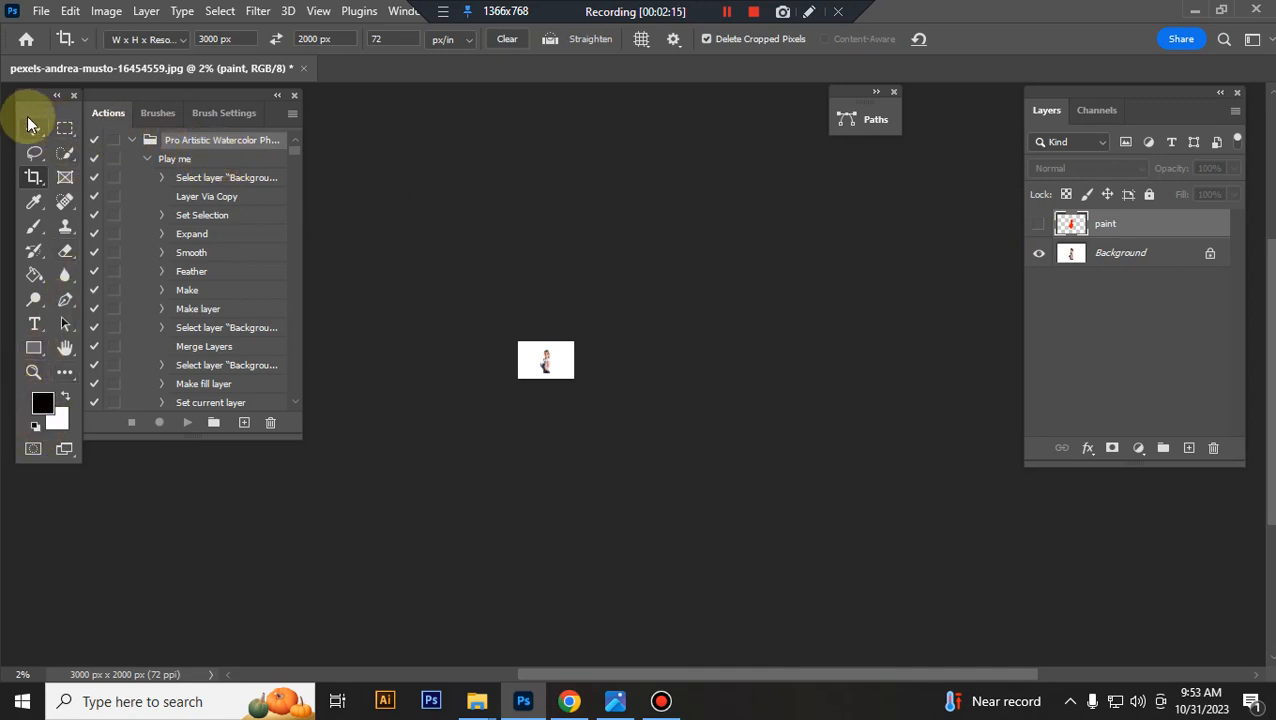
Play the watercolor action and review the generated fill, adjustment and brush layers.
left_click(32, 128)
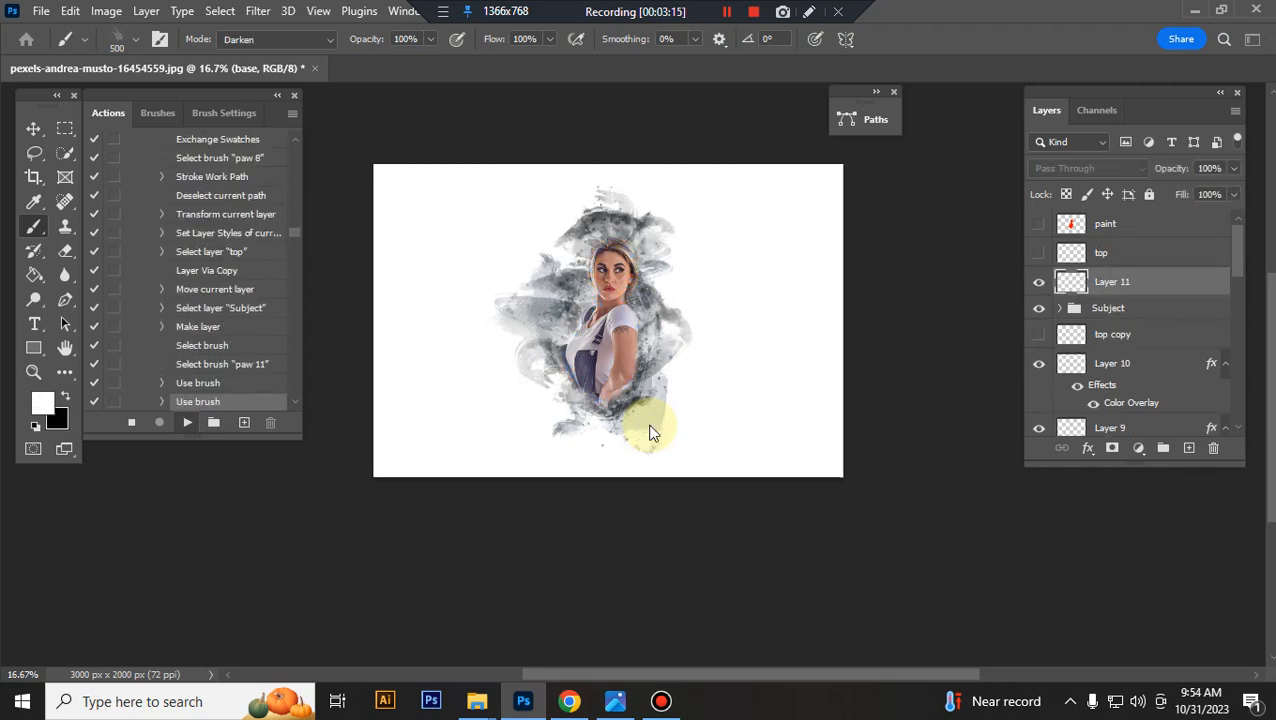
scroll("down", 3)
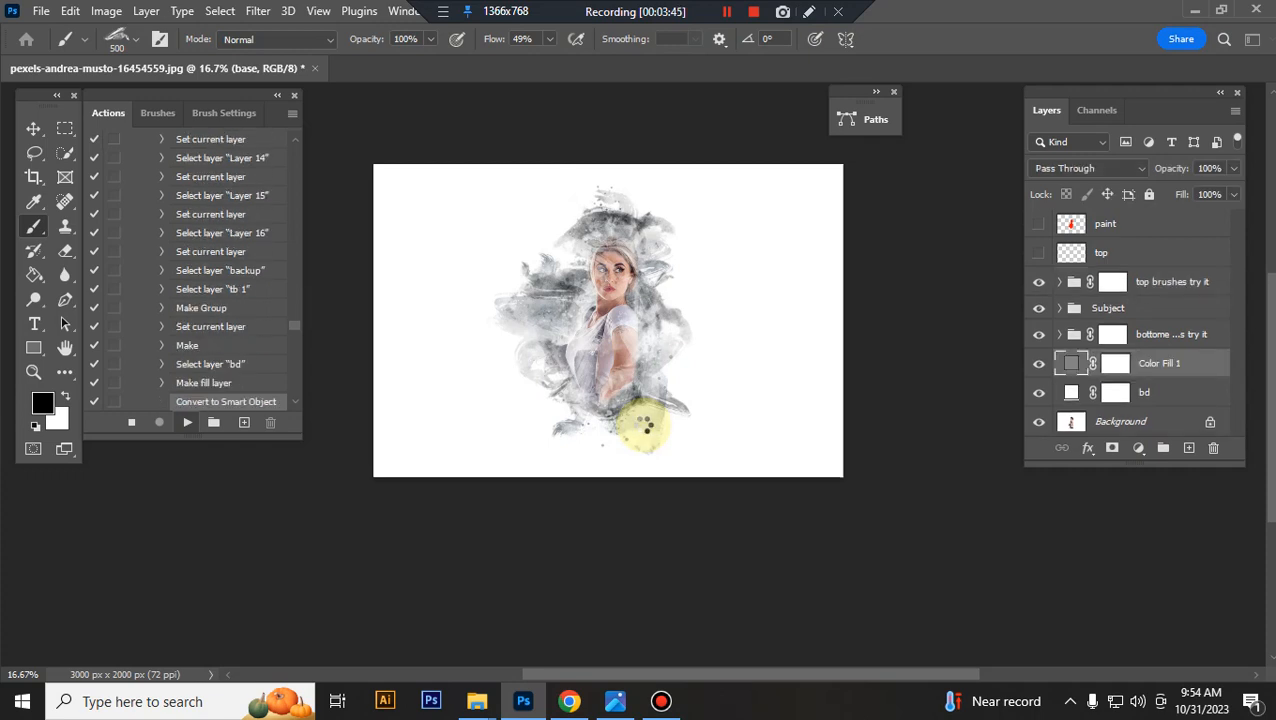
left_click(1160, 364)
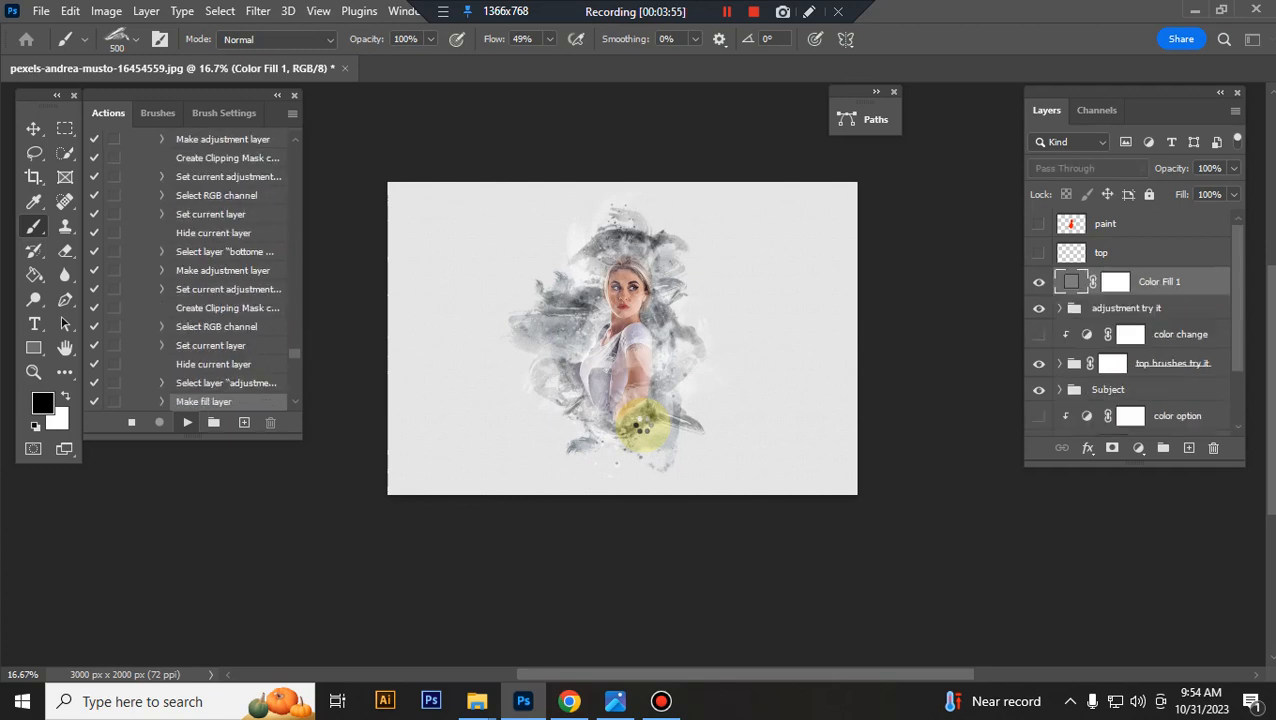
scroll("down", 3)
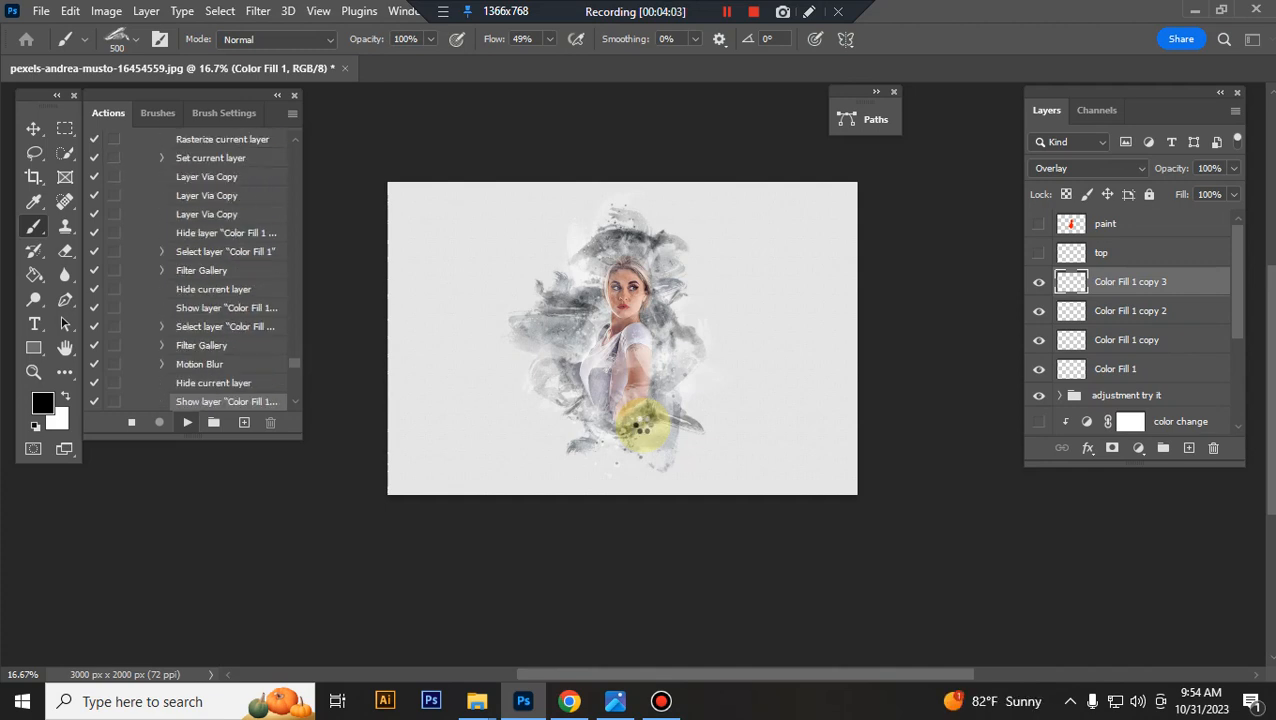
scroll("down", 3)
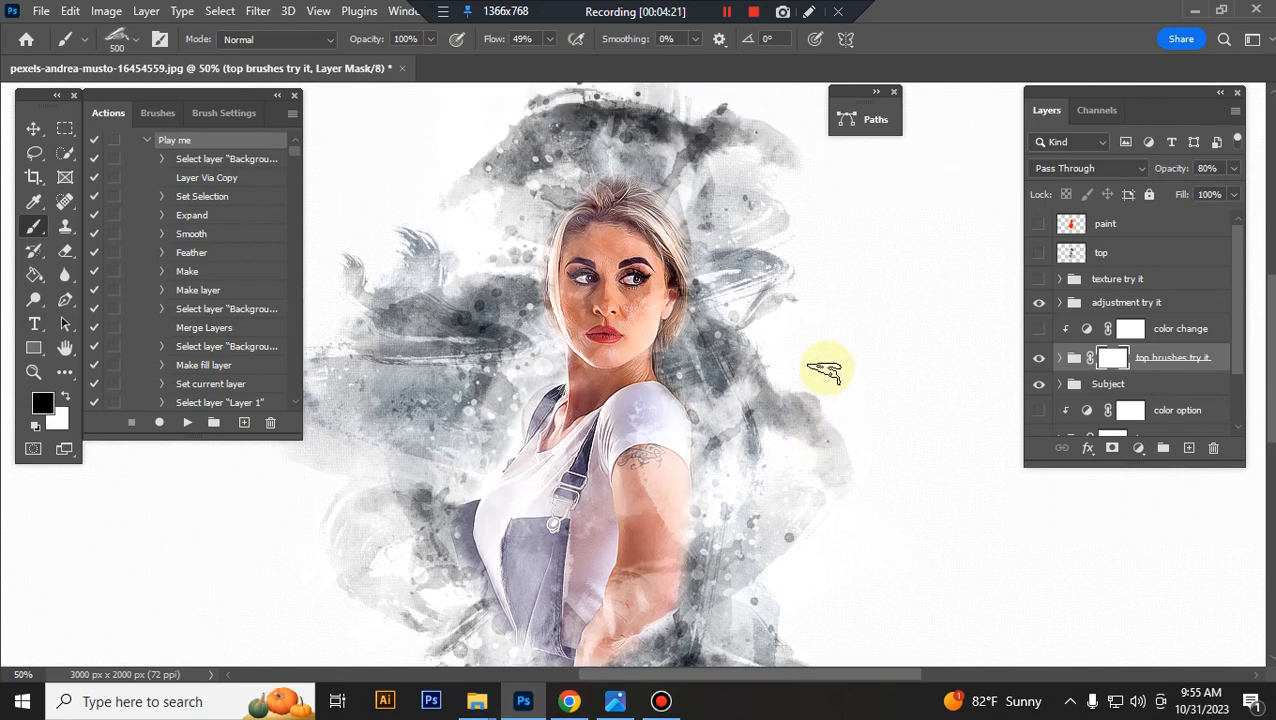
left_click(1116, 280)
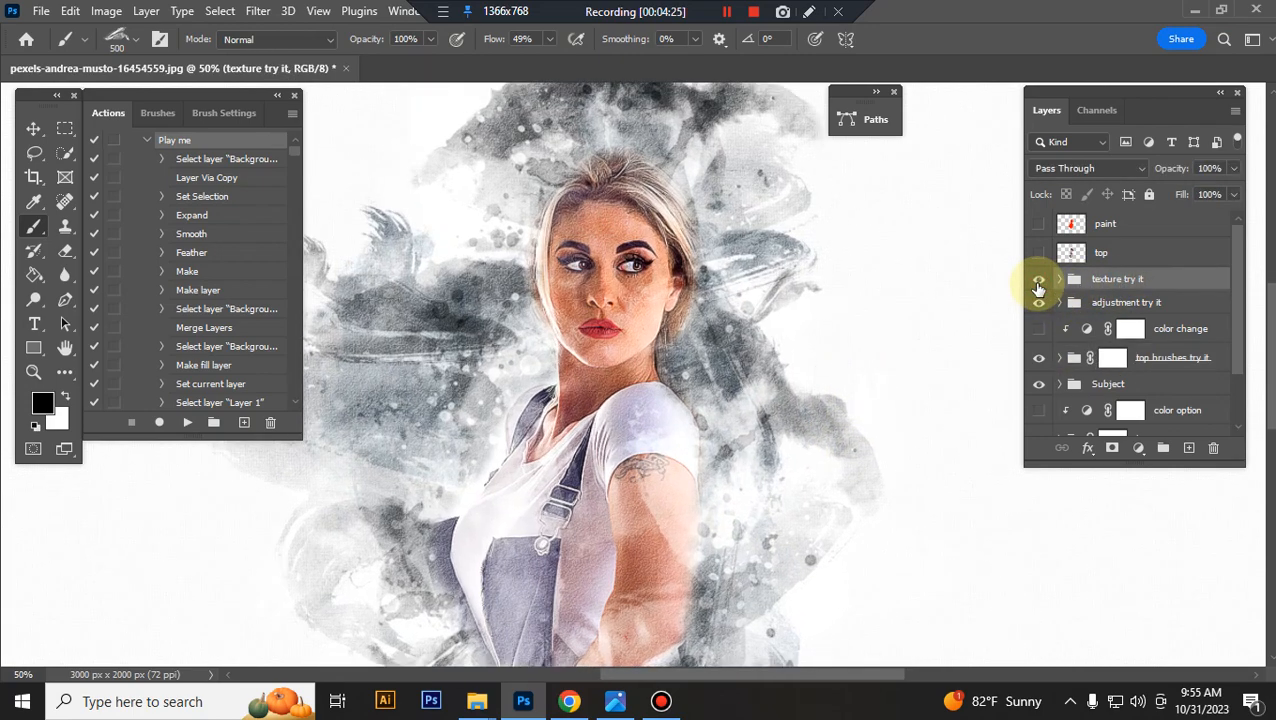
left_click(1038, 280)
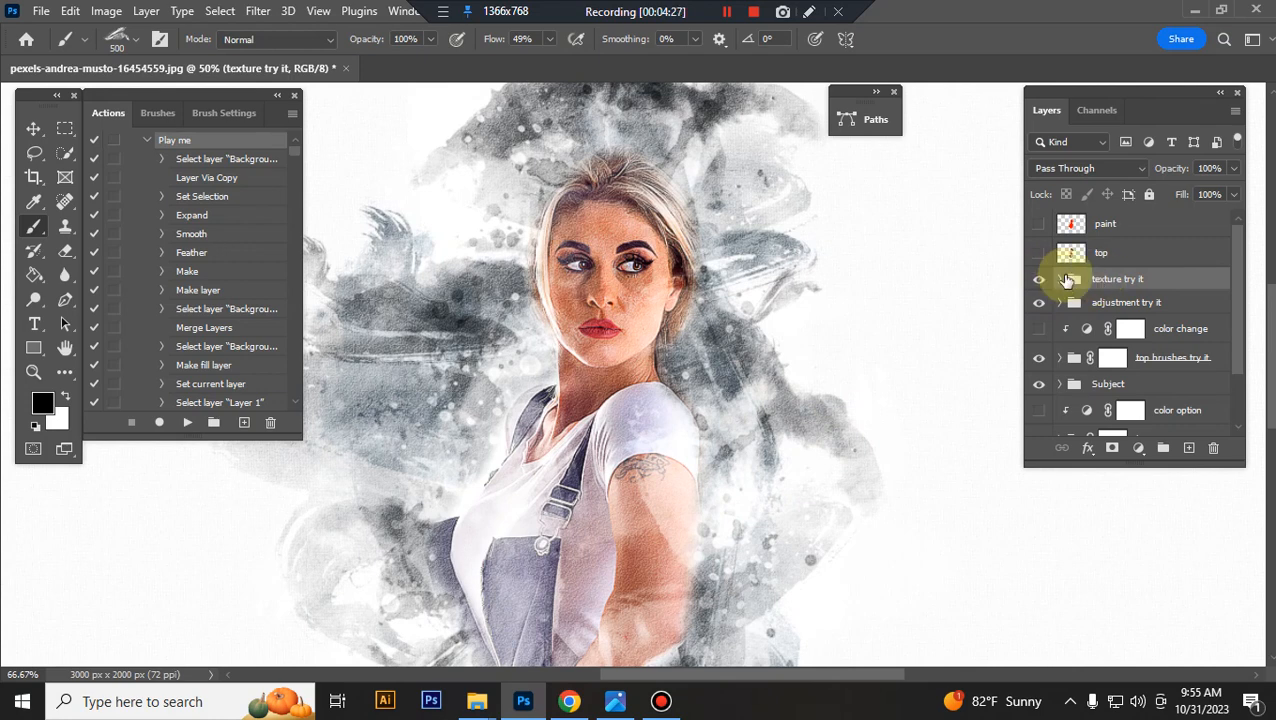
left_click(1060, 280)
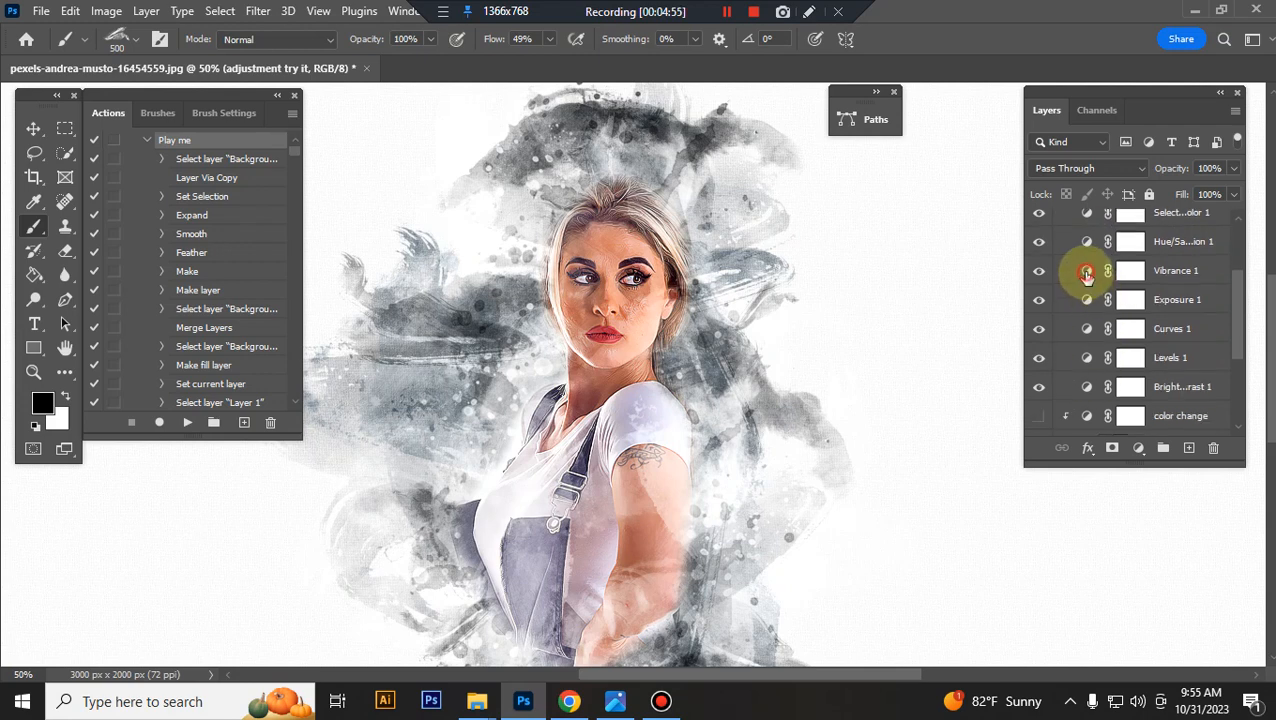
Ease the Brightness/Contrast adjustment's contrast from -37 to -21 and close its settings.
double_click(1088, 270)
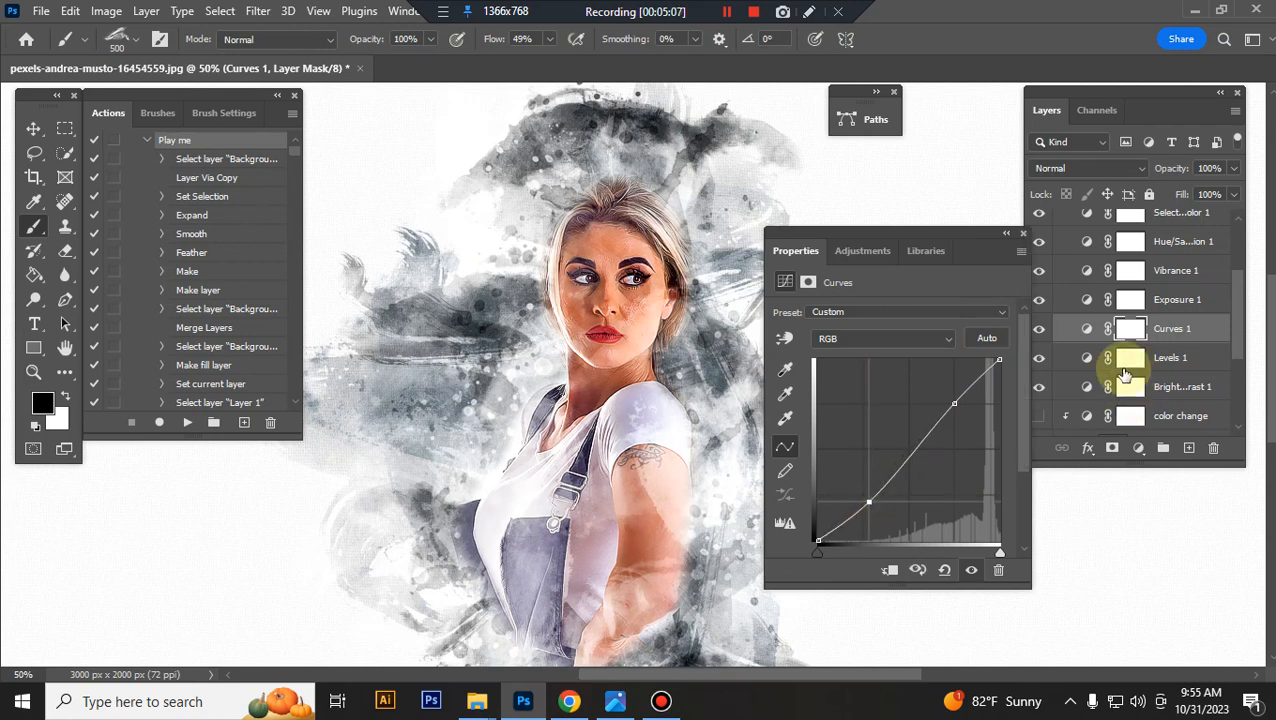
left_click(1170, 356)
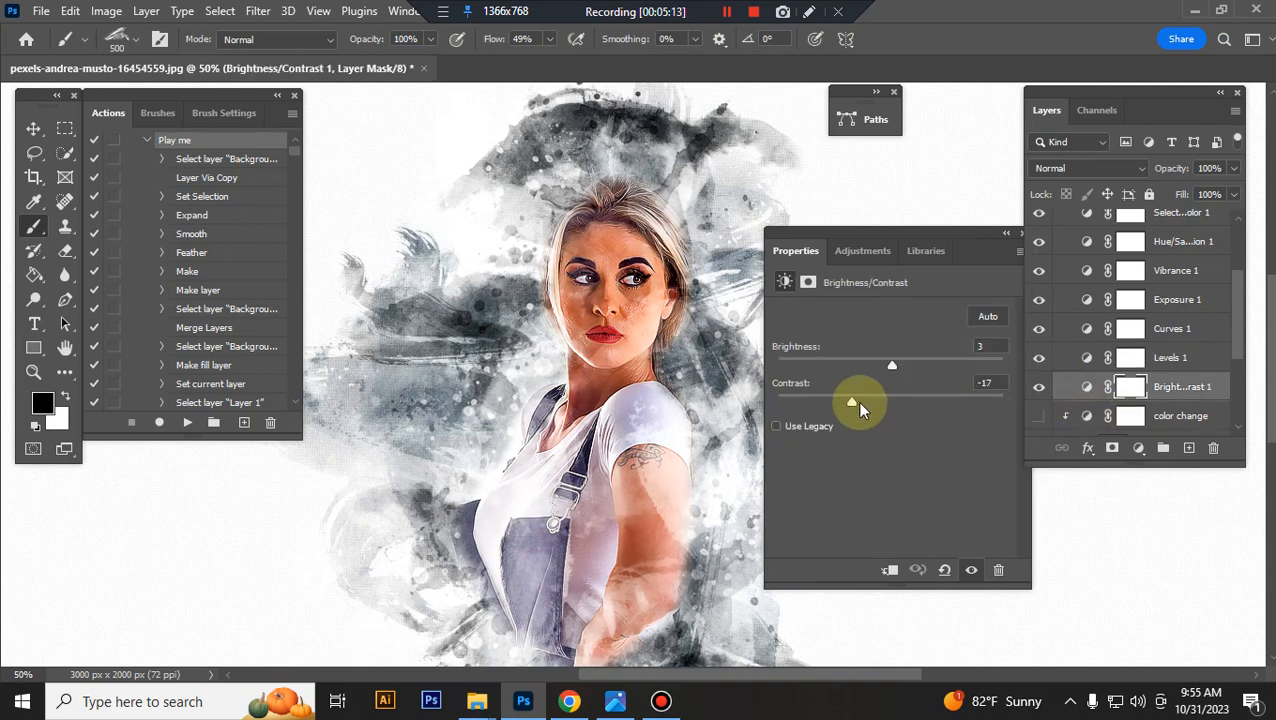
left_click_drag(880, 400, 844, 400)
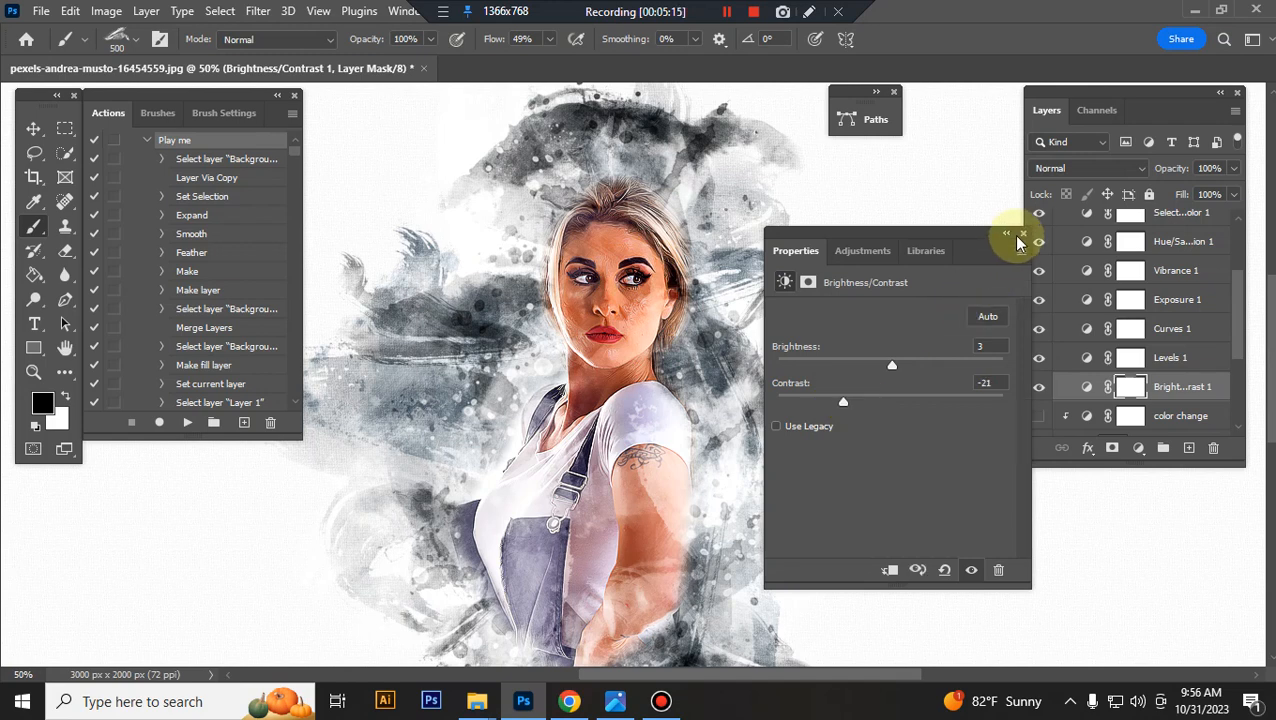
left_click(1024, 234)
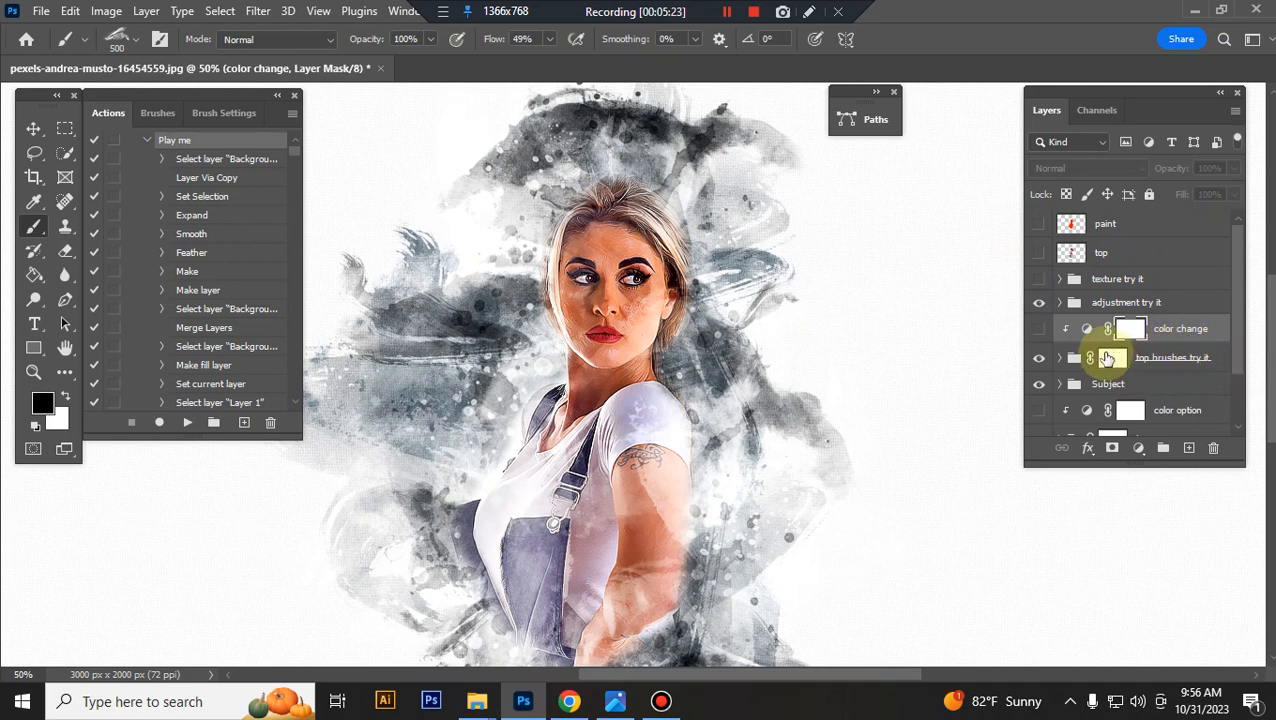
left_click(1038, 328)
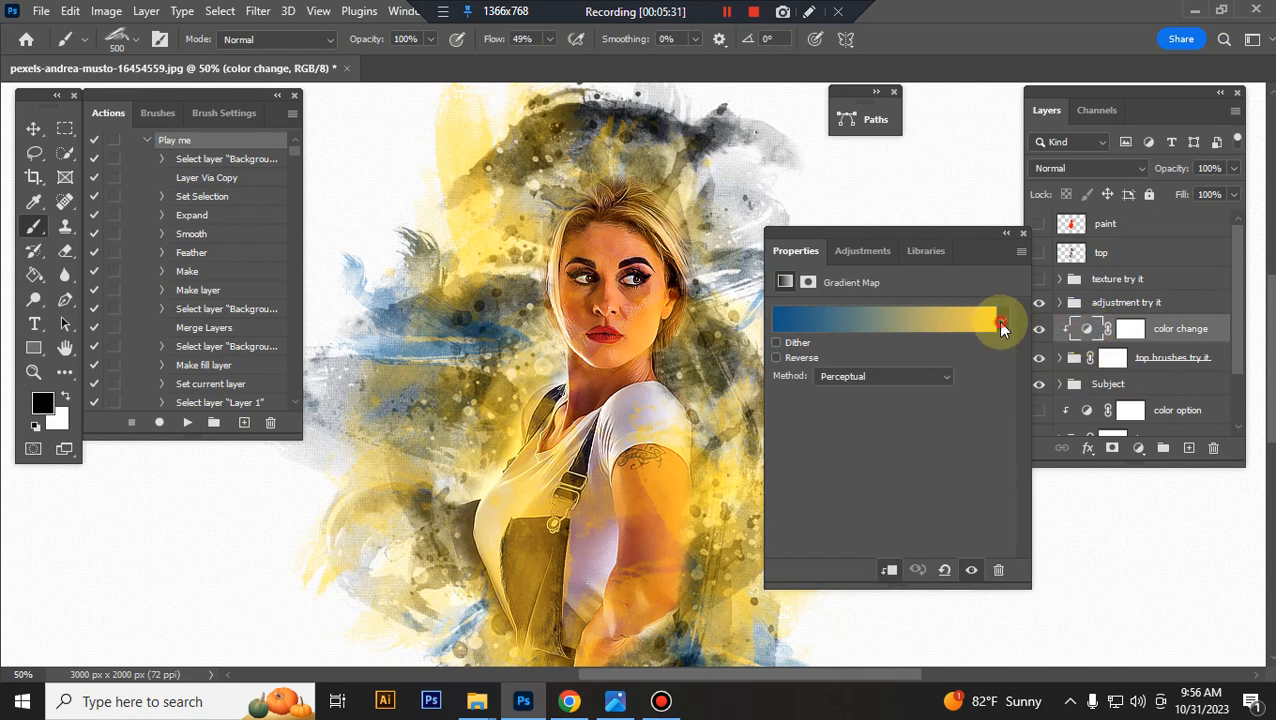
left_click(1000, 320)
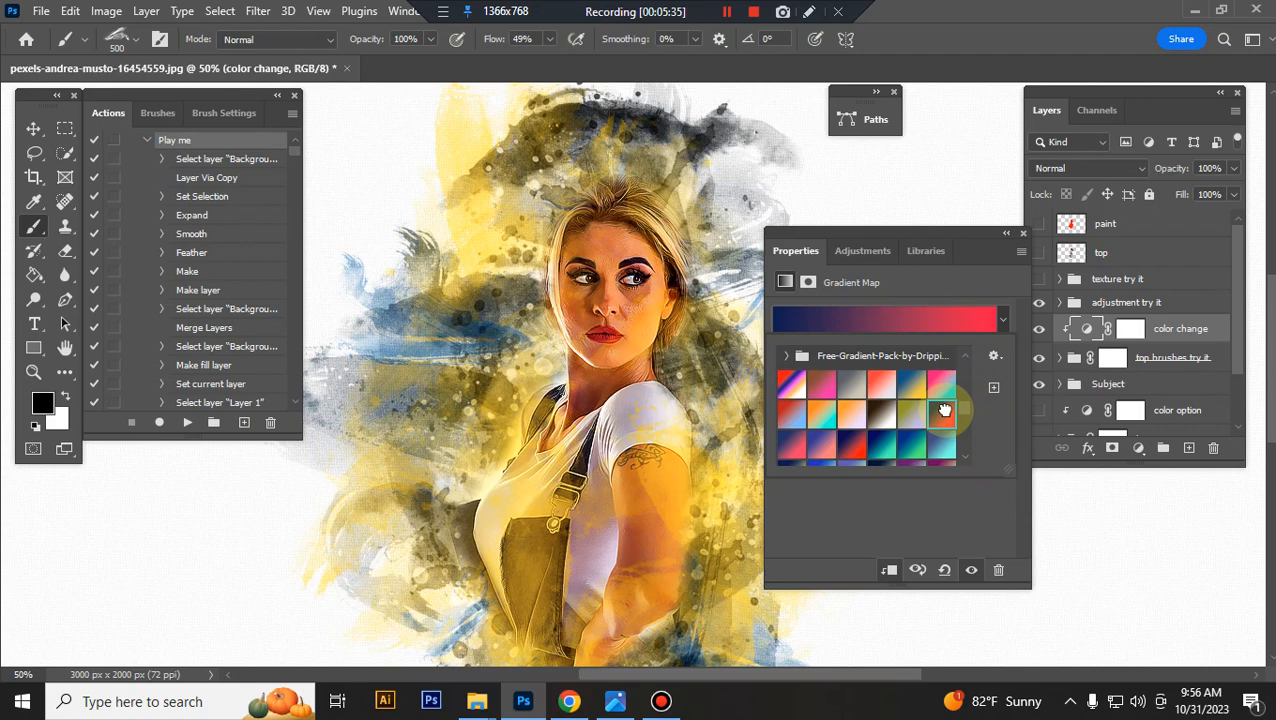
left_click(940, 448)
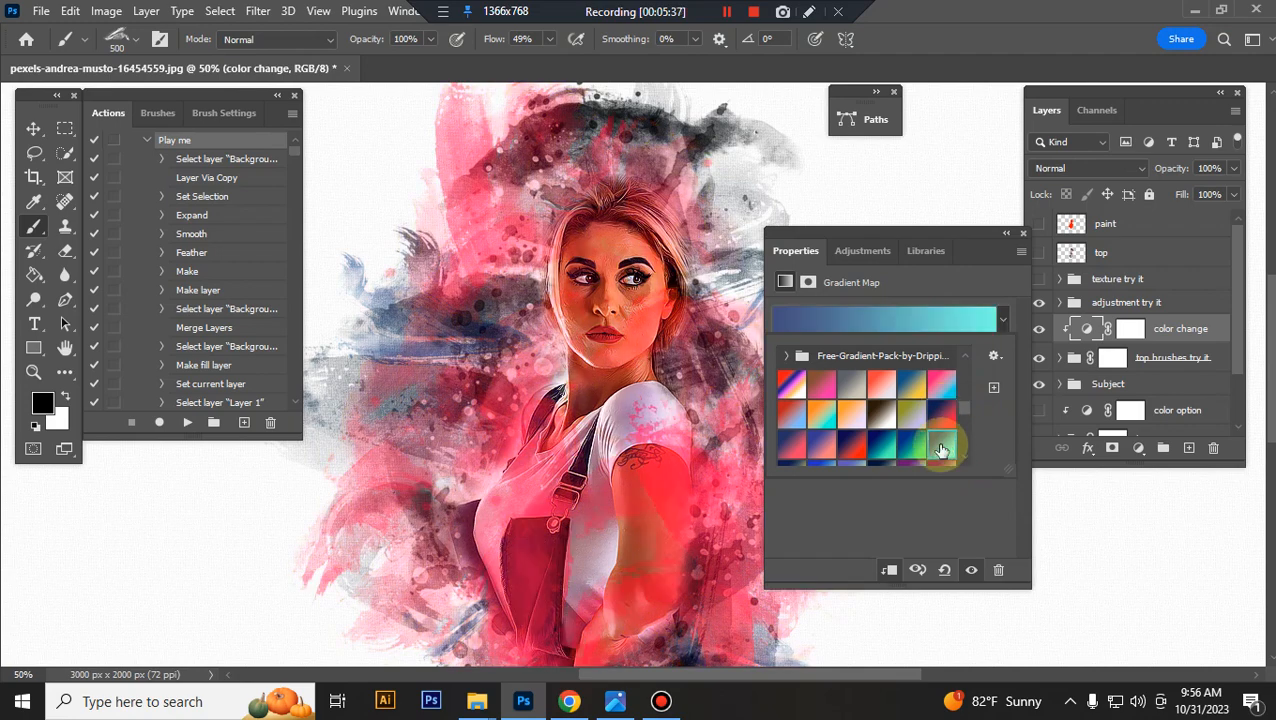
left_click(910, 448)
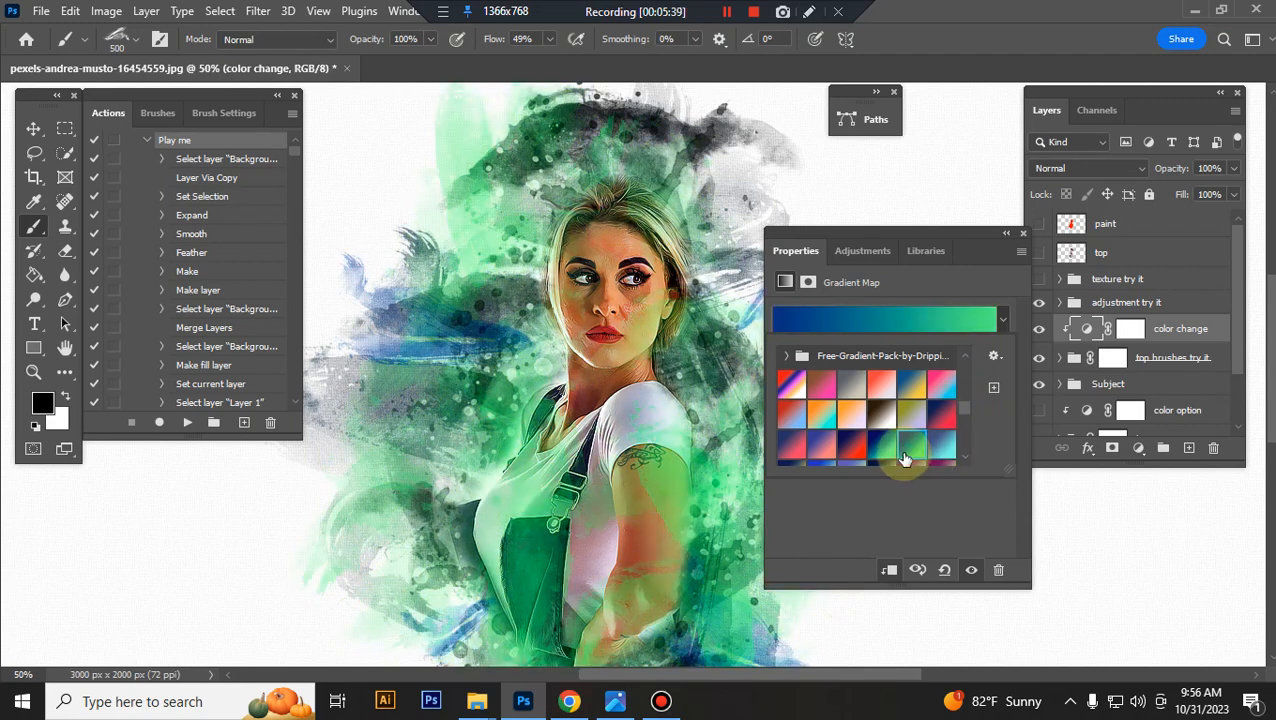
left_click(880, 432)
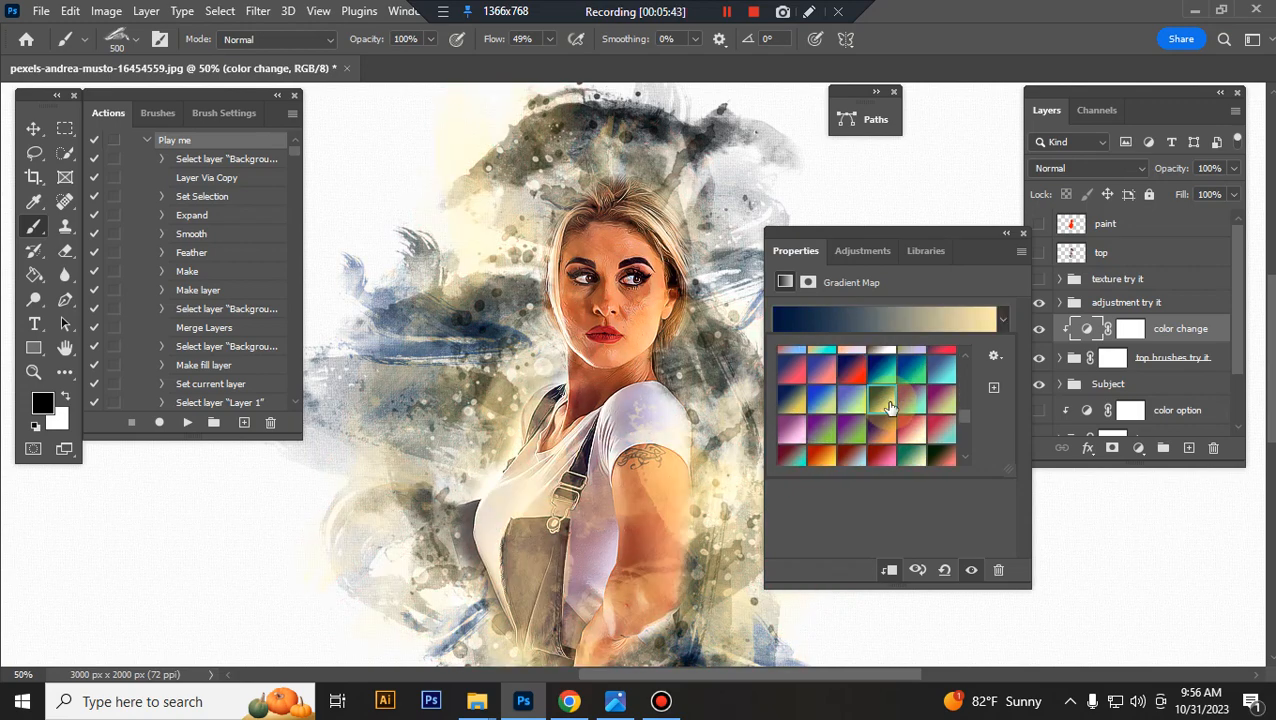
left_click(820, 408)
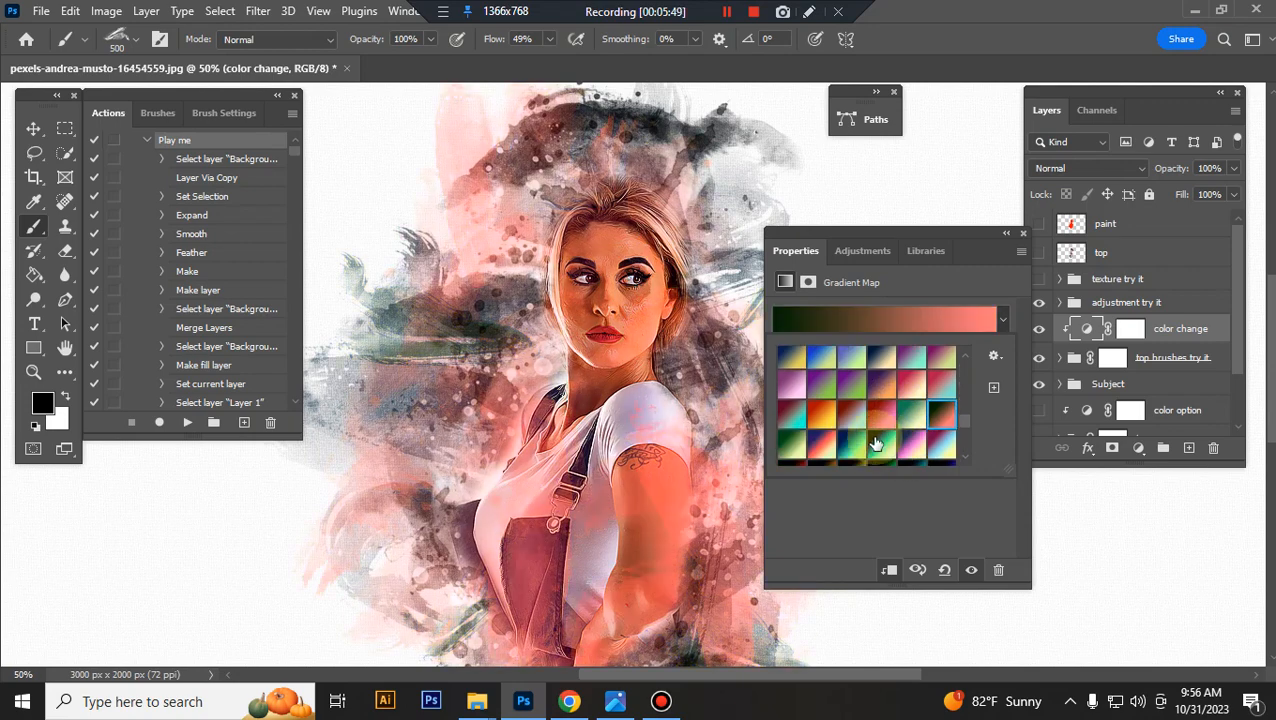
left_click(940, 408)
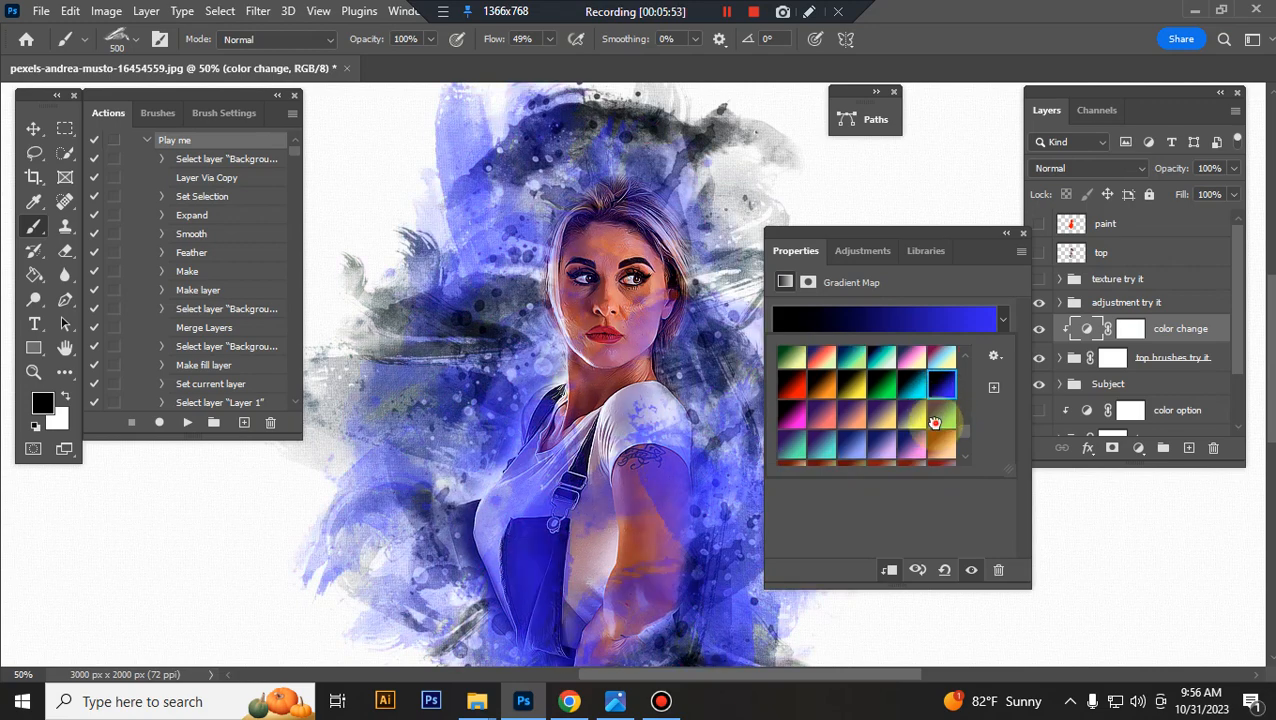
left_click(934, 422)
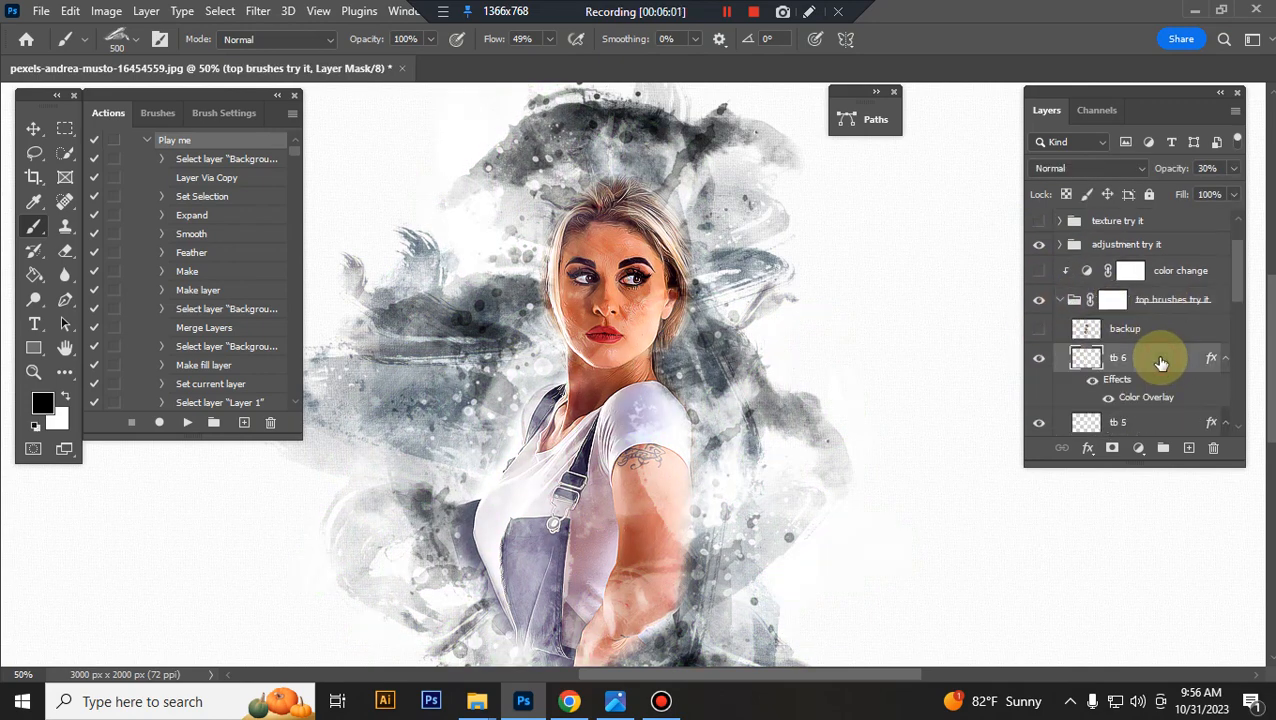
Adjust the top brush layers' opacity to 54% and enlarge the tb 5 splash around the portrait.
left_click(1088, 356)
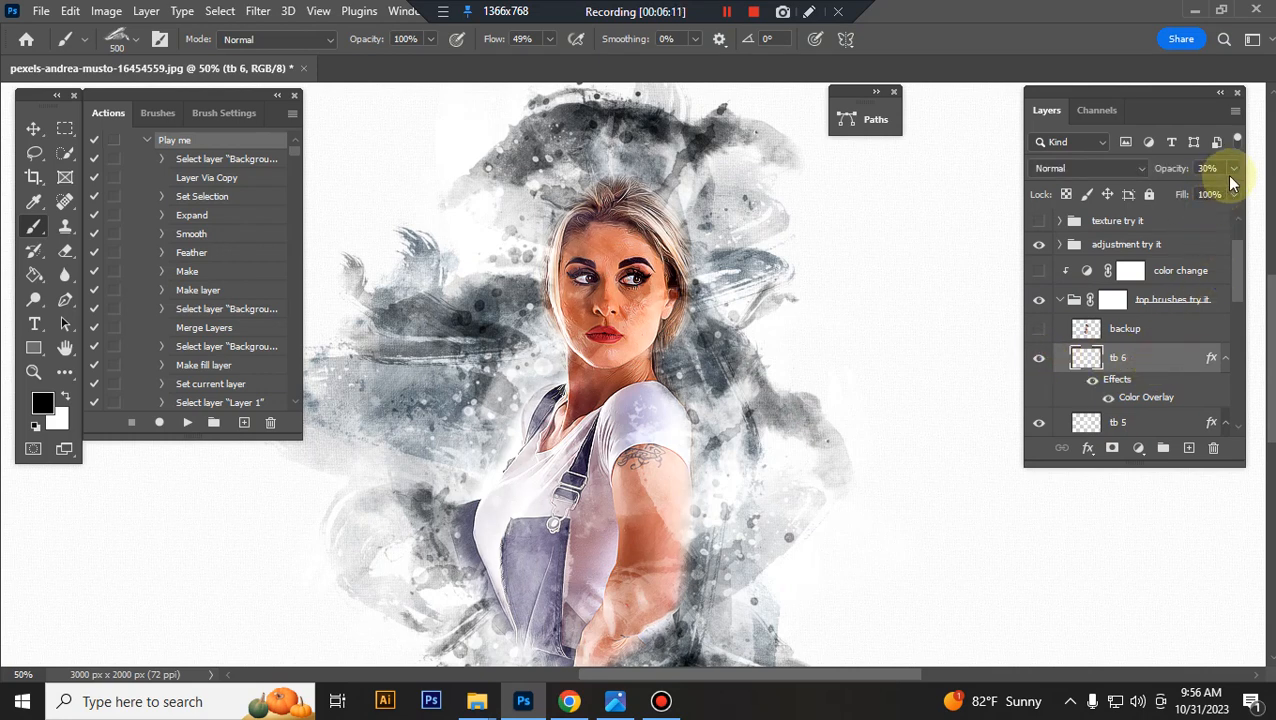
left_click(1232, 168)
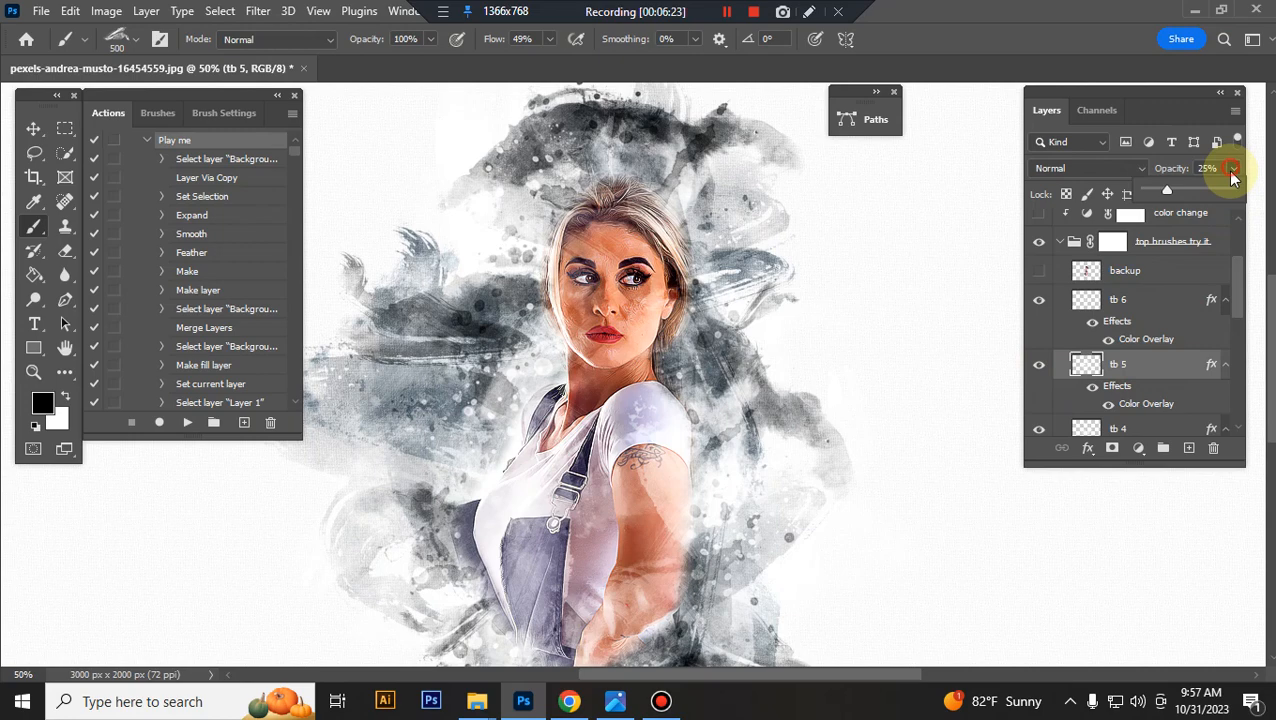
left_click_drag(1208, 188, 1192, 188)
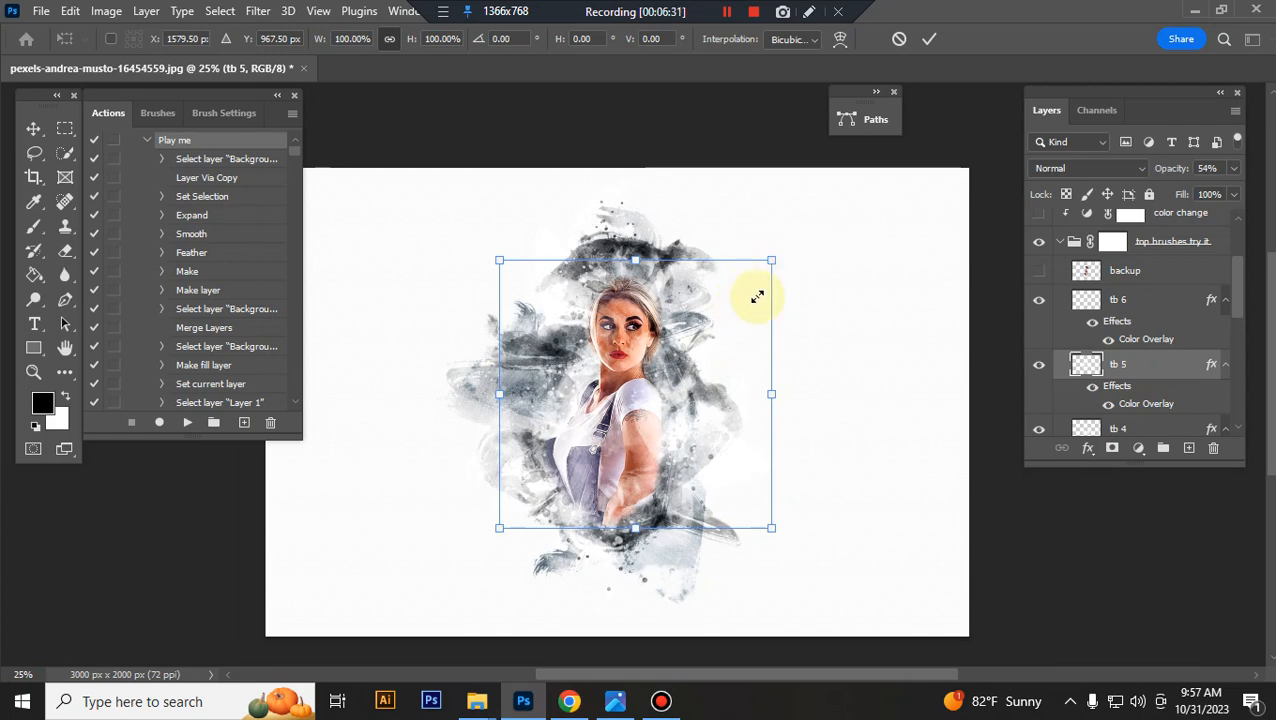
left_click_drag(772, 260, 736, 296)
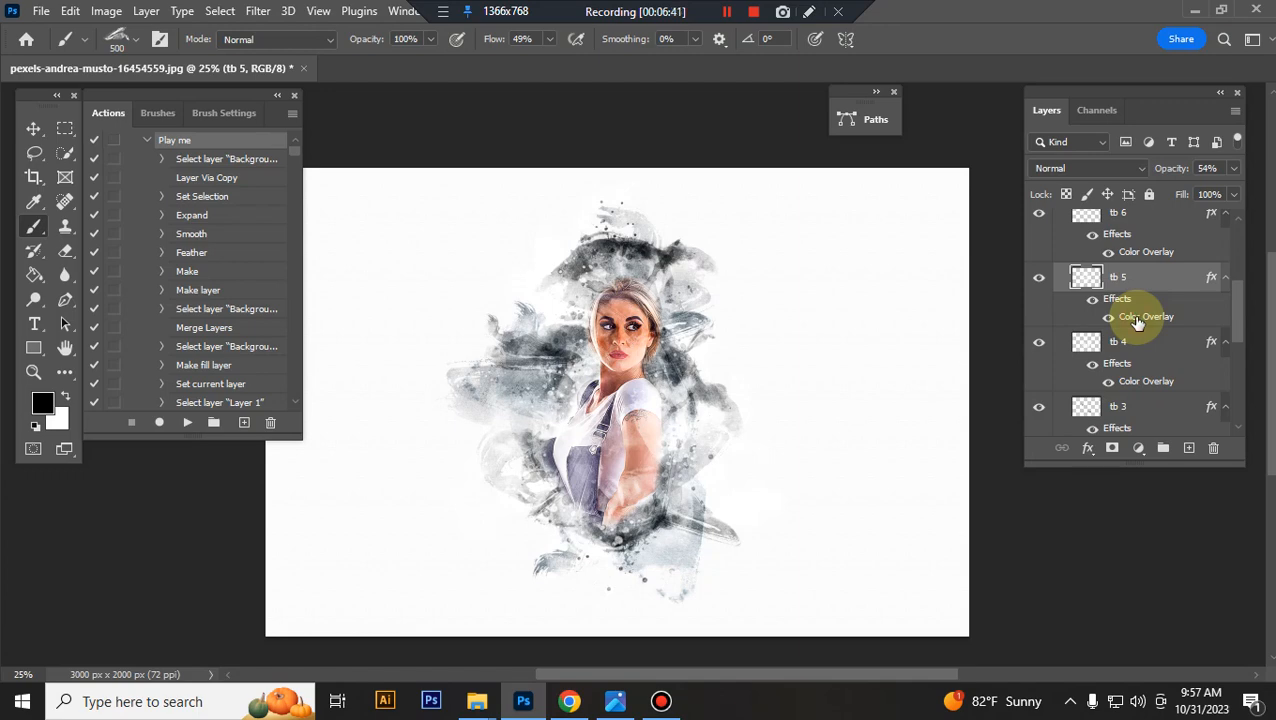
Give tb 5's Color Overlay a new colour and toggle the layer's visibility.
double_click(1146, 316)
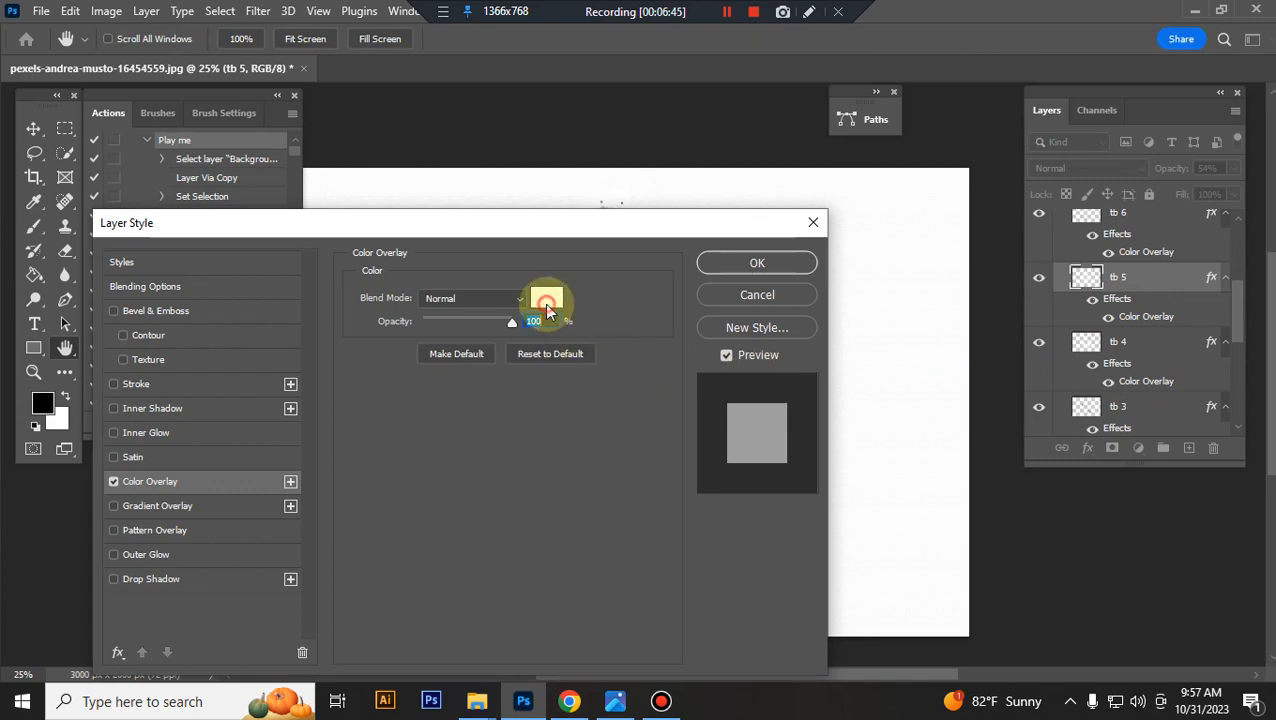
left_click(548, 298)
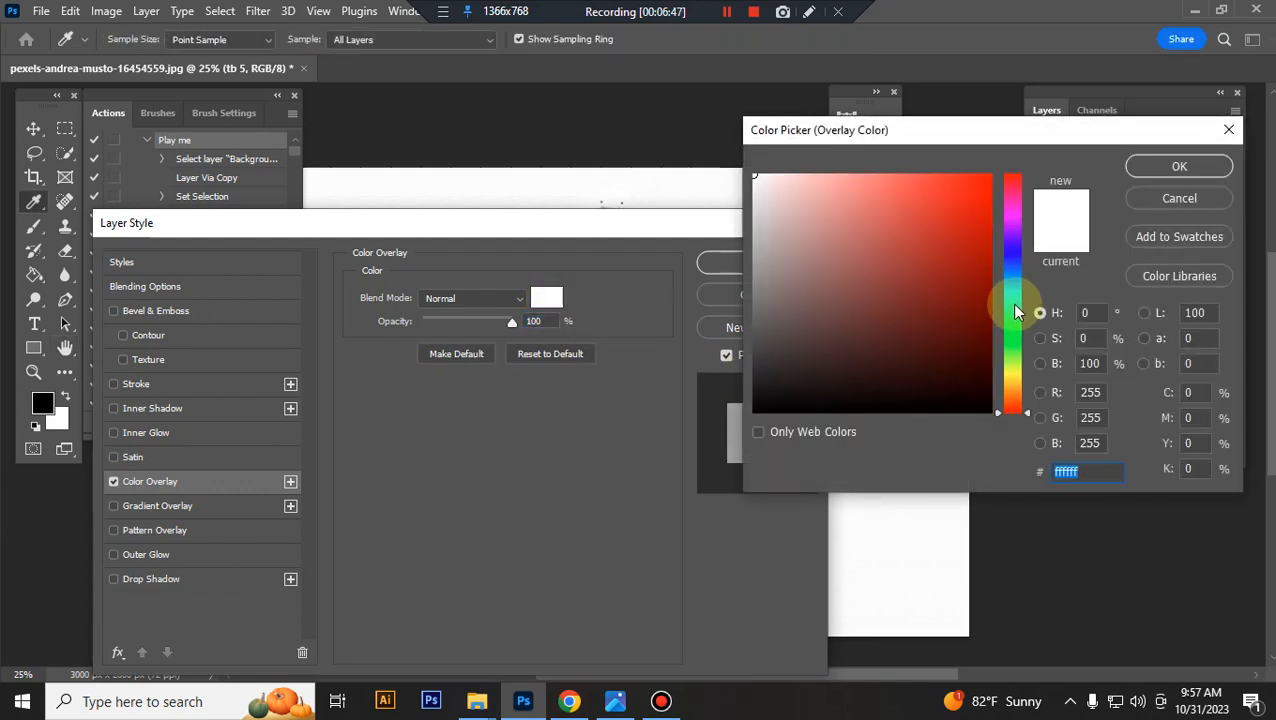
left_click(1012, 300)
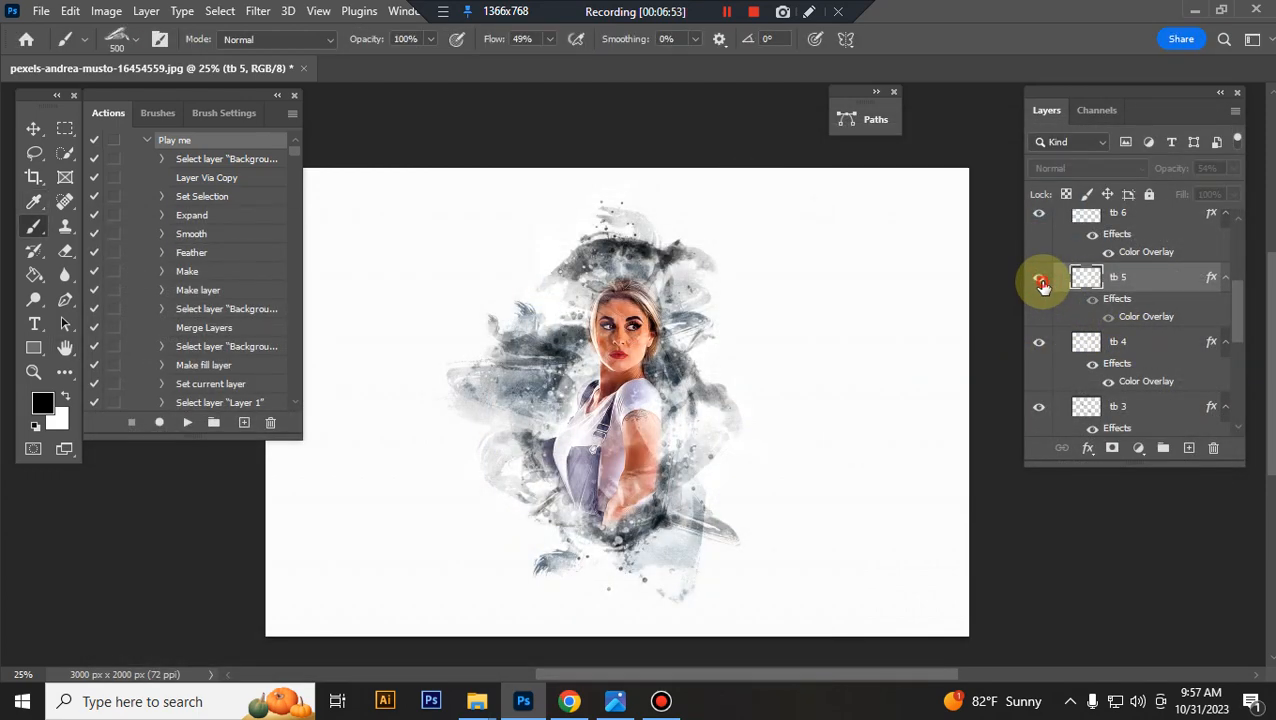
left_click(1120, 340)
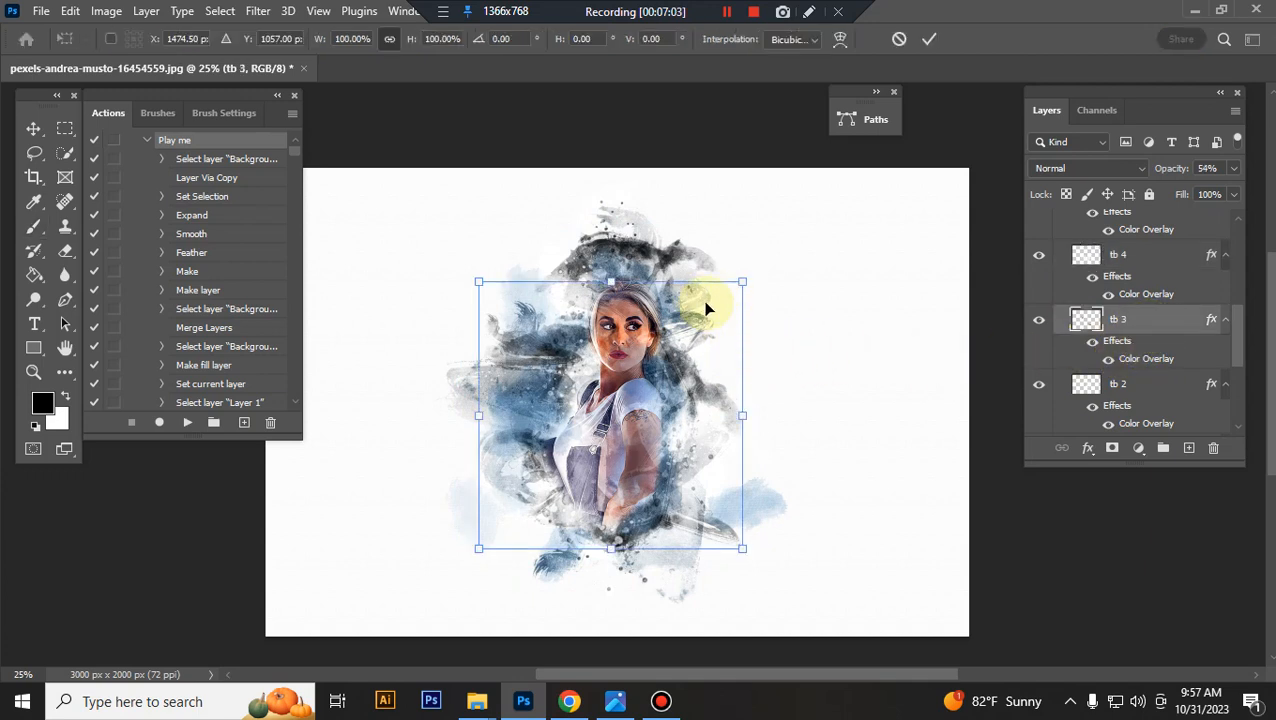
Enlarge the tb 3 splash to 30% opacity and adjust tb 2 to 35%, moving on through tb 1.
left_click_drag(742, 280, 760, 250)
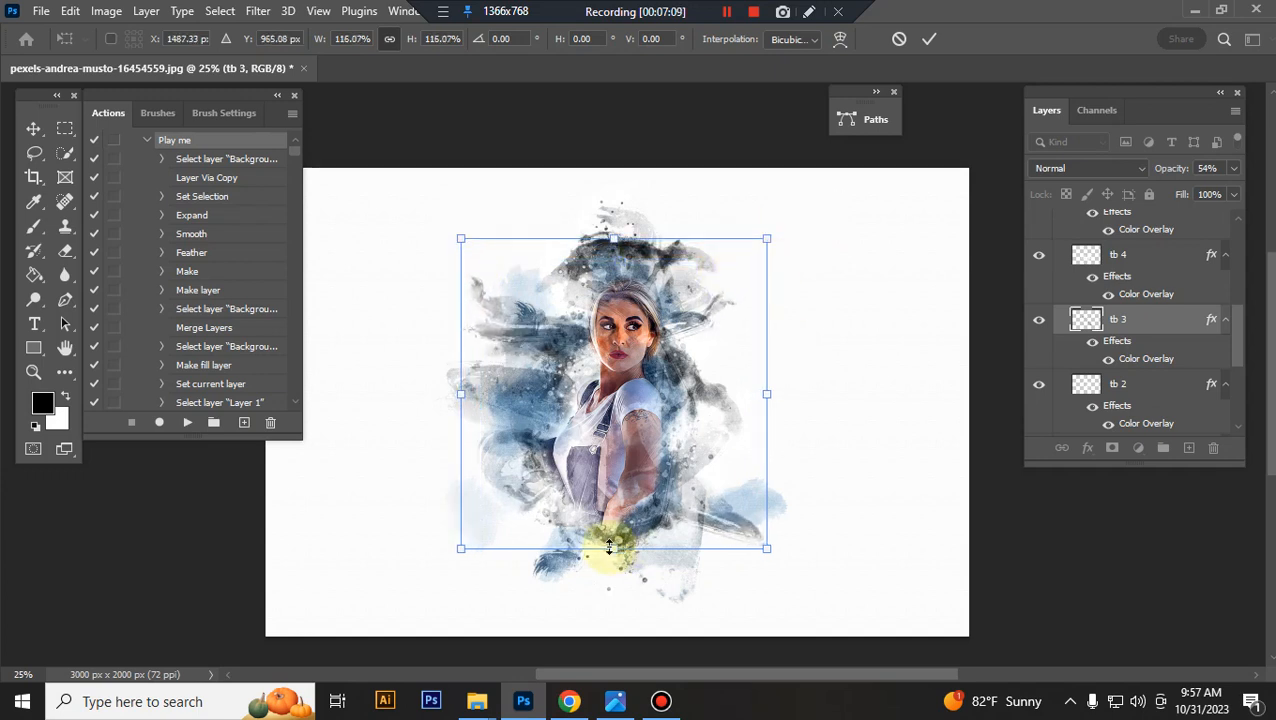
left_click_drag(610, 548, 508, 584)
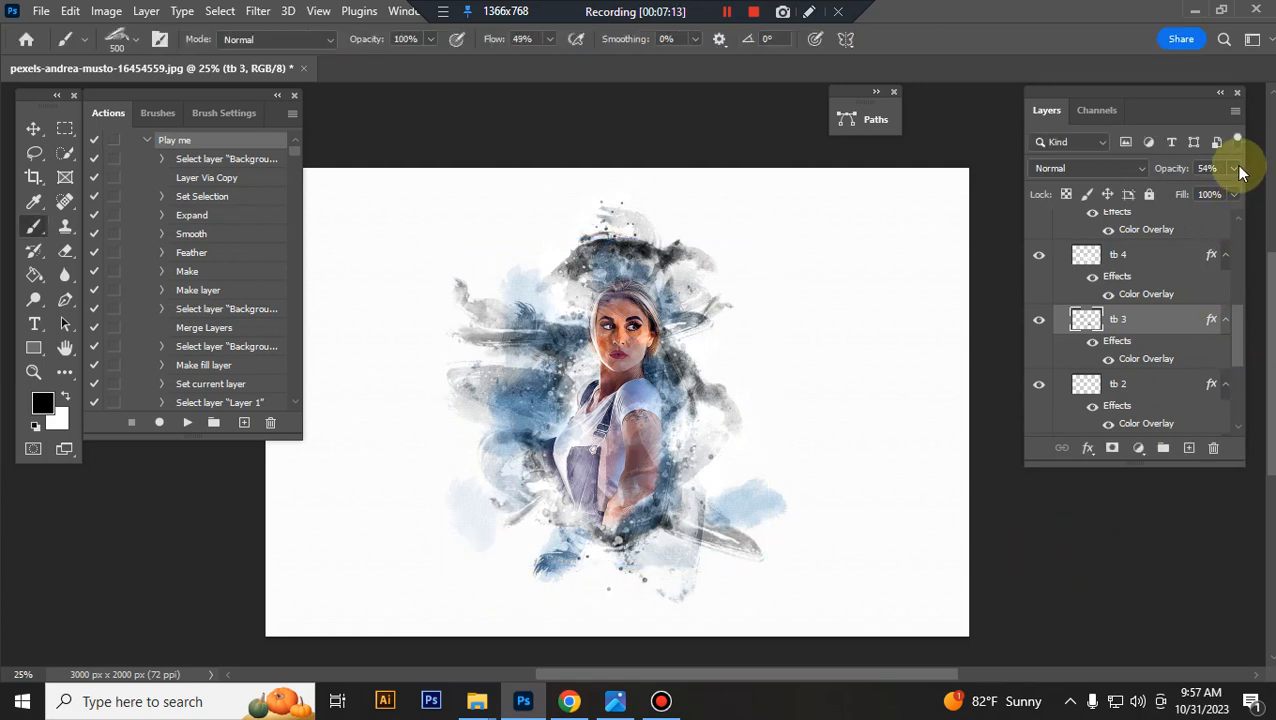
left_click_drag(1230, 168, 1170, 190)
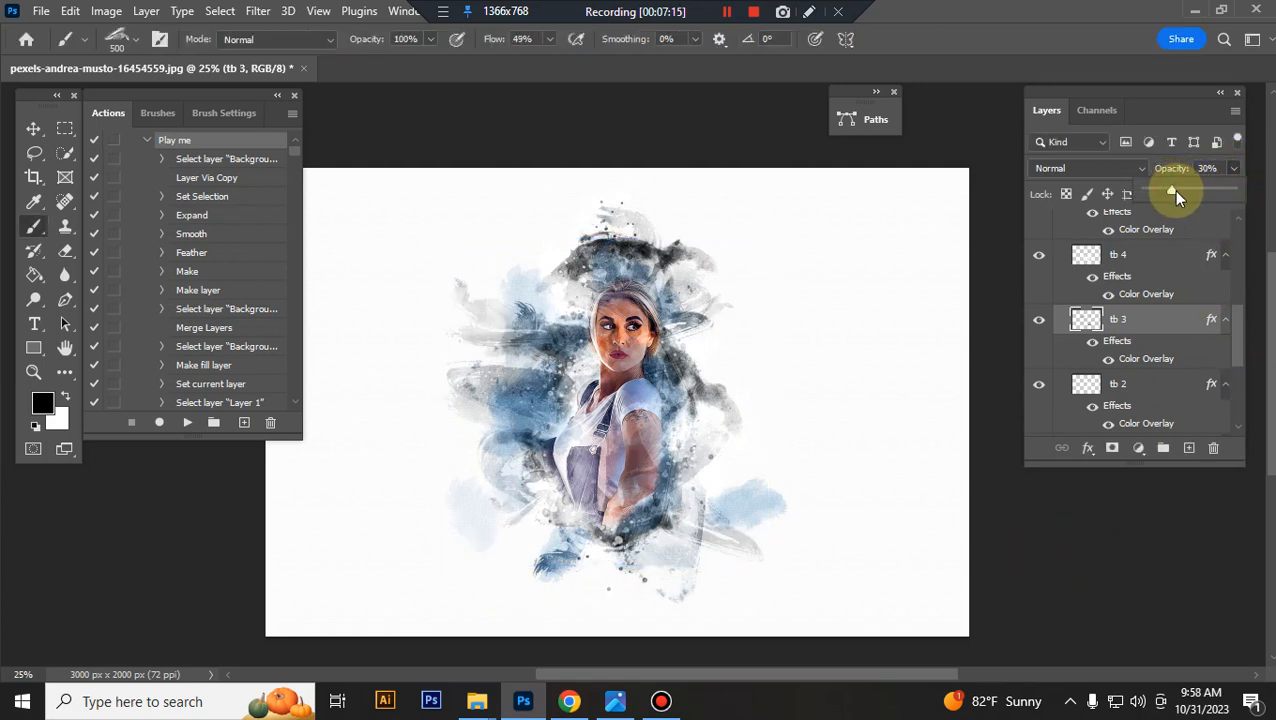
left_click(1118, 384)
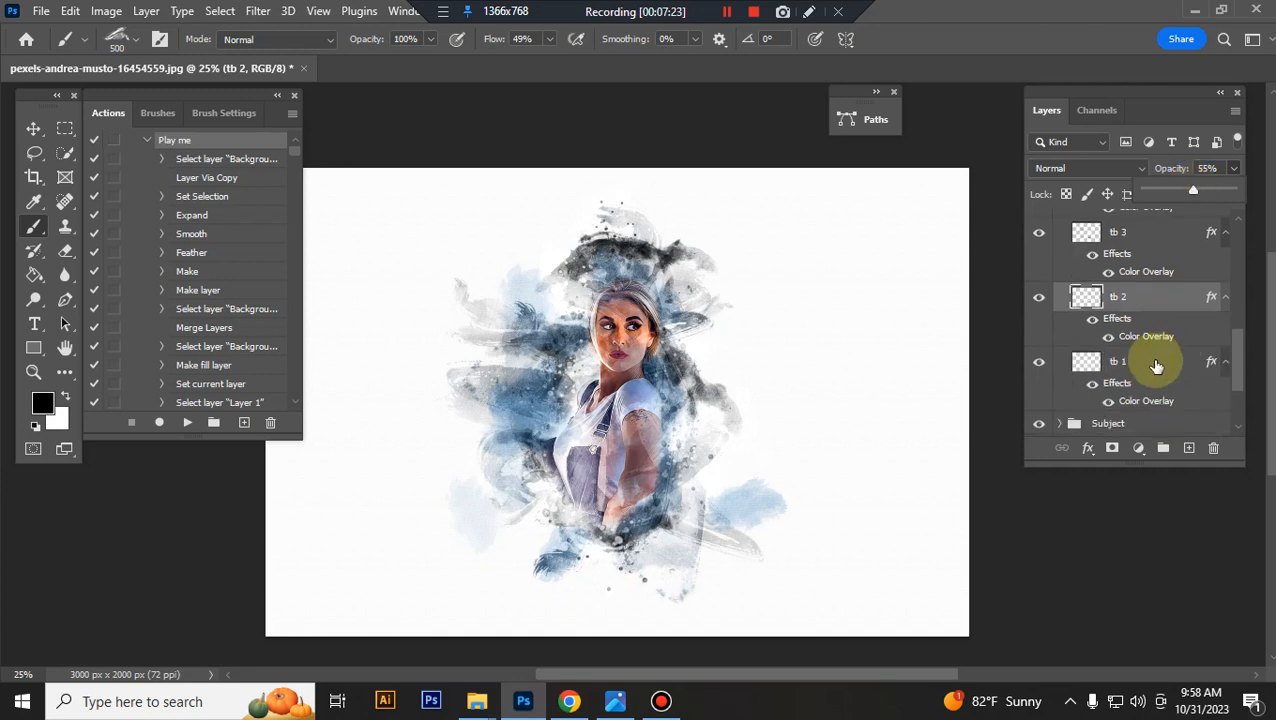
left_click(1120, 360)
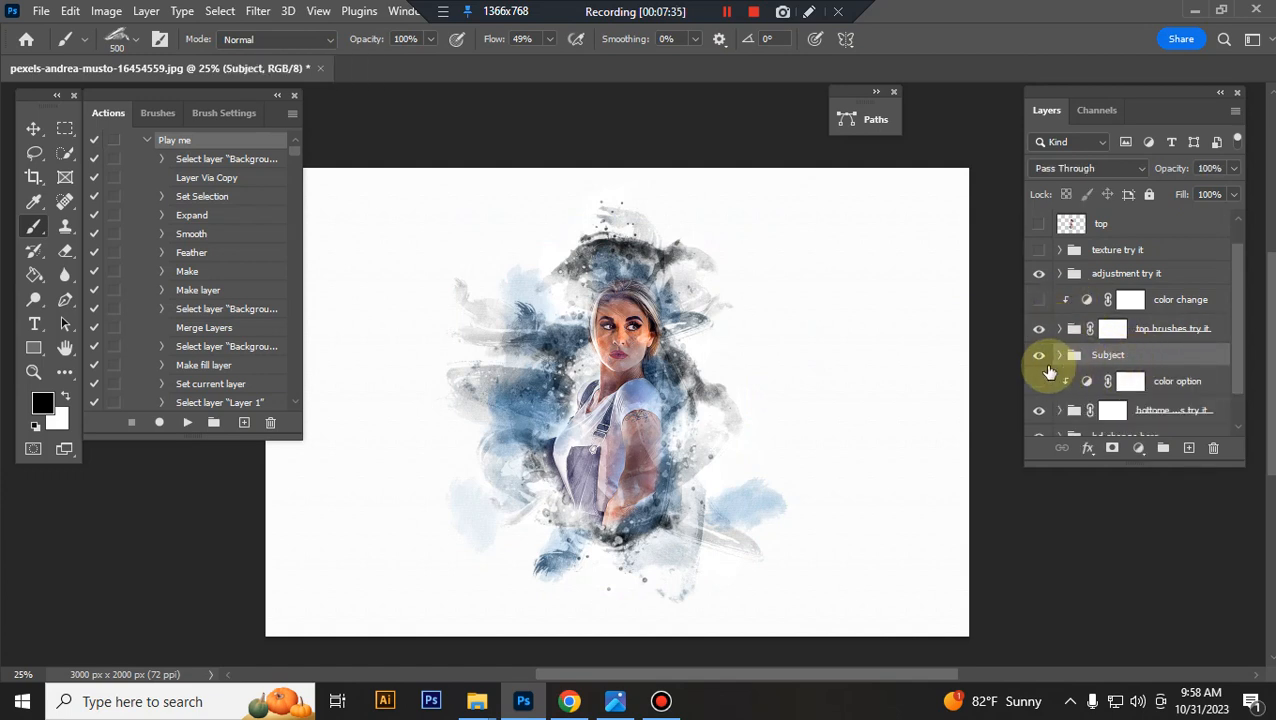
Turn on the 'color option' layer for a purple-teal tint, then expand the bottom brushes group.
left_click(1060, 268)
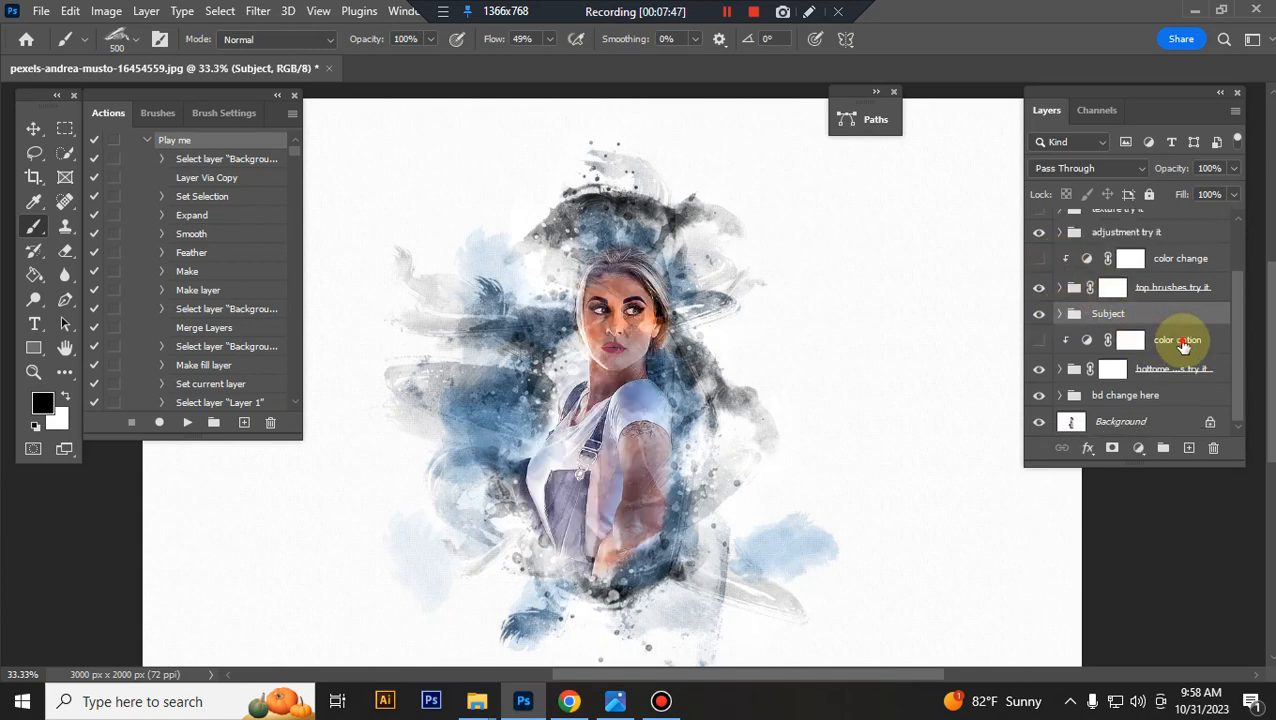
left_click(1176, 340)
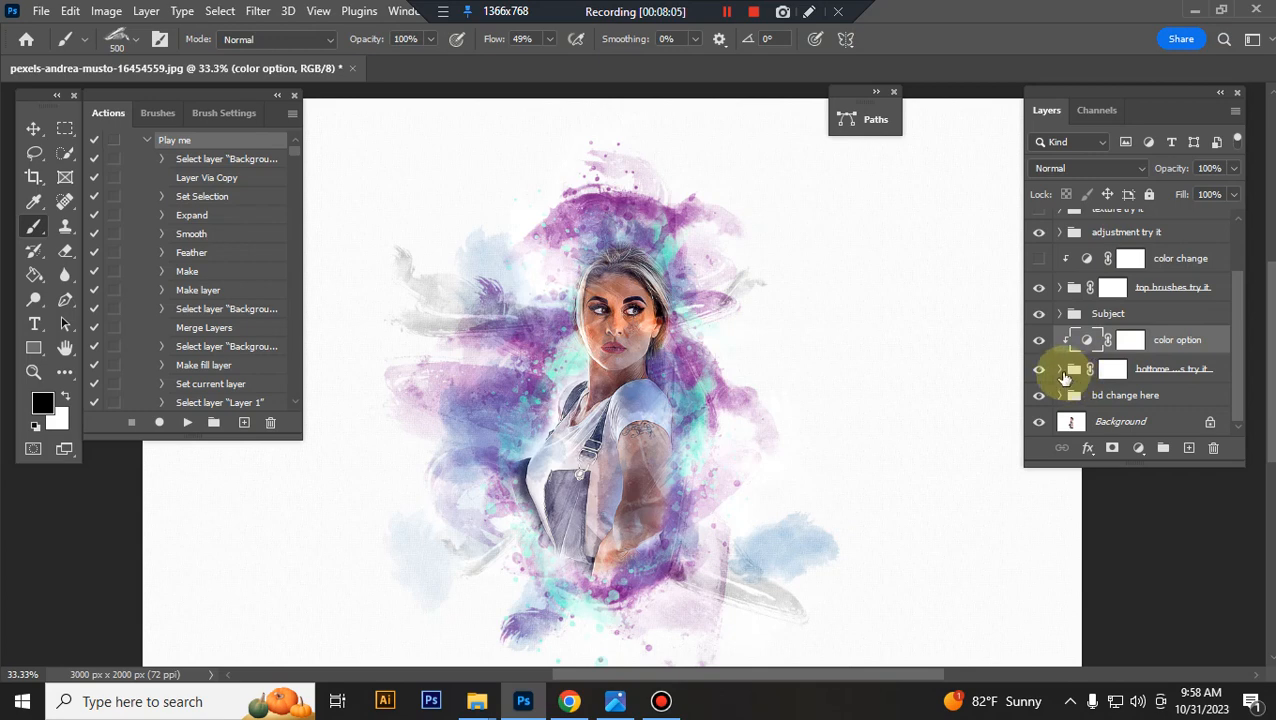
left_click(1060, 368)
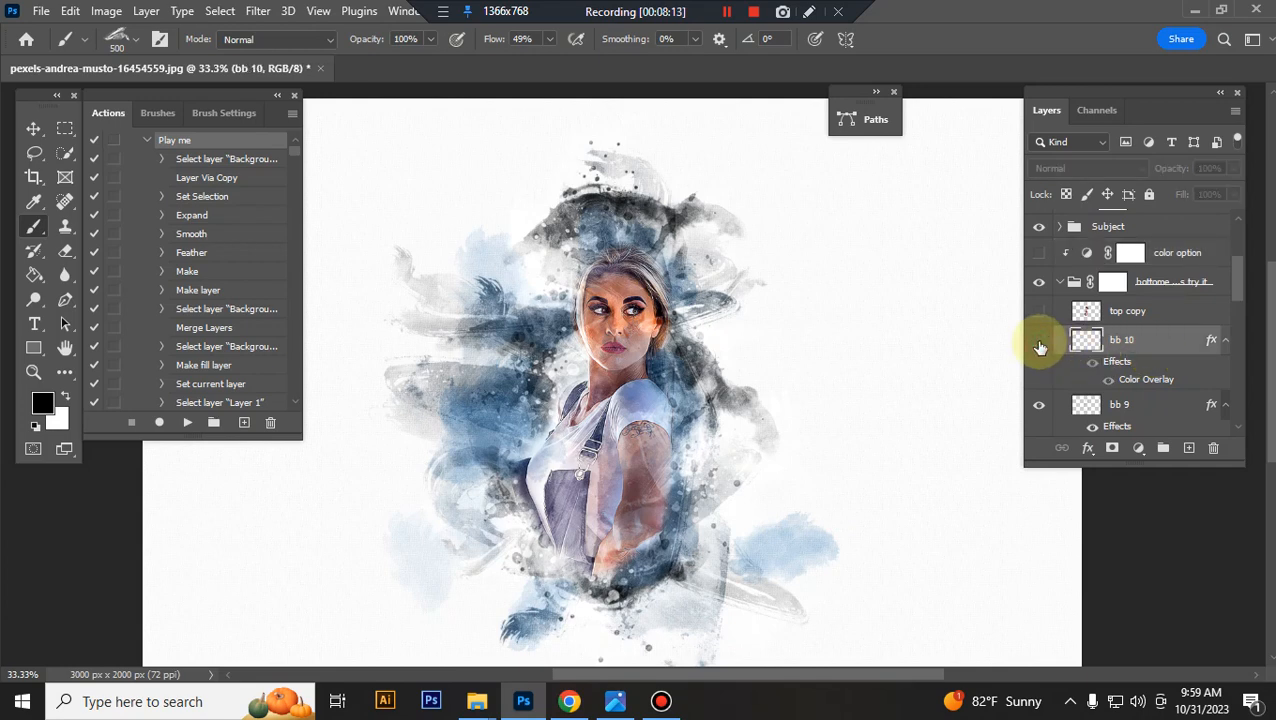
Enlarge bottom brush layer bb 9 so its splash spreads further around the portrait.
left_click(1120, 340)
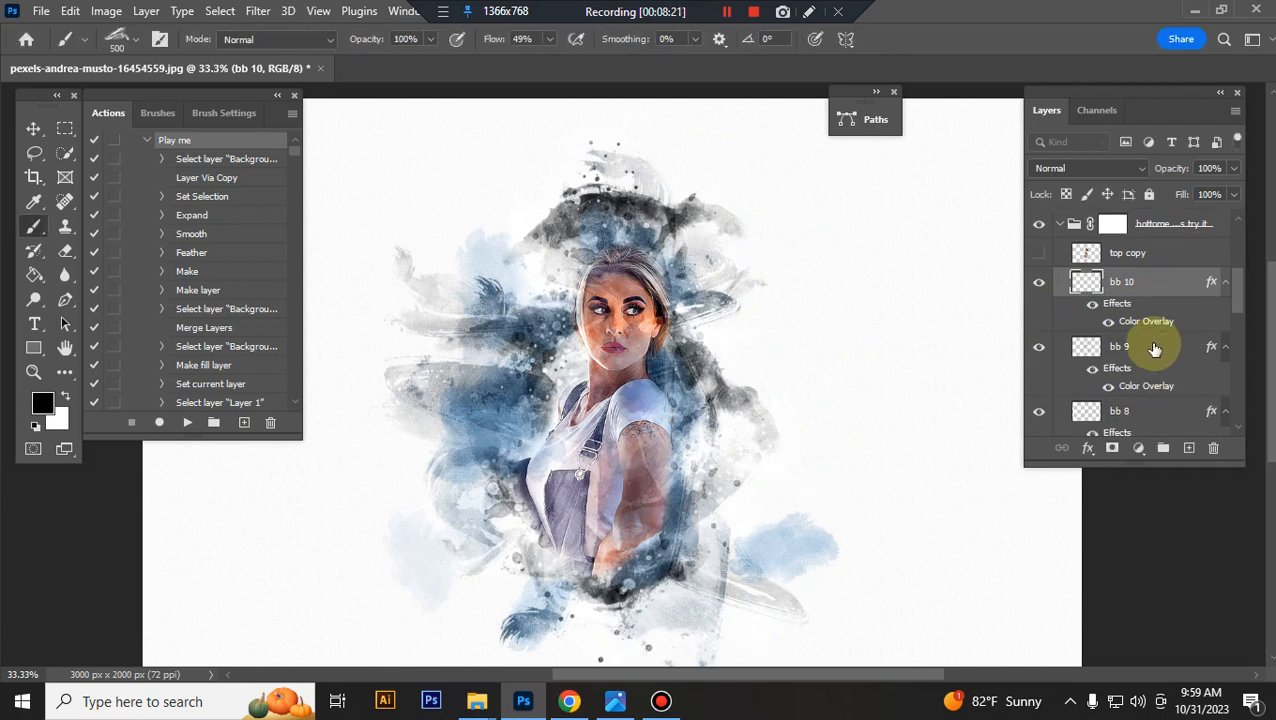
left_click(1120, 316)
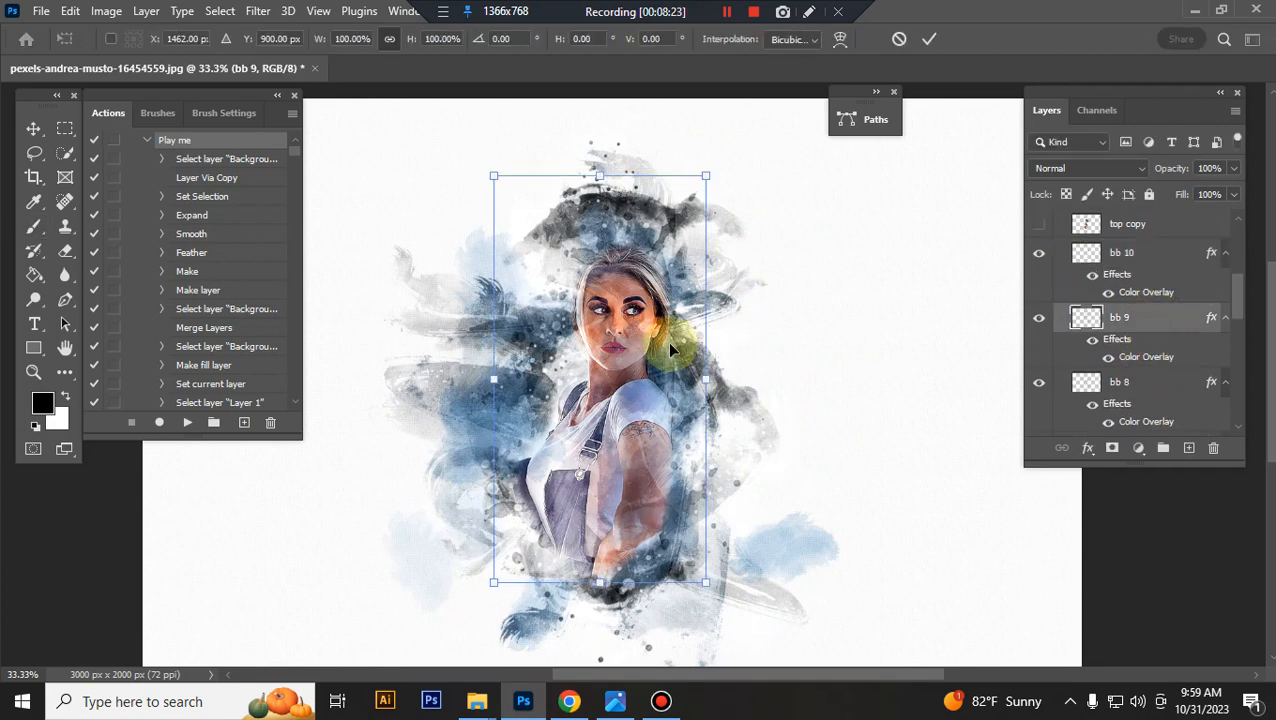
left_click_drag(706, 580, 764, 608)
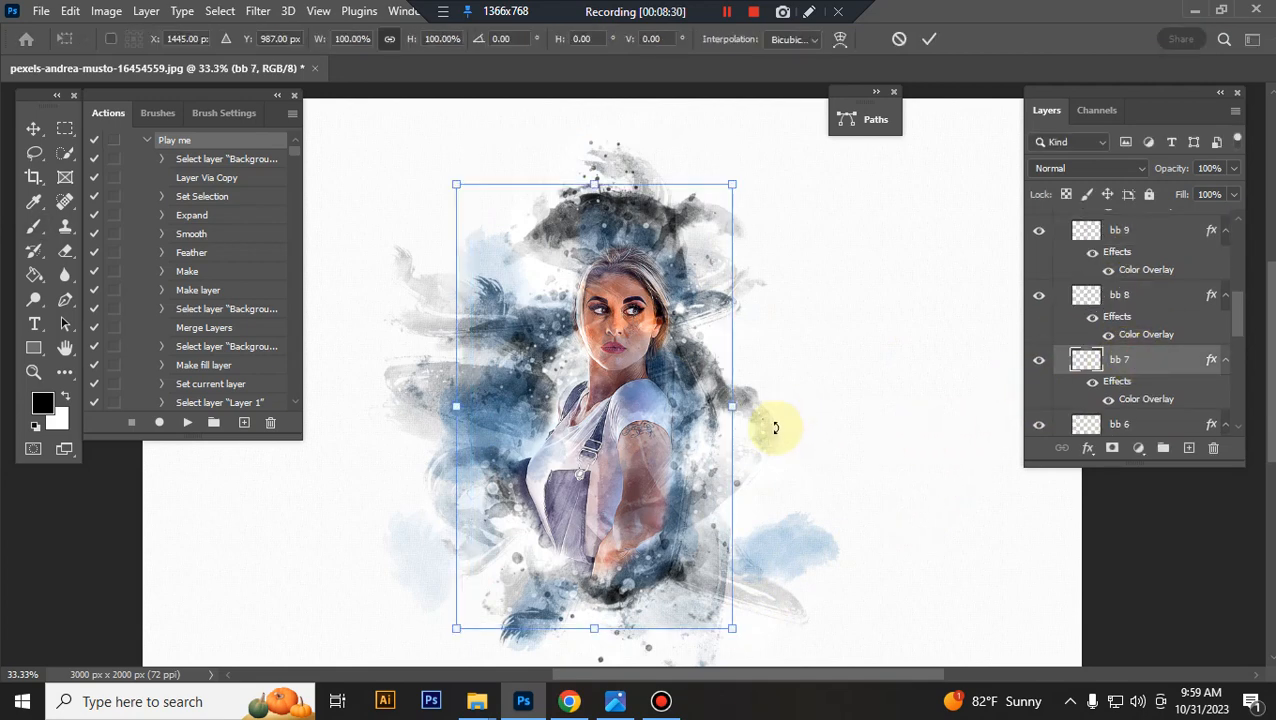
Widen and enlarge bottom brush layer bb 7 around the portrait.
left_click_drag(732, 628, 790, 660)
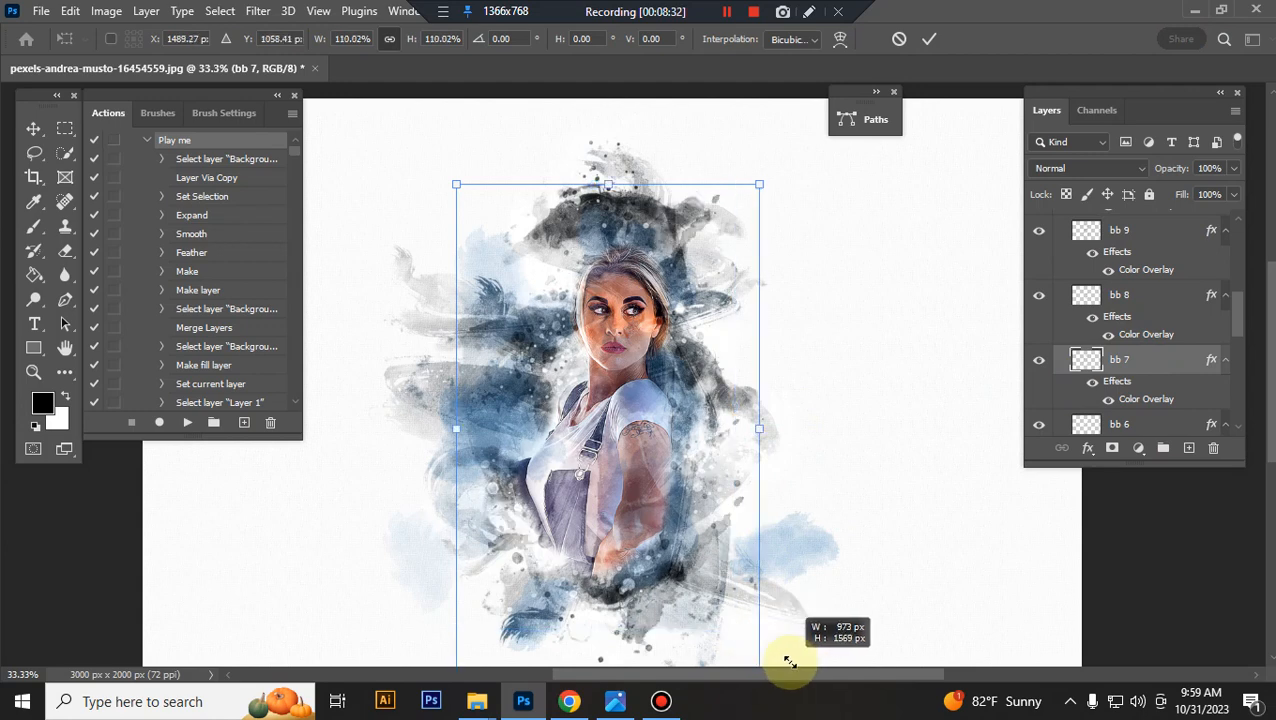
left_click_drag(790, 660, 758, 184)
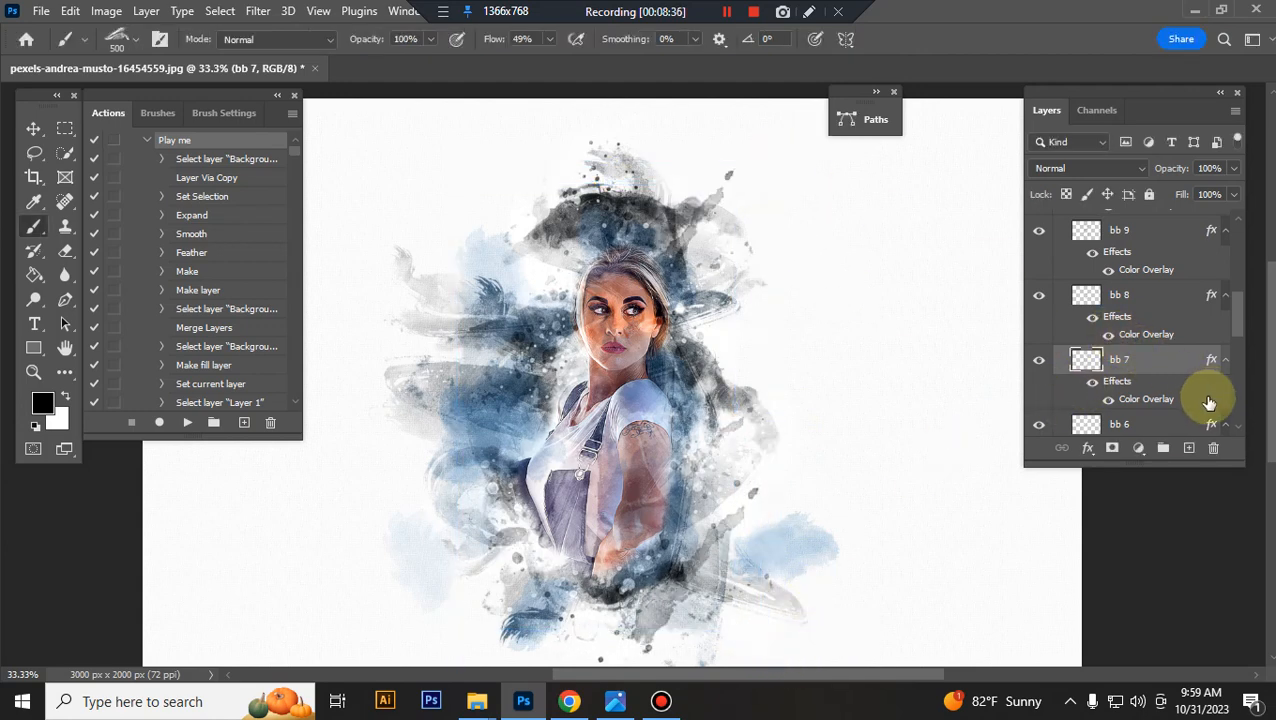
scroll("down", 3)
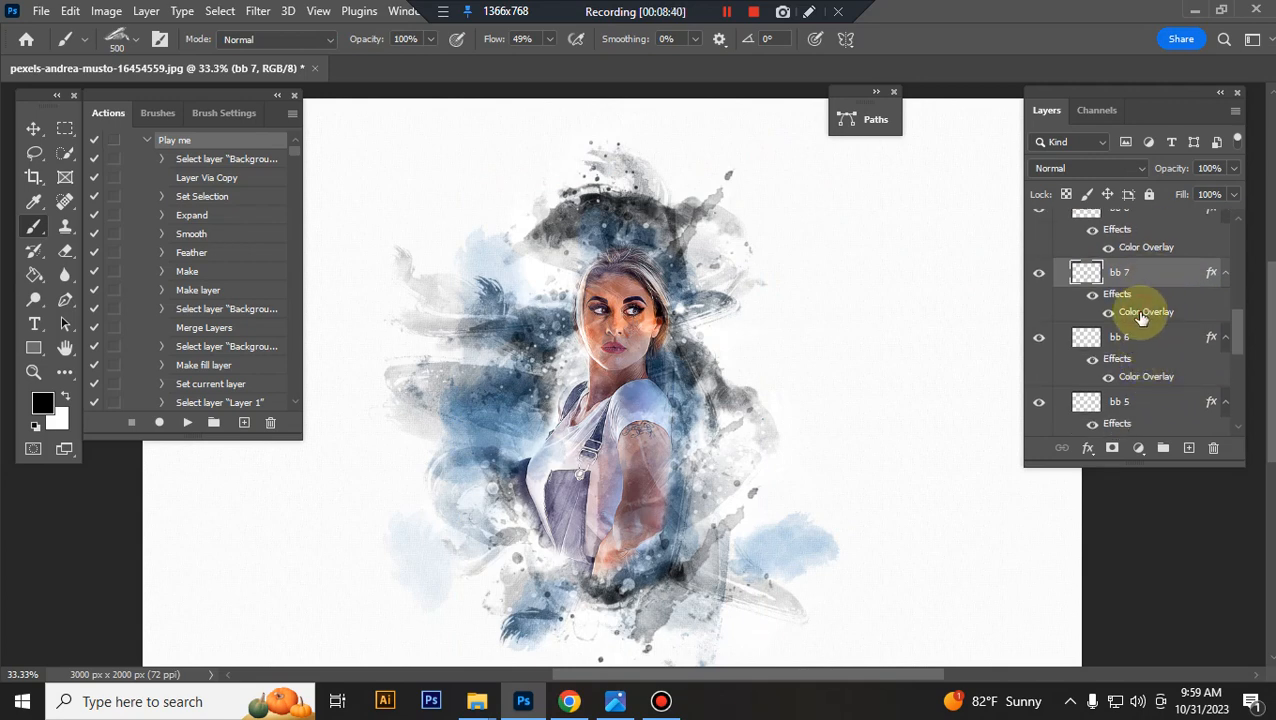
Change bb 7's Color Overlay colour to red (#ff0000).
double_click(1146, 312)
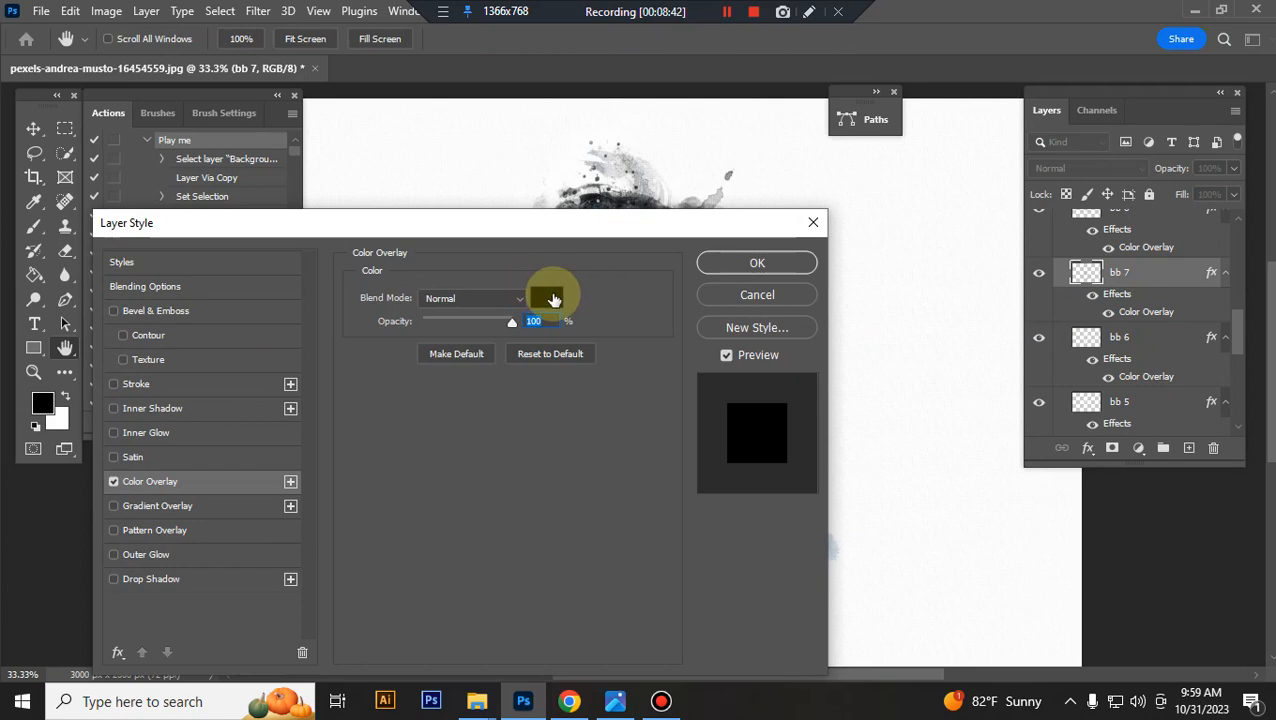
left_click(548, 296)
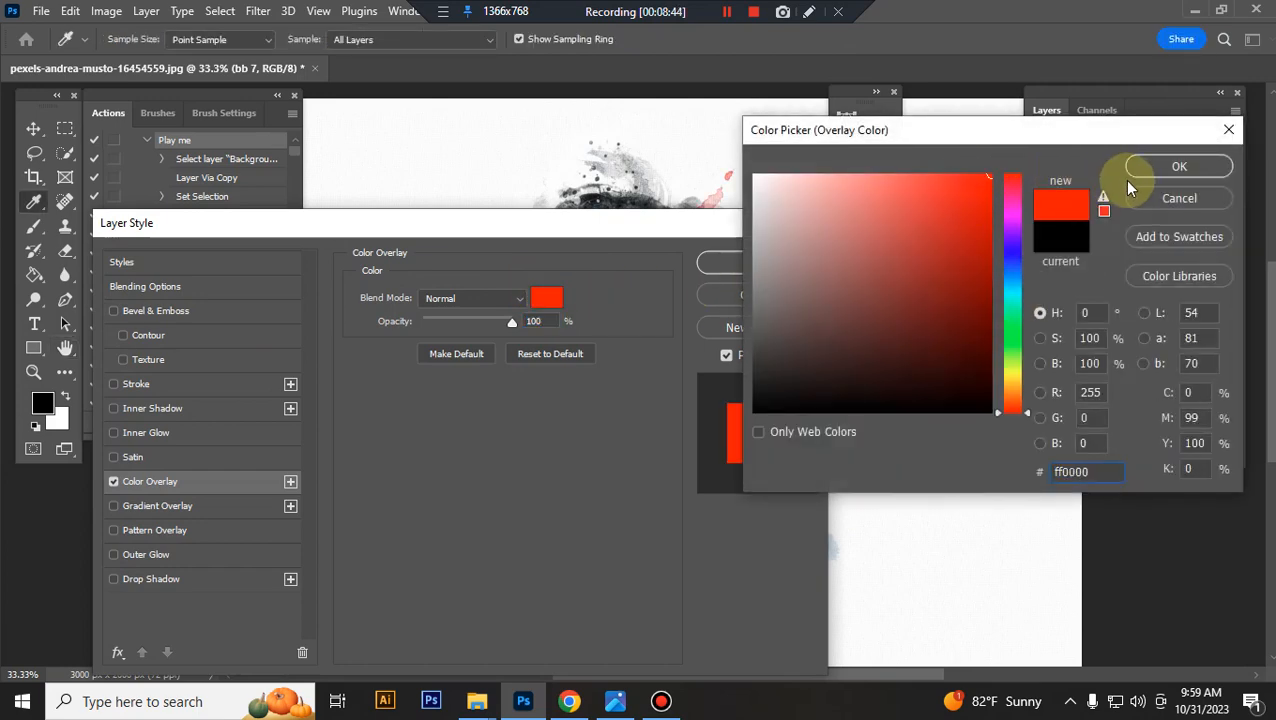
left_click(1180, 166)
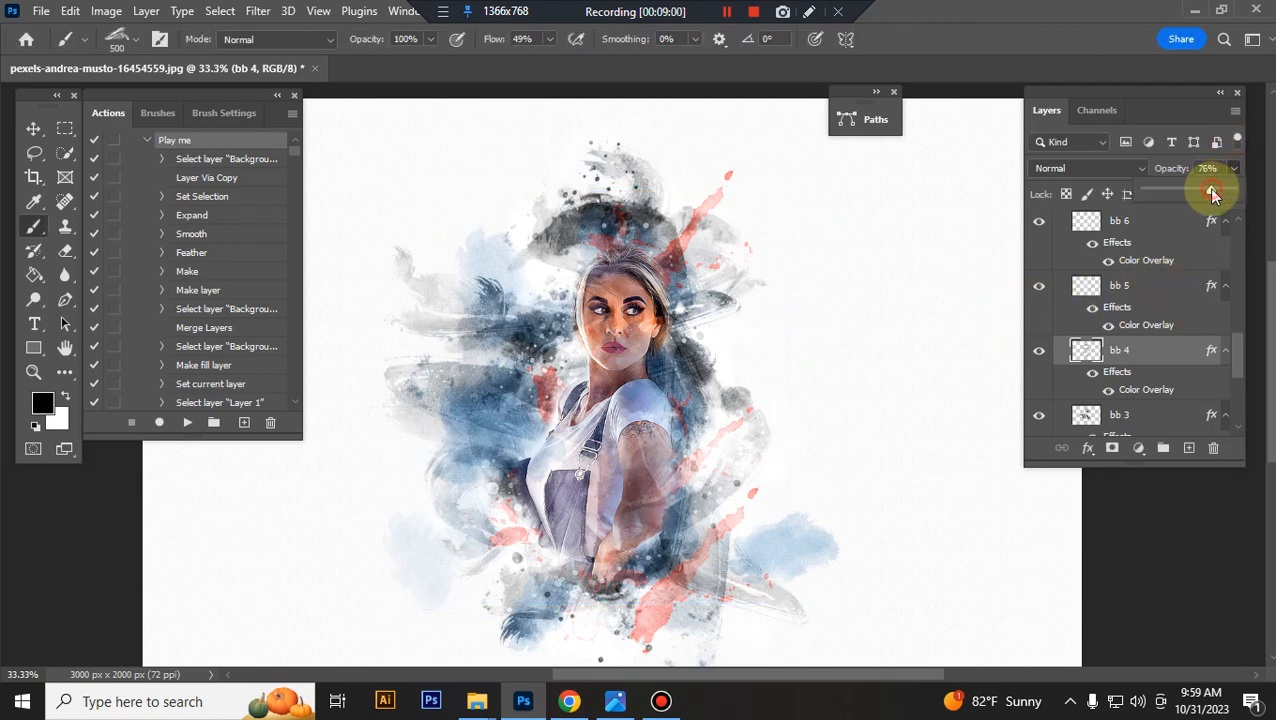
Lower the opacity of bottom brush layer bb 3 to tone down its red accents.
scroll("down", 3)
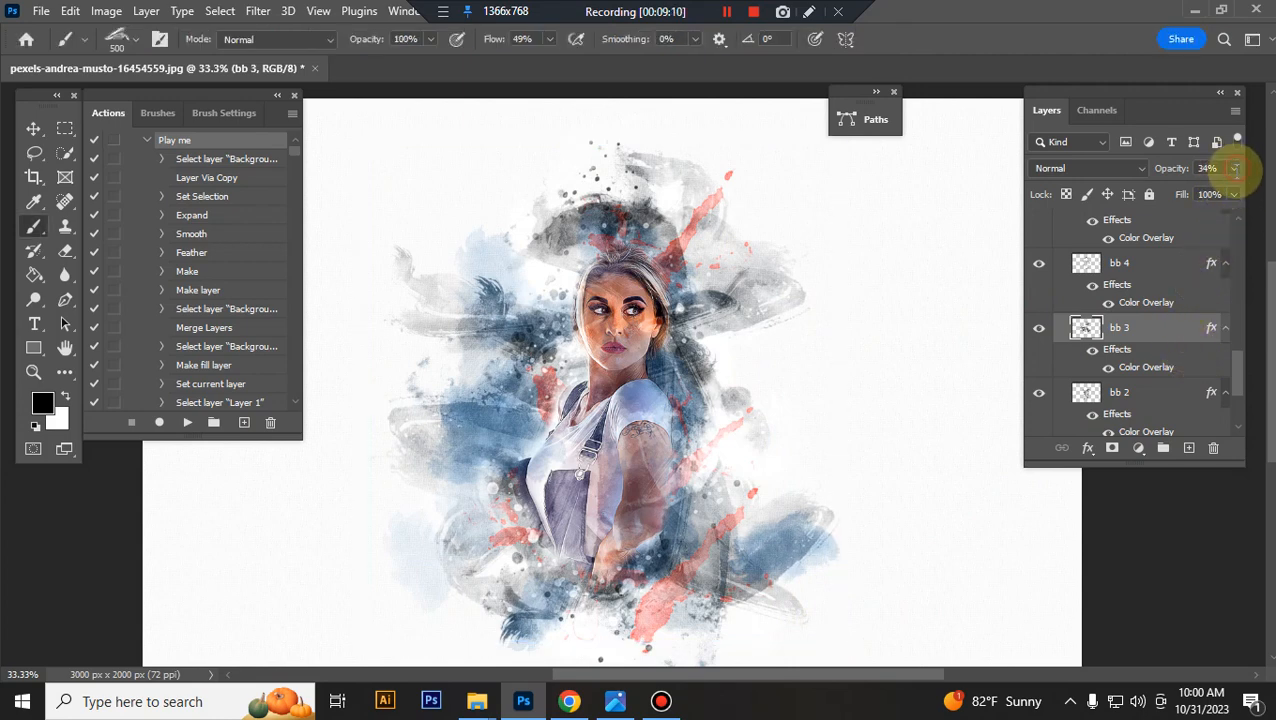
left_click(1208, 168)
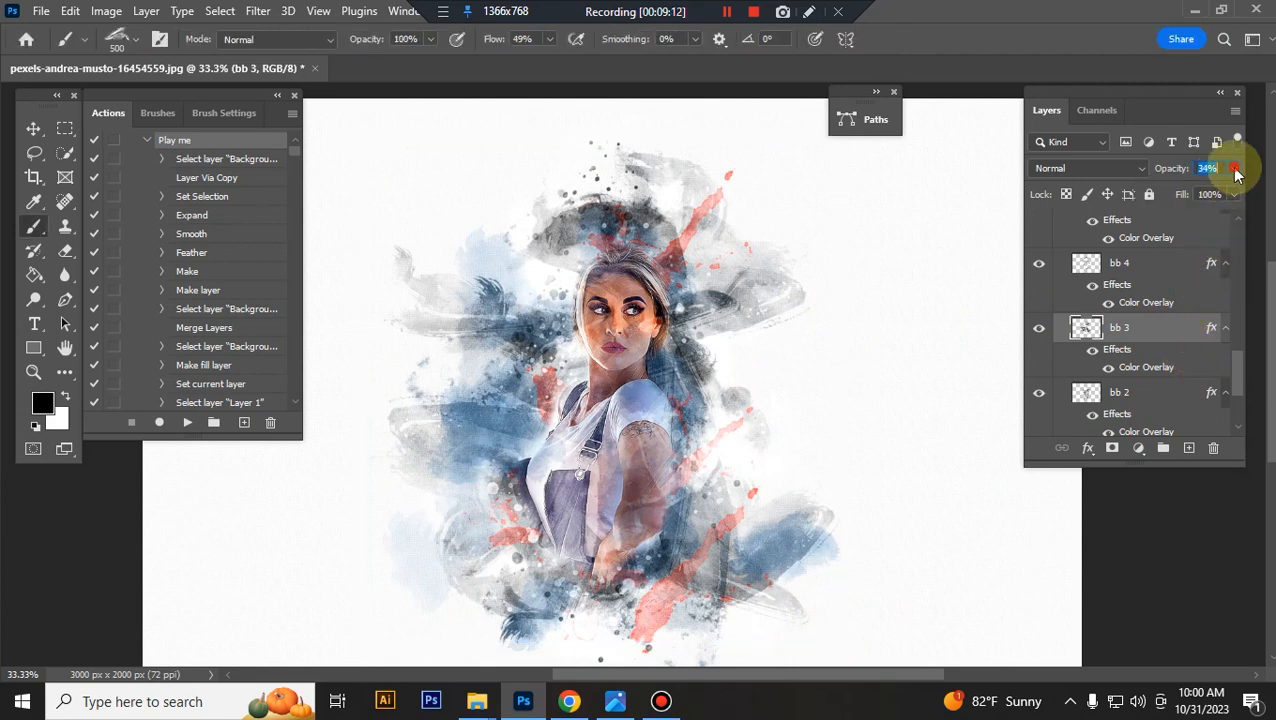
left_click_drag(1210, 168, 1190, 196)
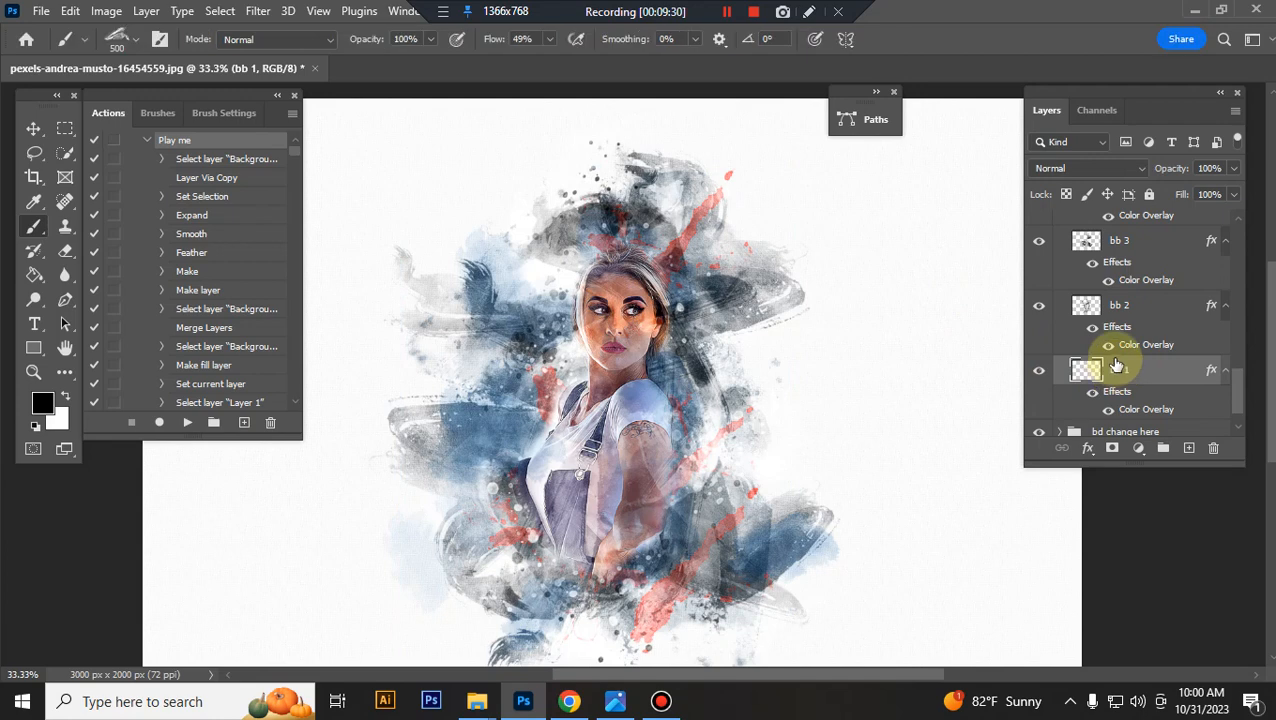
scroll("down", 3)
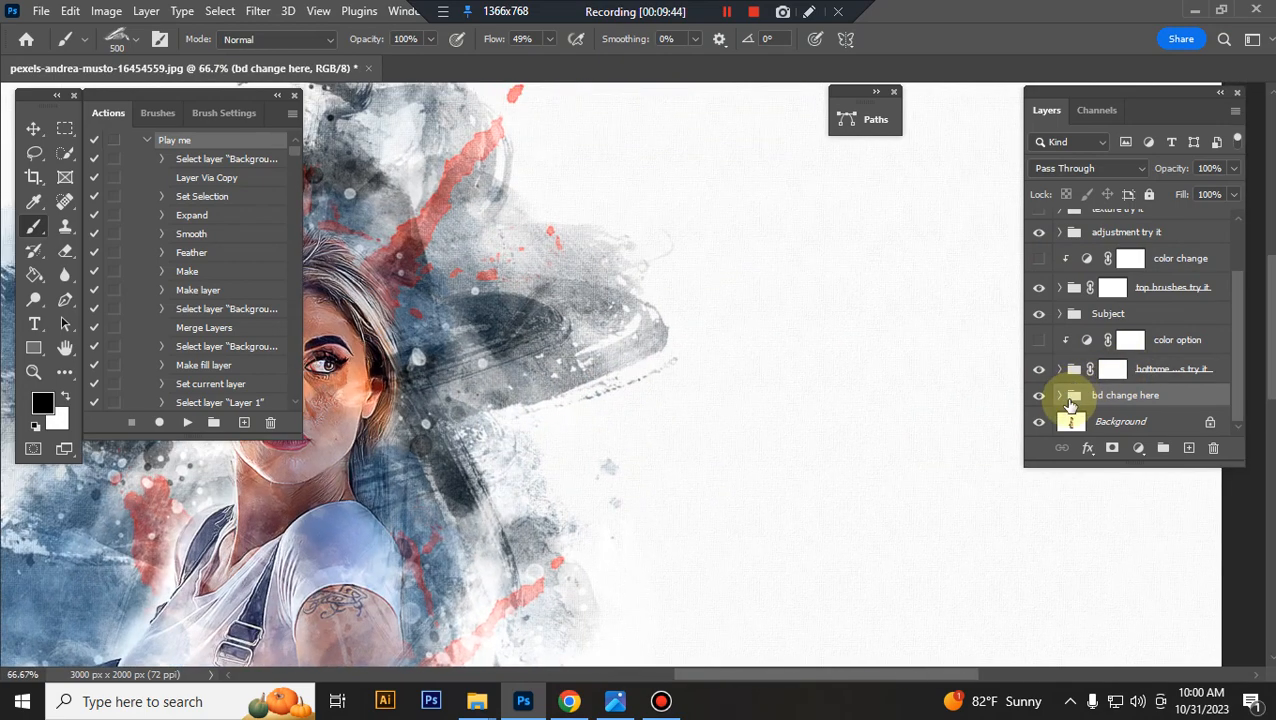
Adjust the texture layer's Fill in the 'bd change here' group to show the paper texture.
left_click(1060, 396)
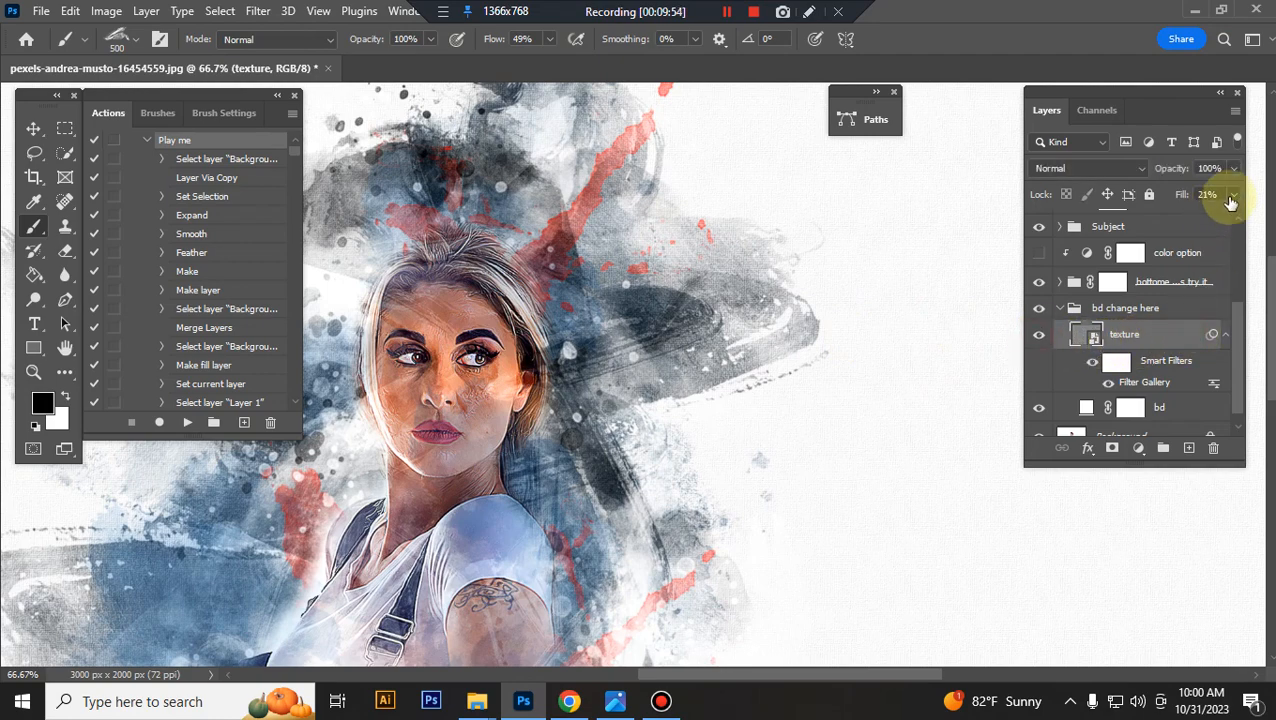
left_click(1232, 194)
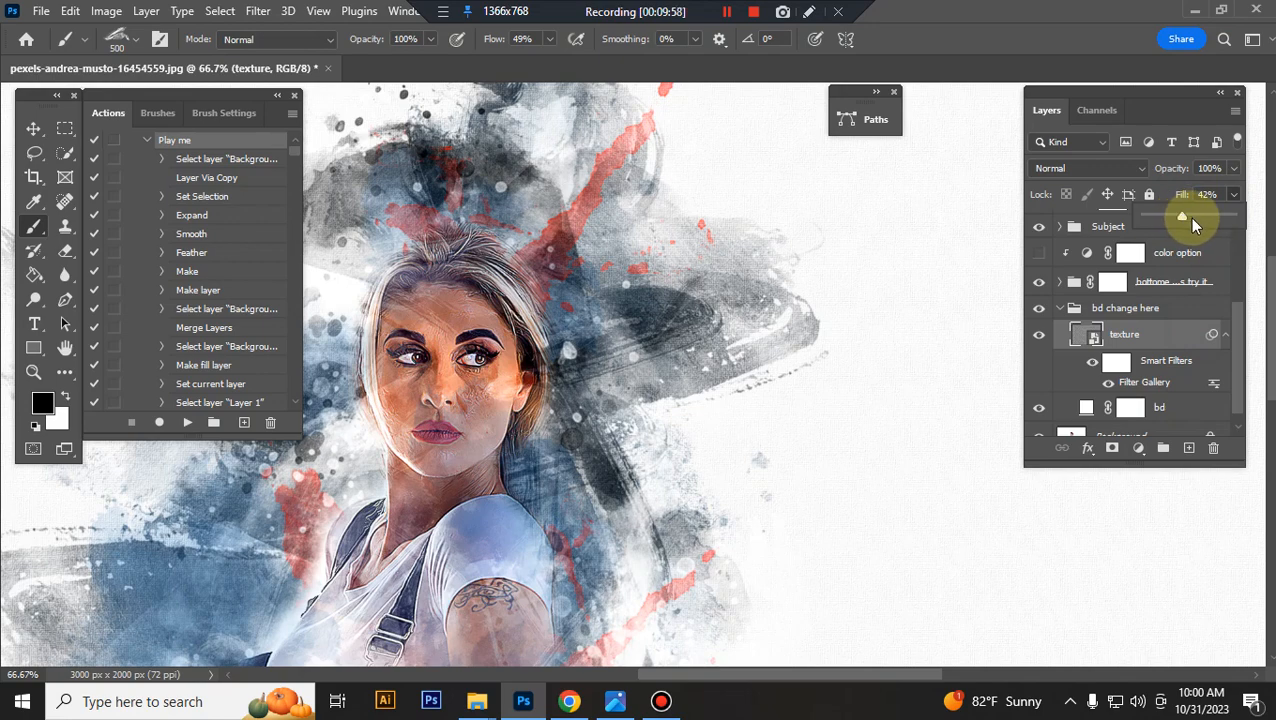
left_click_drag(1180, 216, 1210, 216)
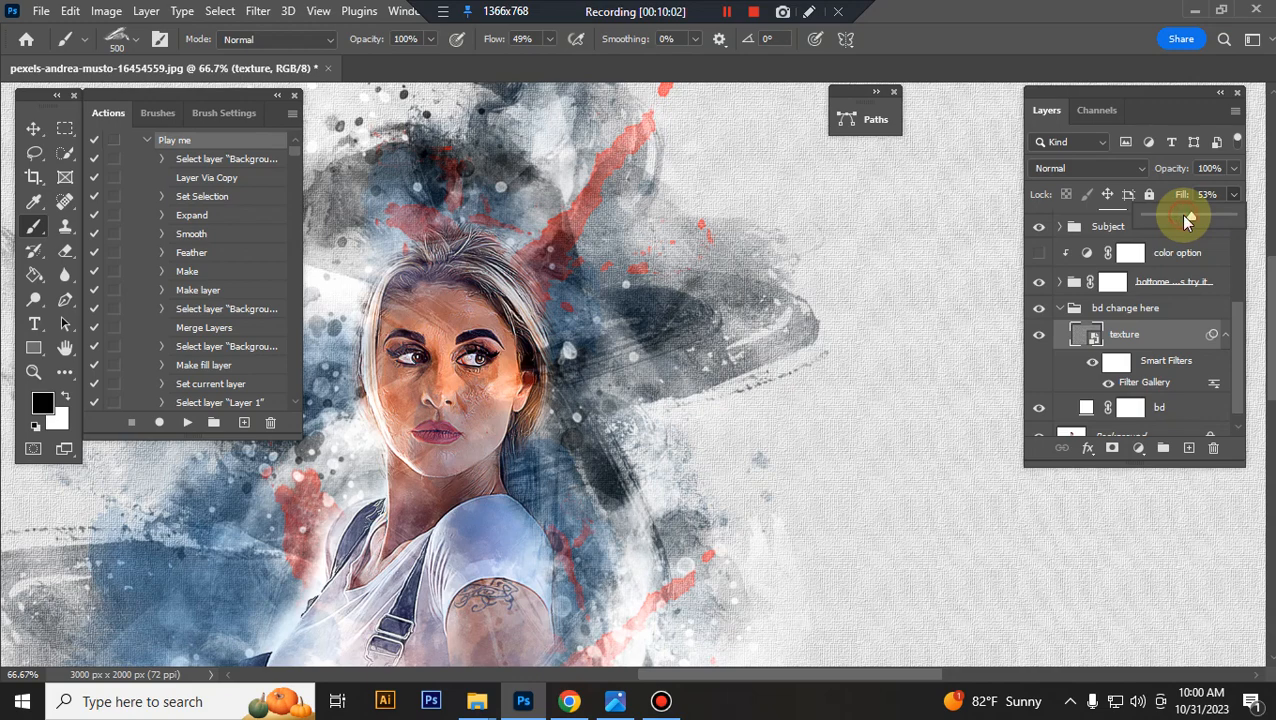
left_click_drag(1196, 218, 1176, 224)
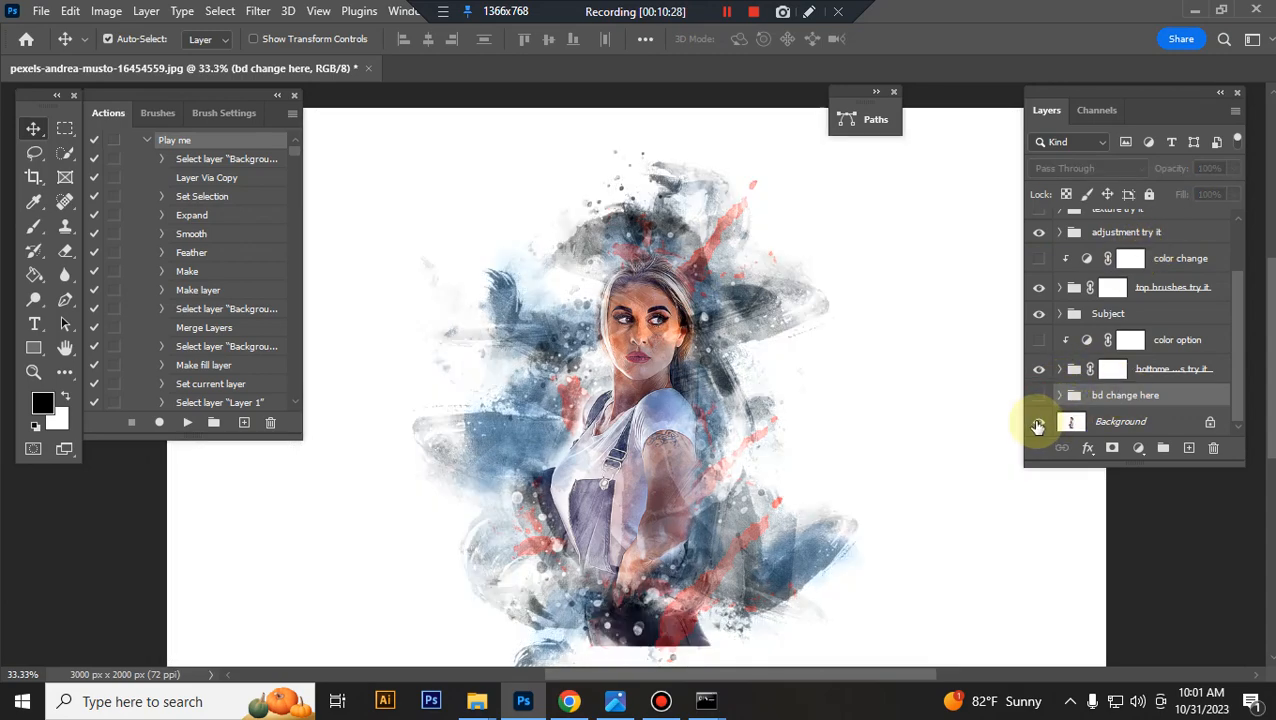
Hide the 'bd change here' background group, leaving the portrait on a transparent canvas.
left_click(1038, 420)
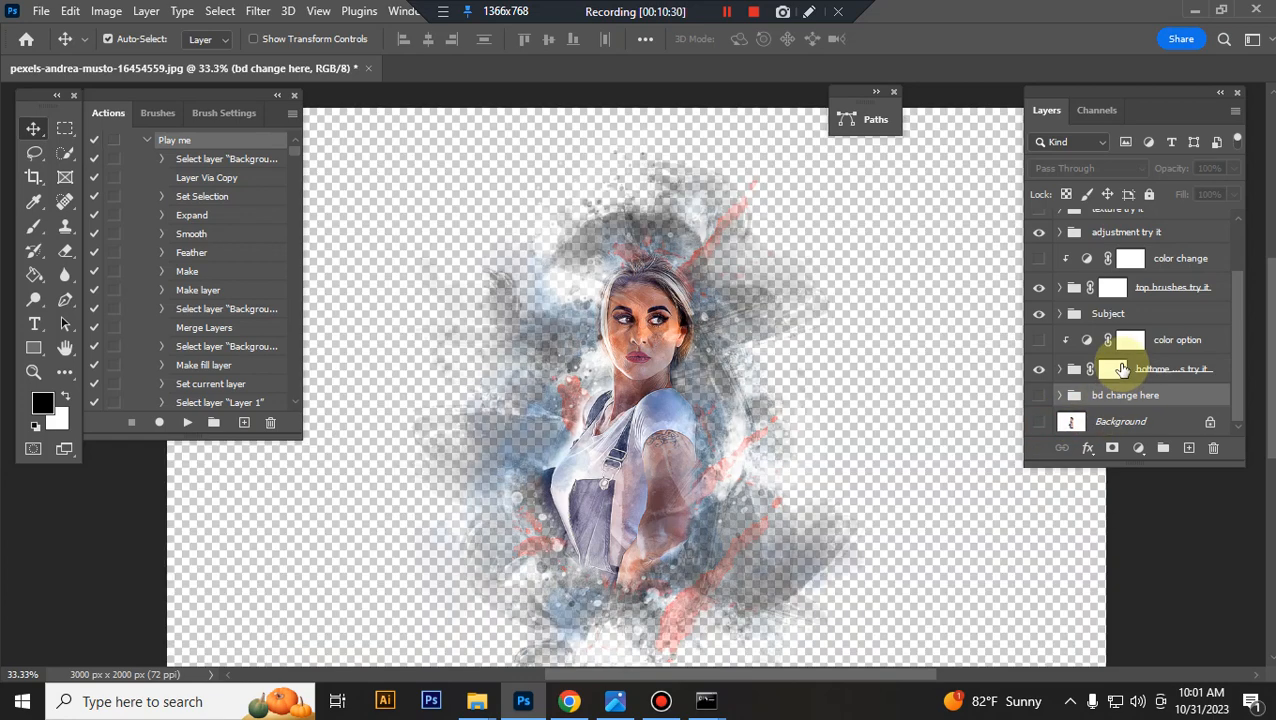